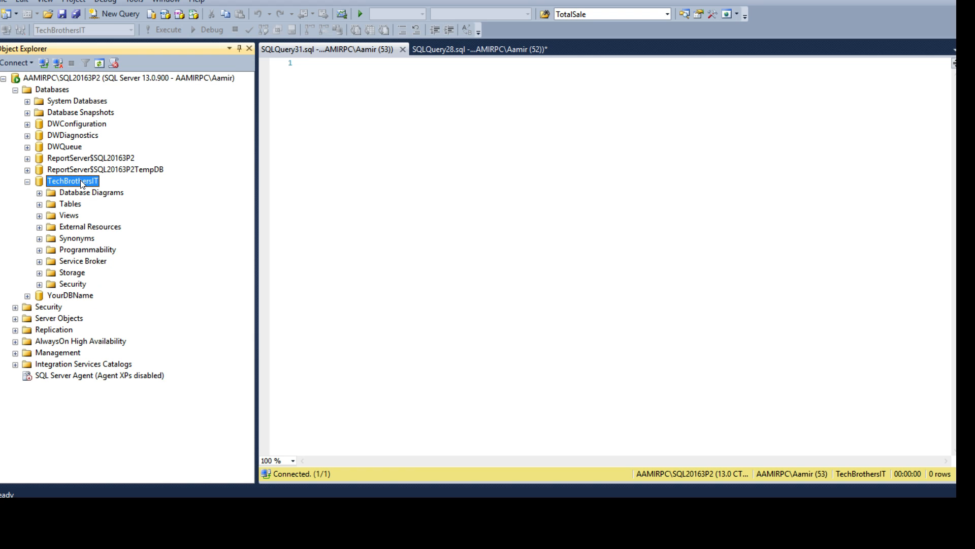
Expand TechBrothersIT tables and show the columns of dbo.Customer.
click(39, 203)
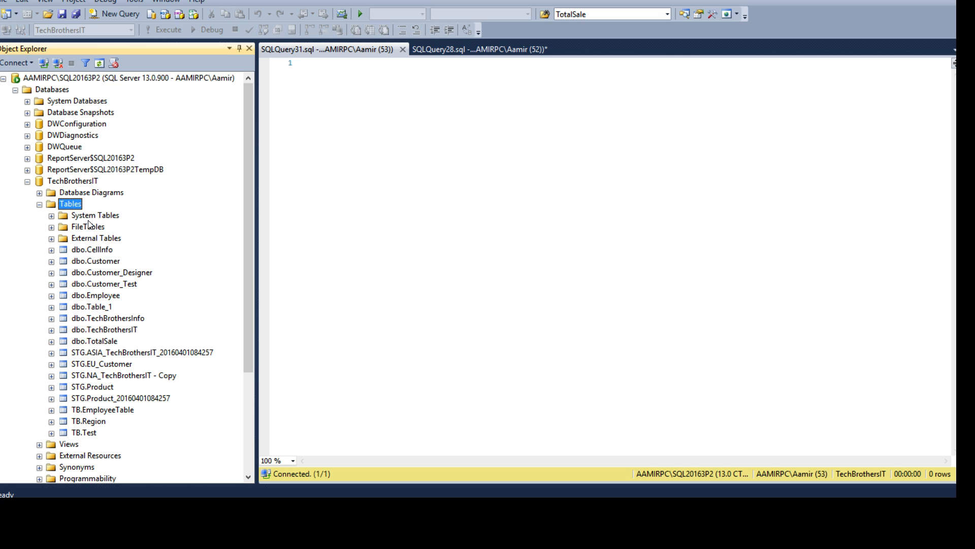
click(91, 250)
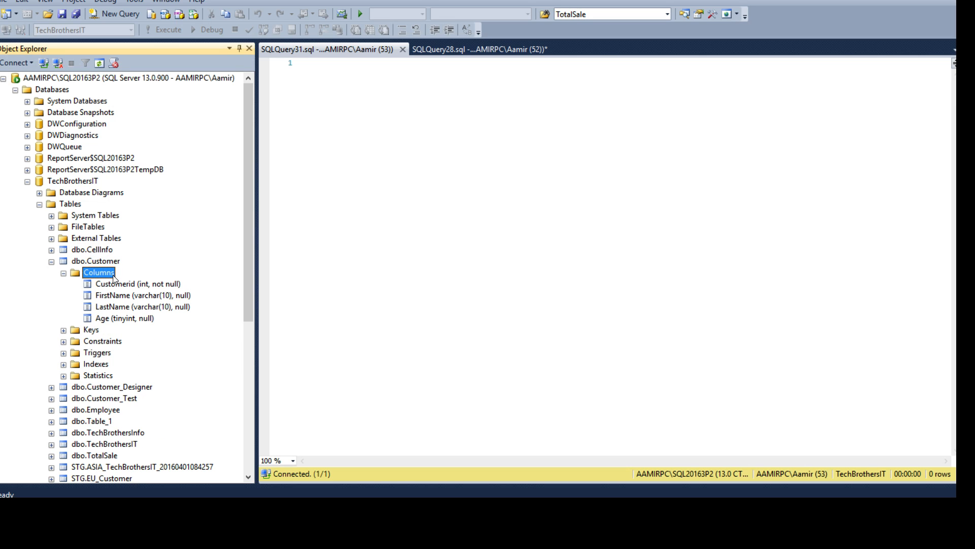
click(121, 318)
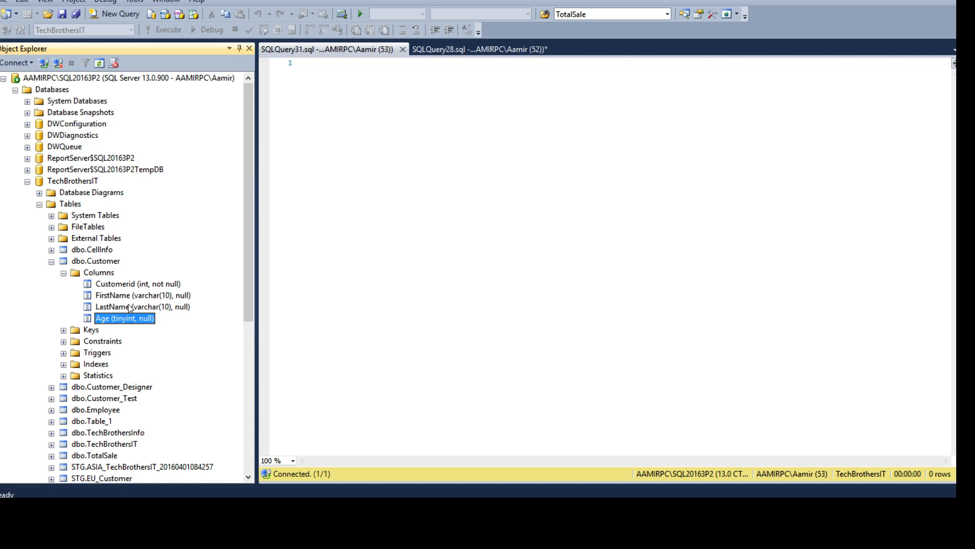
Review the CustomerId column, then collapse dbo.Customer and dbo.Customer_Designer.
click(121, 283)
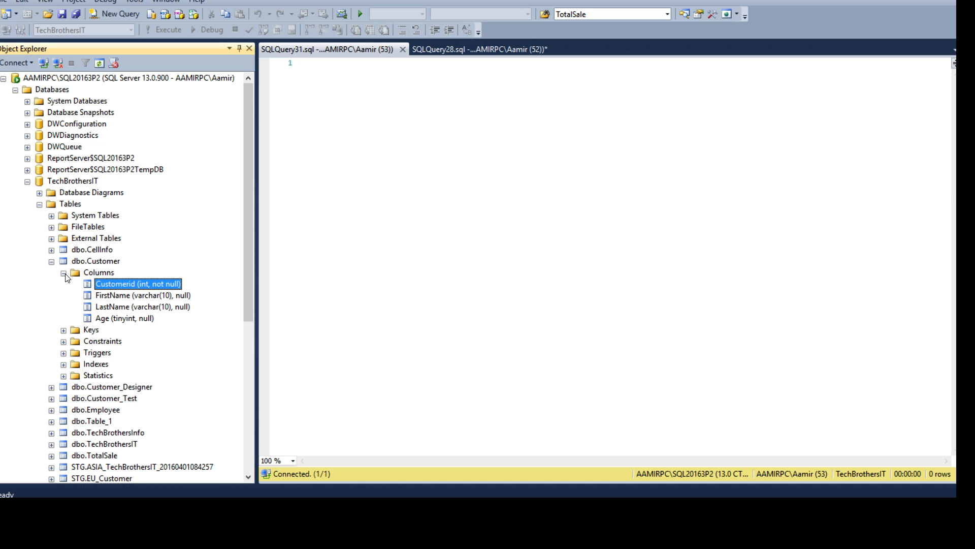
click(59, 261)
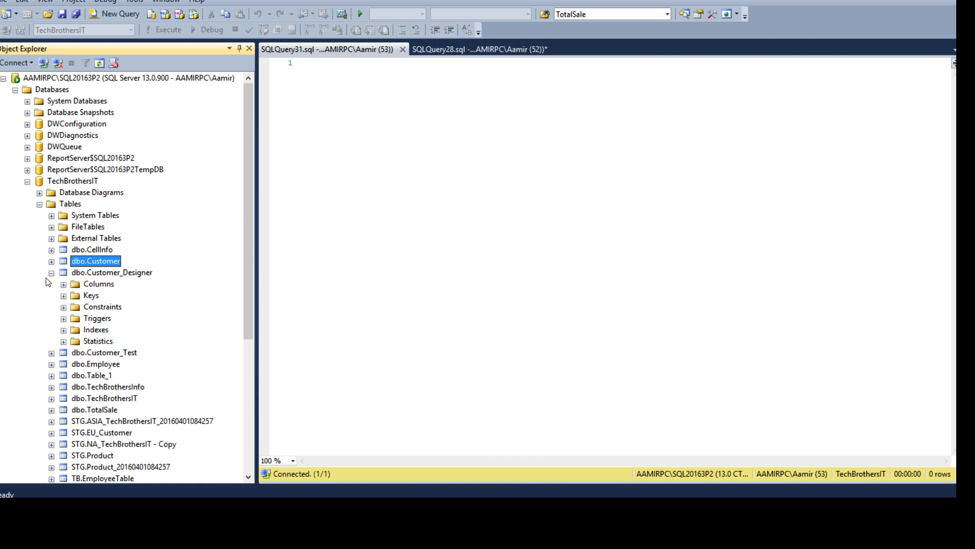
click(51, 272)
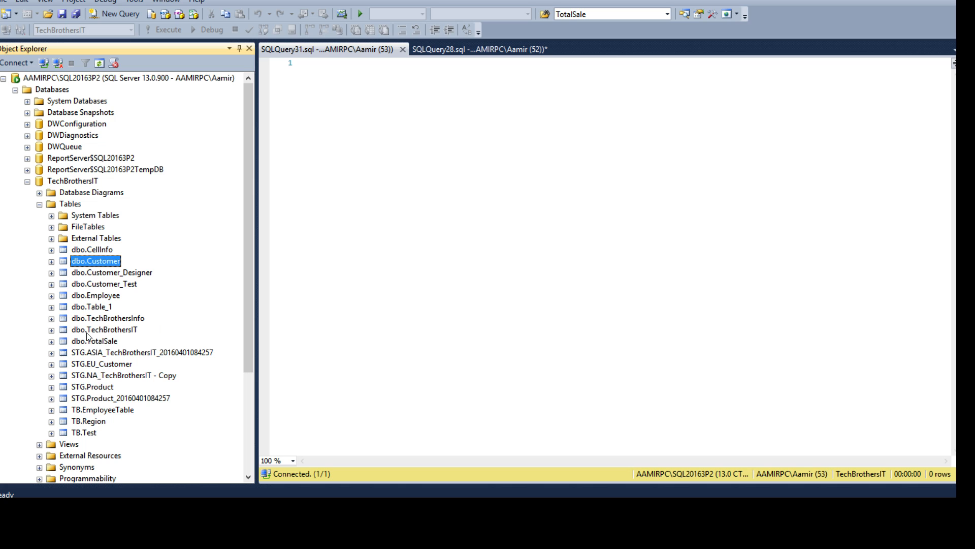
mouse_move(185, 189)
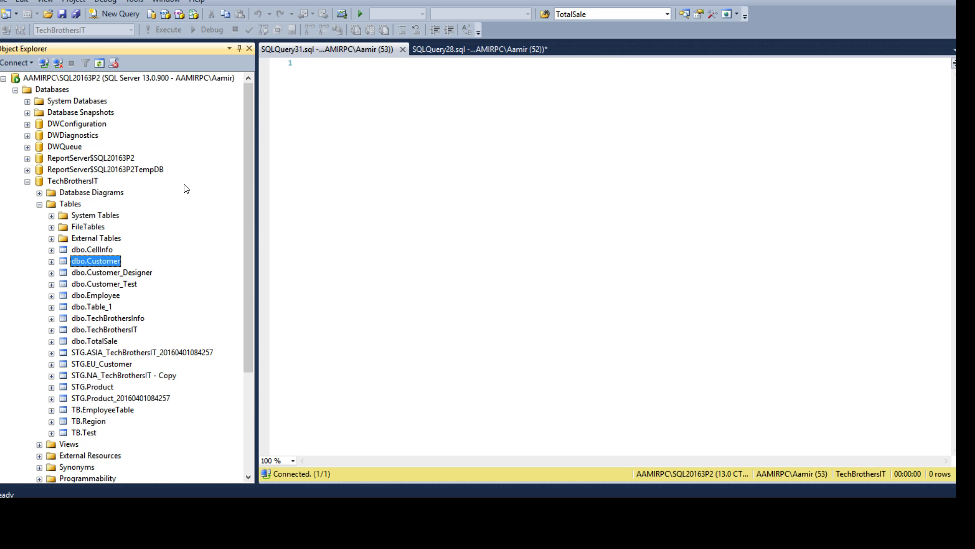
Run ALTER TABLE [dbo].[Customer] ADD CreatedOn Datetime and check the Customer columns.
click(91, 250)
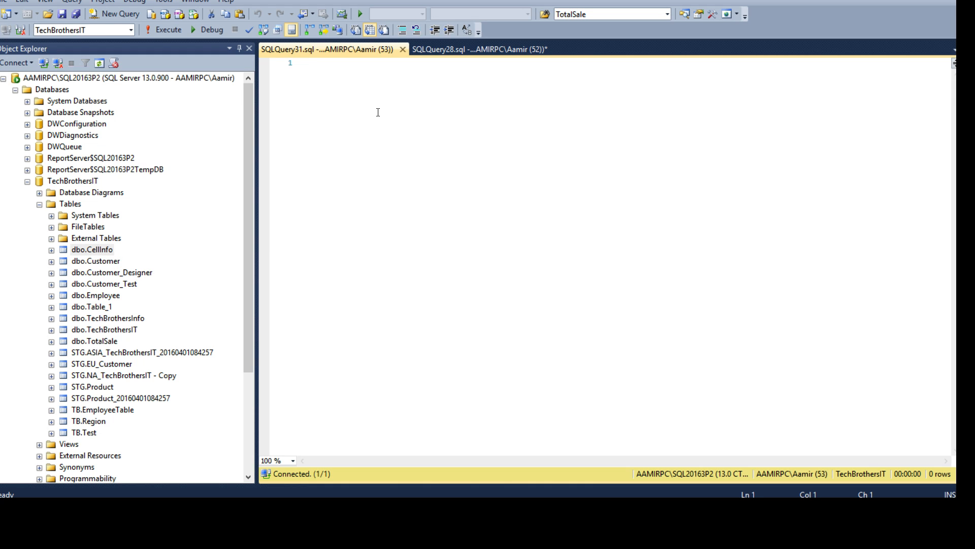
text(Alter tabl)
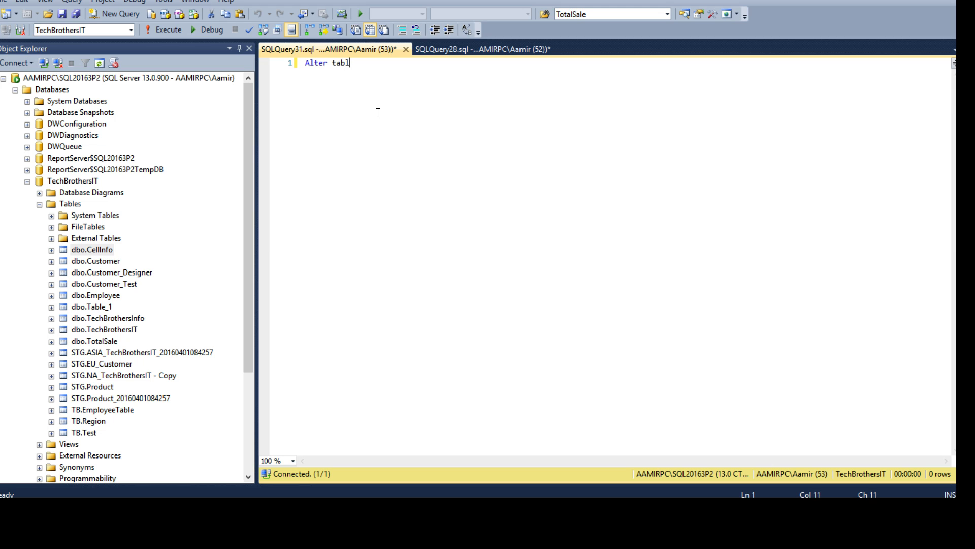
text(e [dbo].[Customer)
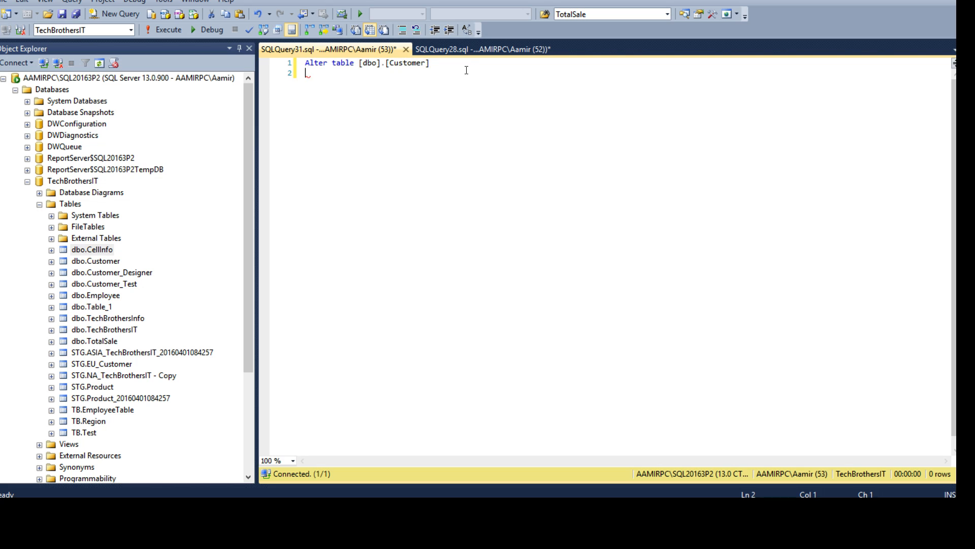
text(add C)
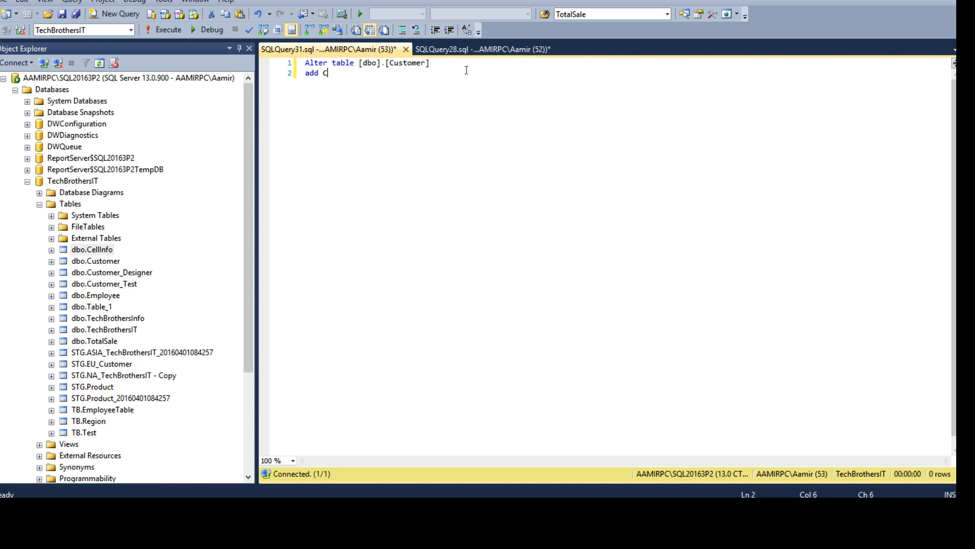
text(reatedOn Dat)
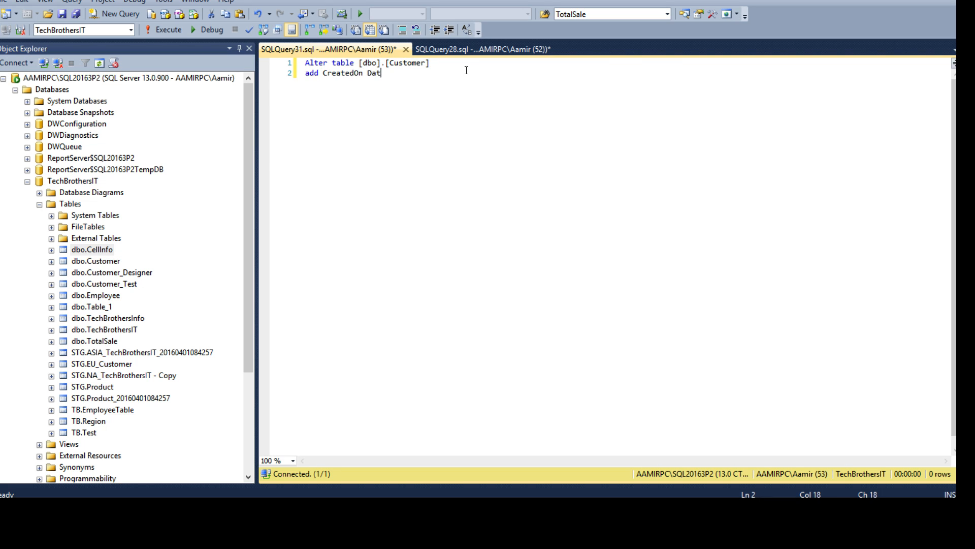
text(etime)
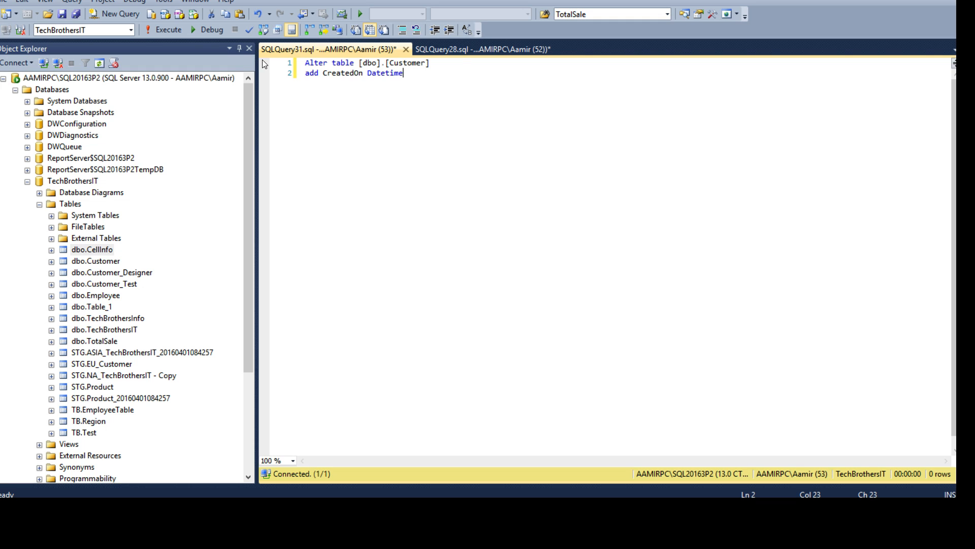
click(157, 30)
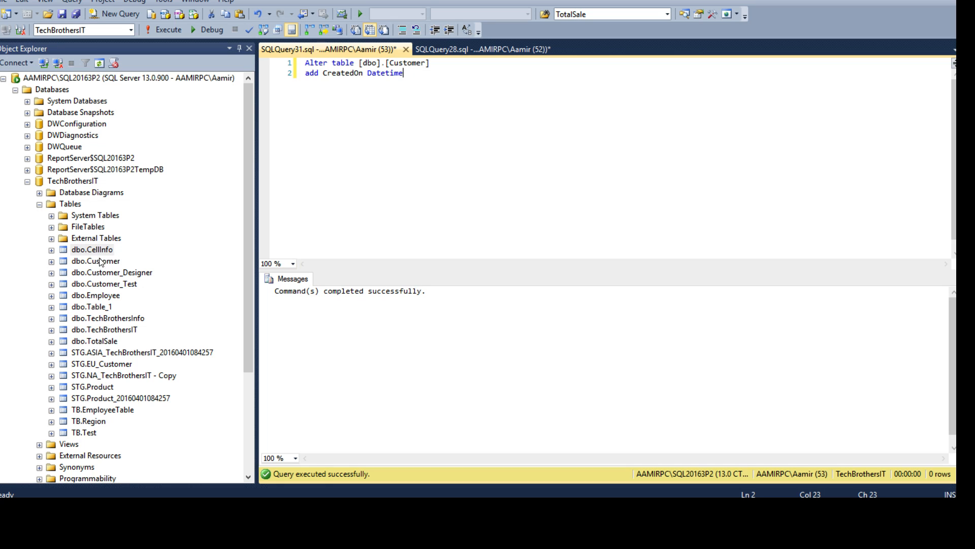
click(51, 261)
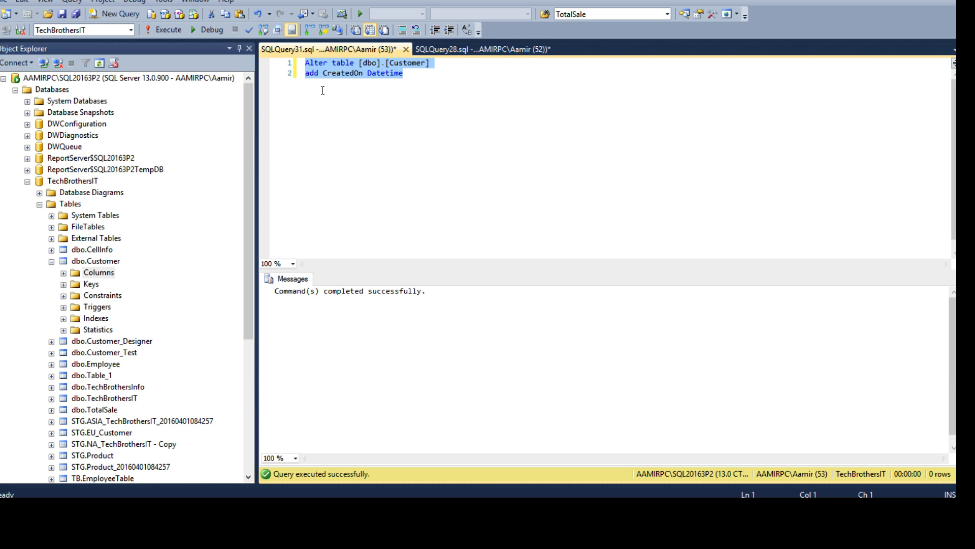
mouse_move(67, 288)
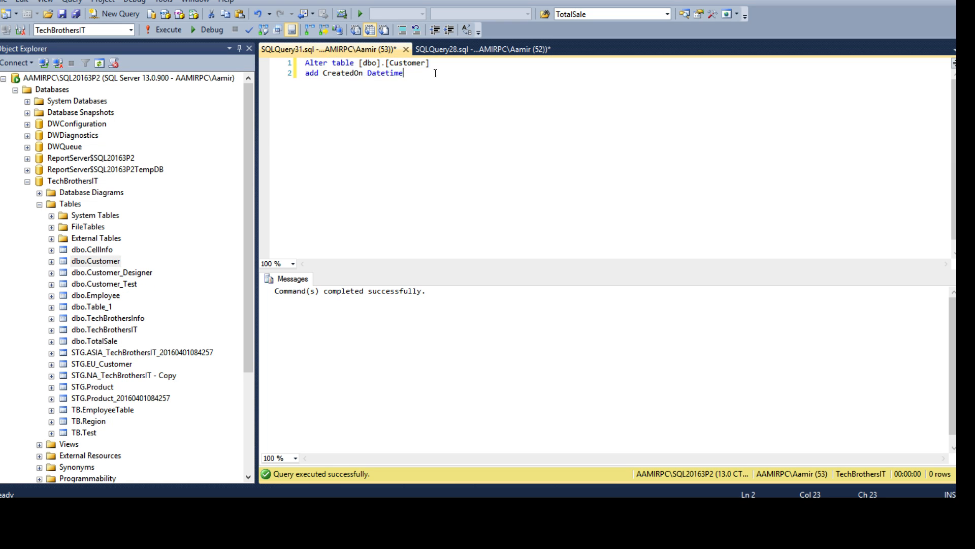
Run SELECT * FROM INFORMATION_SCHEMA.tables and review the schema and TABLE_TYPE values.
key(ctrl+a)
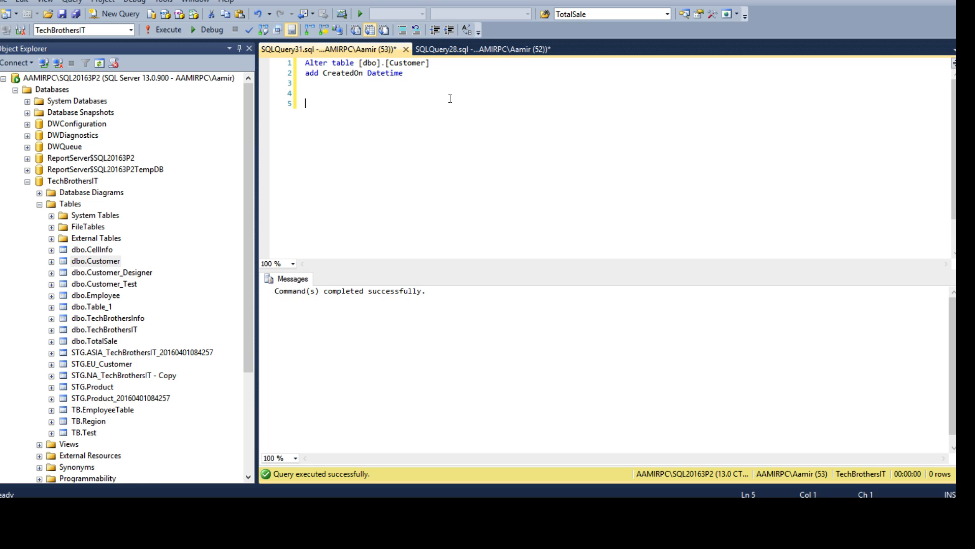
text(Select * f)
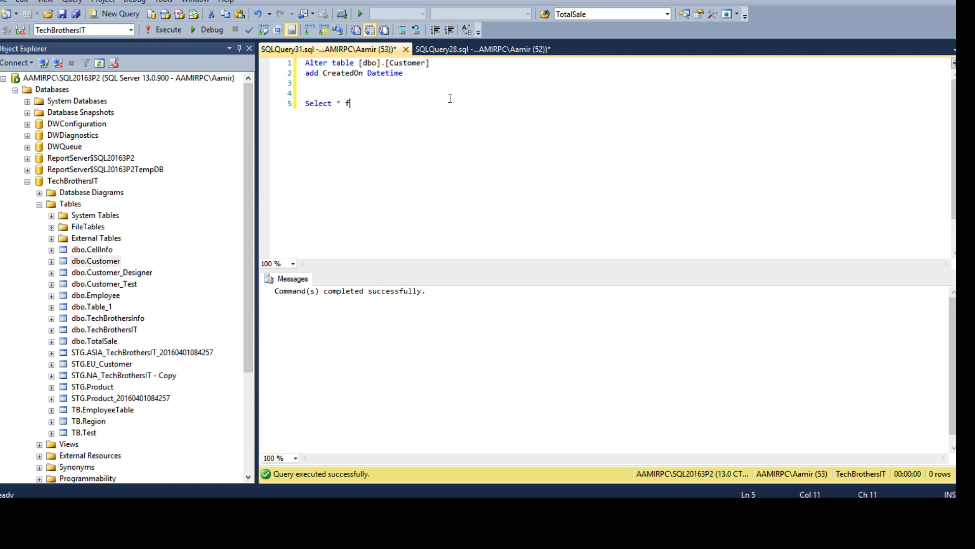
text(rom)
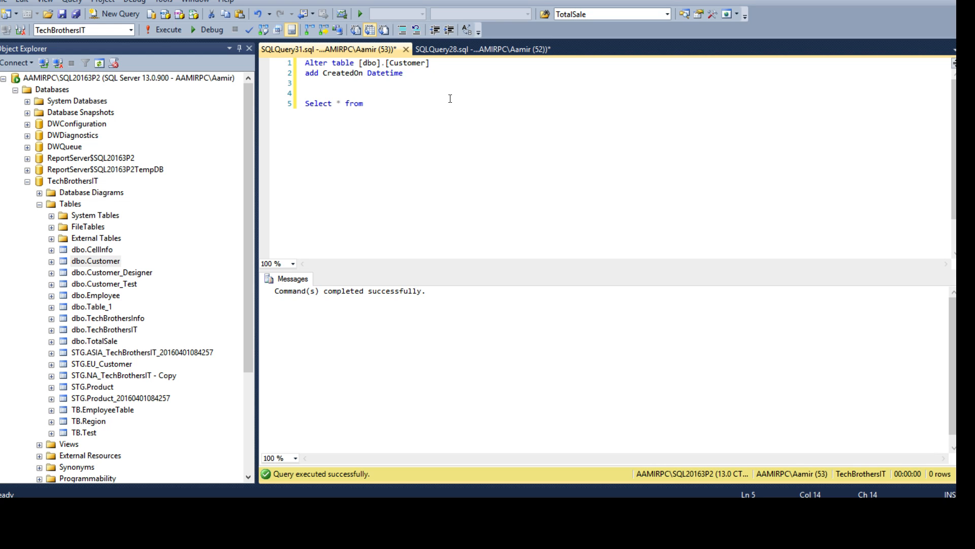
text(info)
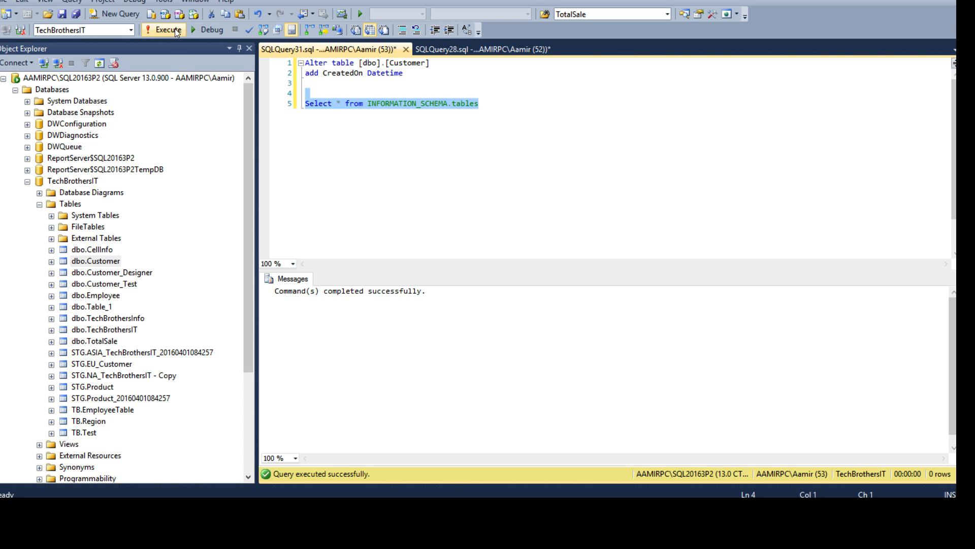
click(165, 29)
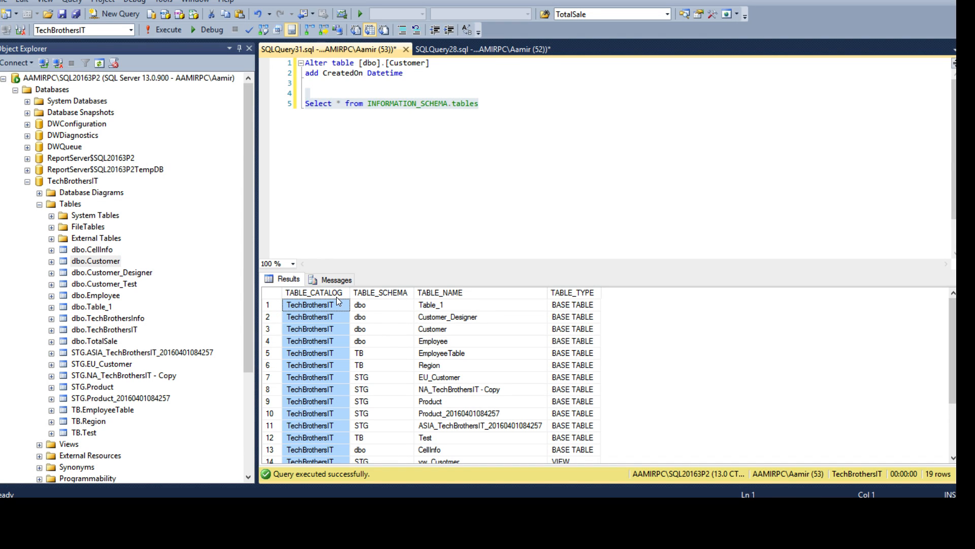
click(379, 292)
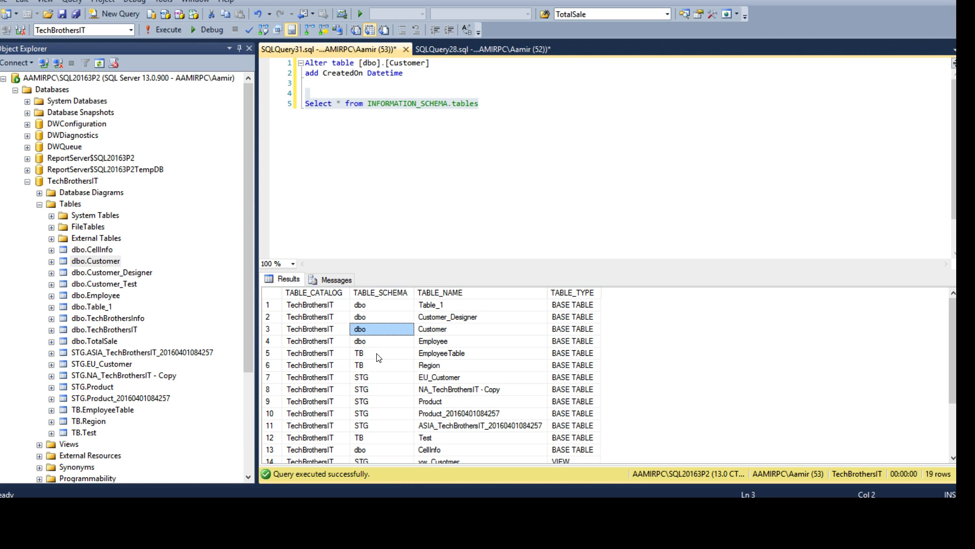
click(440, 292)
text(where)
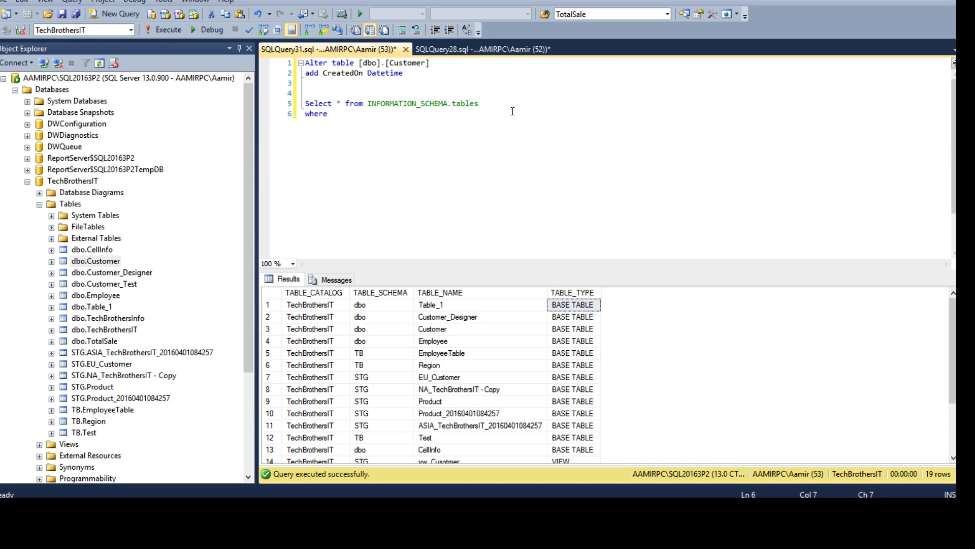
Filter the tables query to TABLE_TYPE='BASE TABLE' and run it, returning 17 base tables.
text(t)
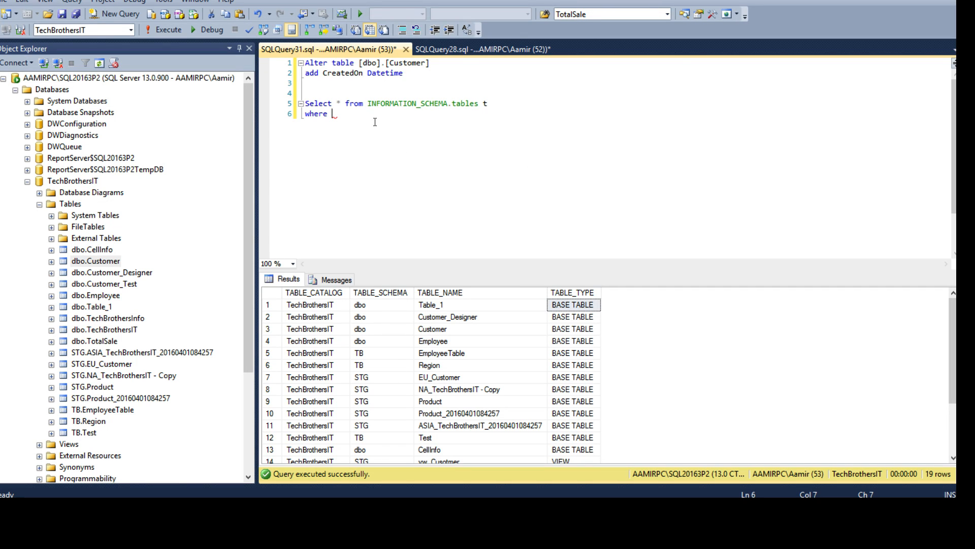
text(t.tabl)
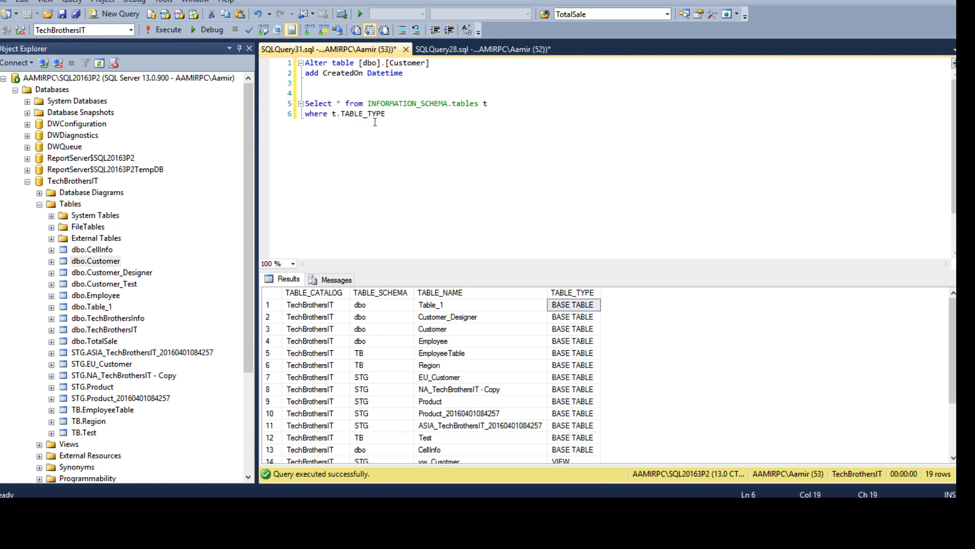
text(='BASE TABLE')
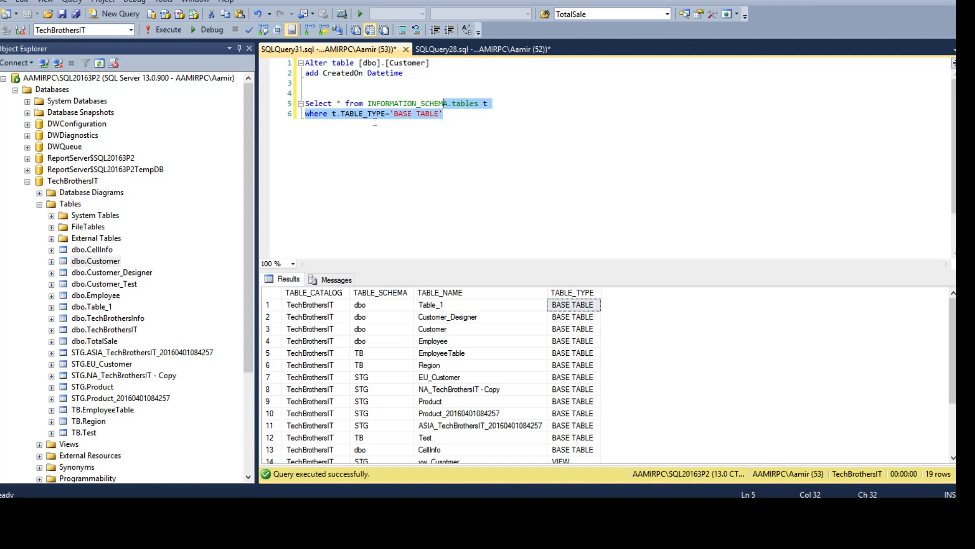
click(169, 29)
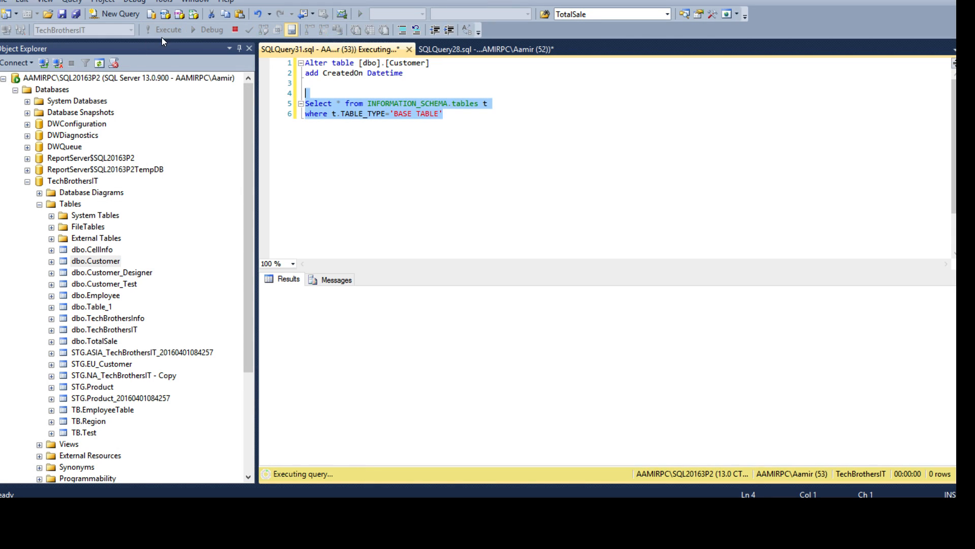
click(164, 29)
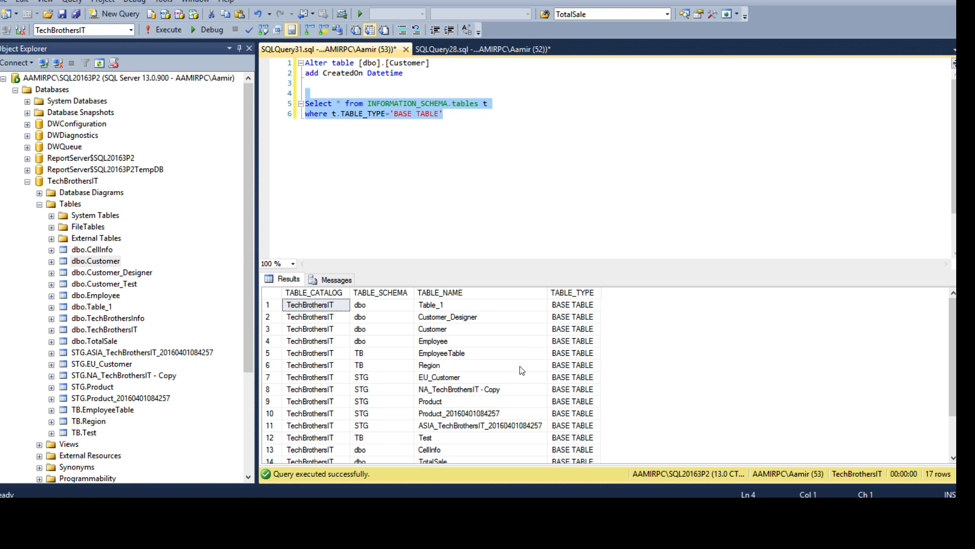
Run SELECT * FROM INFORMATION_SCHEMA.COLUMNS, returning 71 column rows.
click(443, 113)
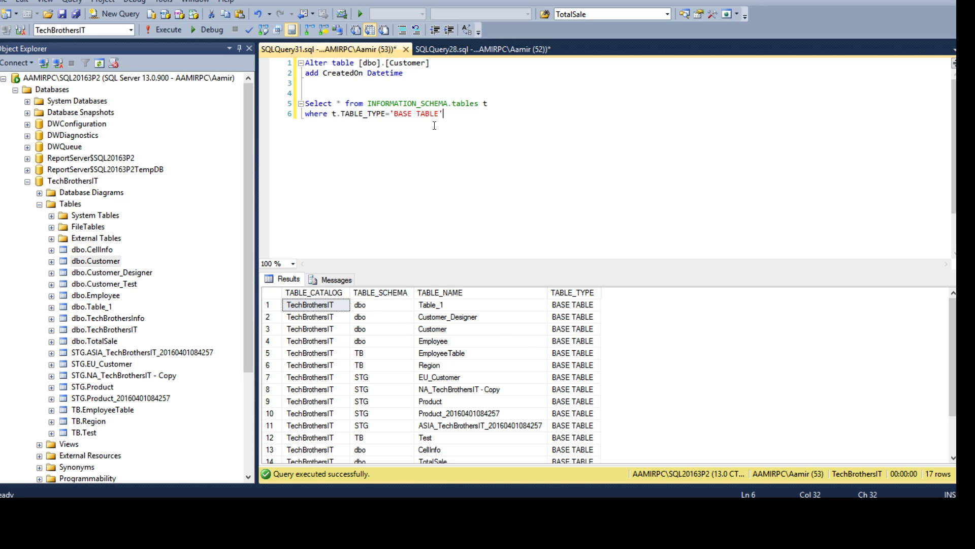
text(Sele)
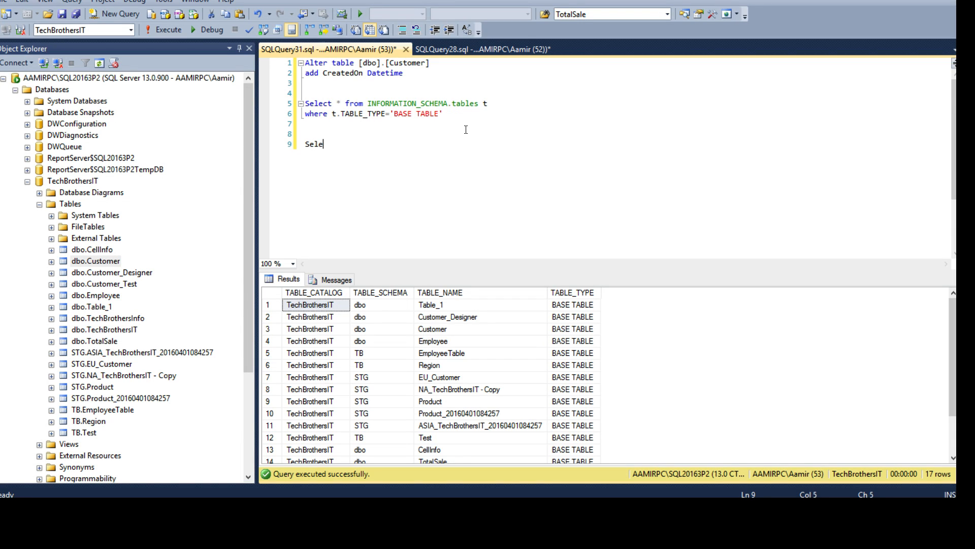
text(ct * from)
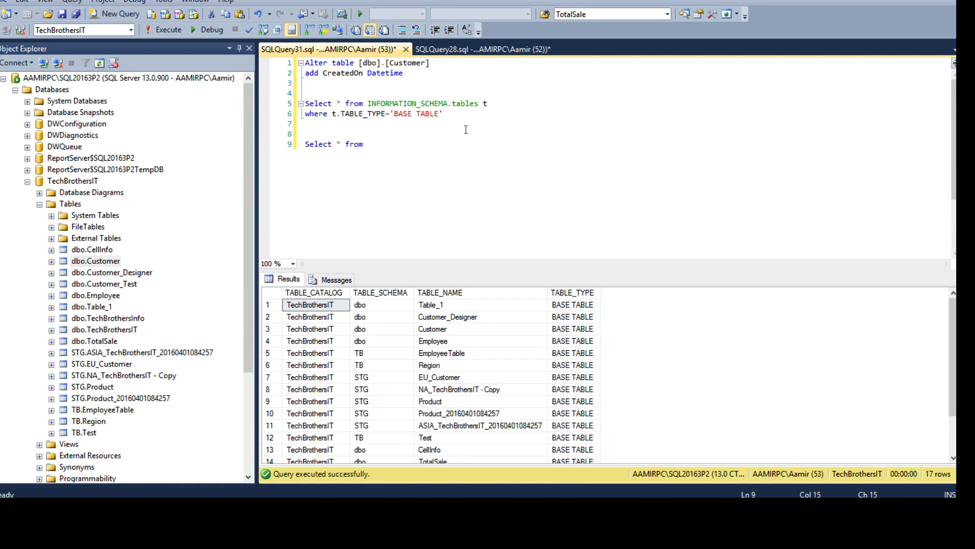
text(INFORMATION_SCHEMA.)
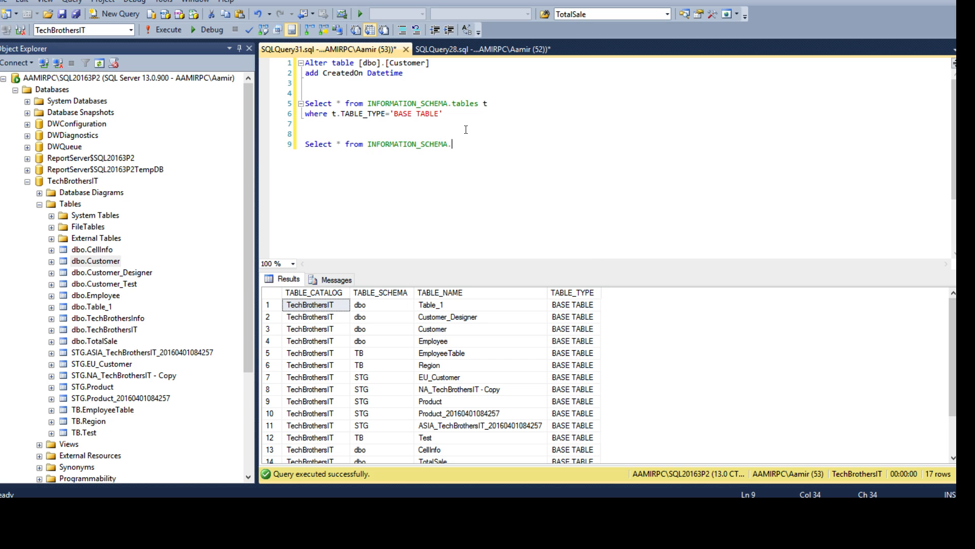
text(colum)
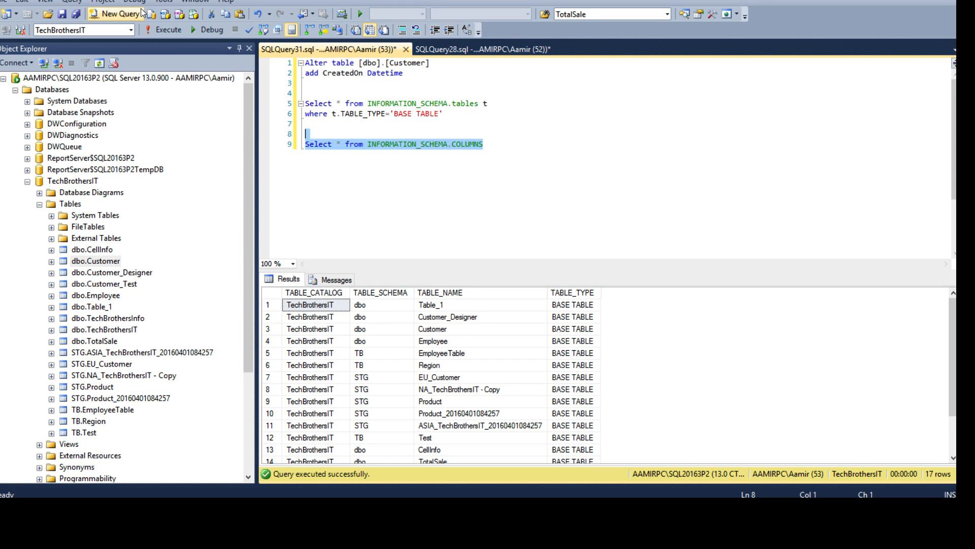
click(155, 29)
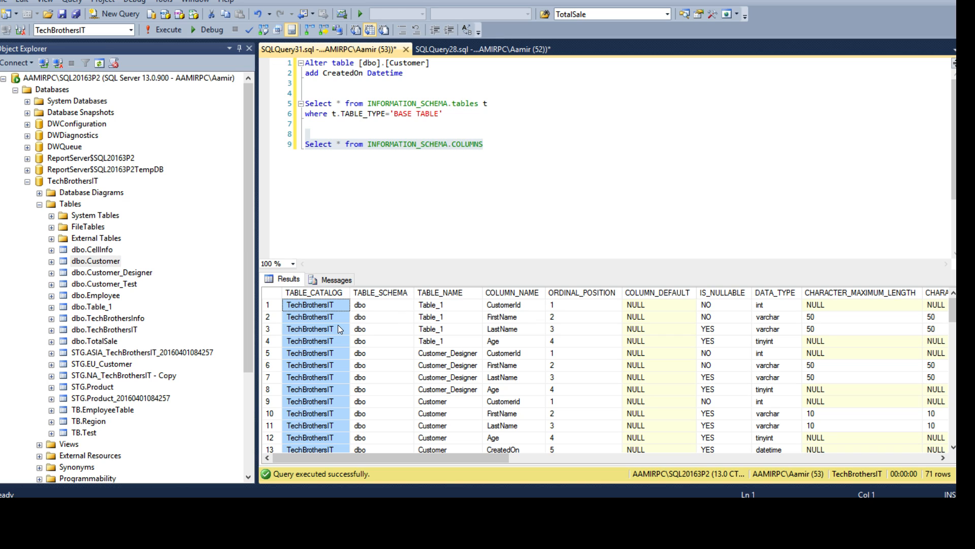
click(380, 305)
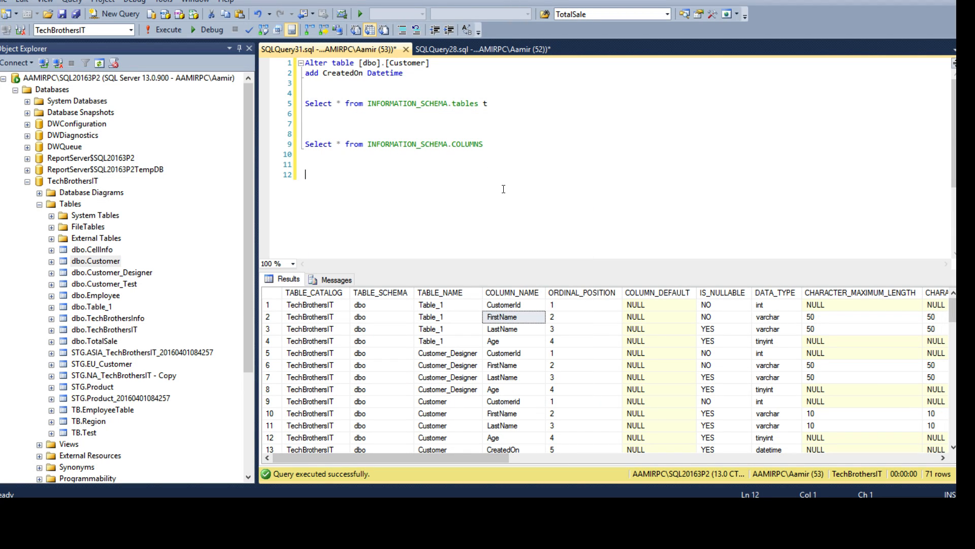
Start a WHERE NOT EXISTS subquery on INFORMATION_SCHEMA.COLUMNS c matching c.TABLE_SCHEMA=t.TABLE_SCHEMA.
text(where t.TABLE_TYPE='BASE TABLE')
click(626, 113)
text(where not exists)
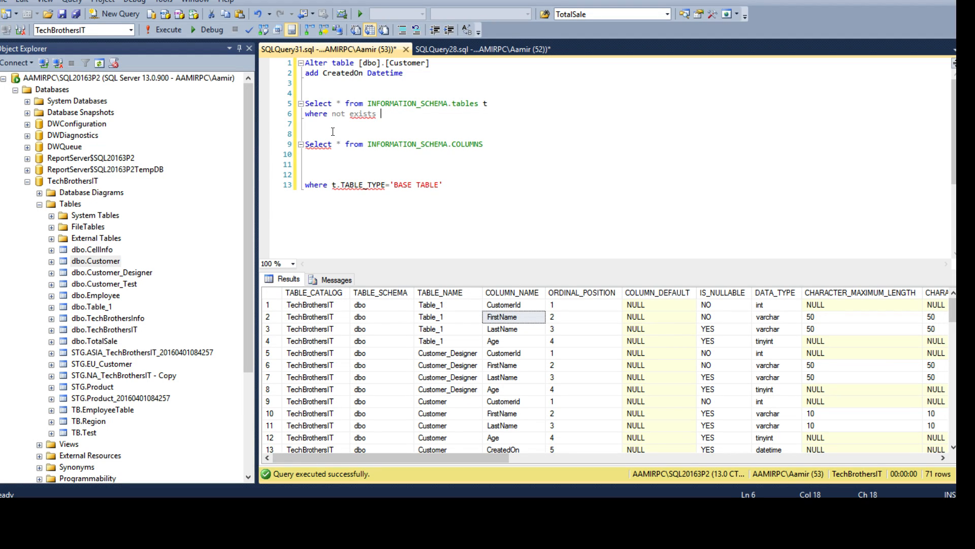
text(()
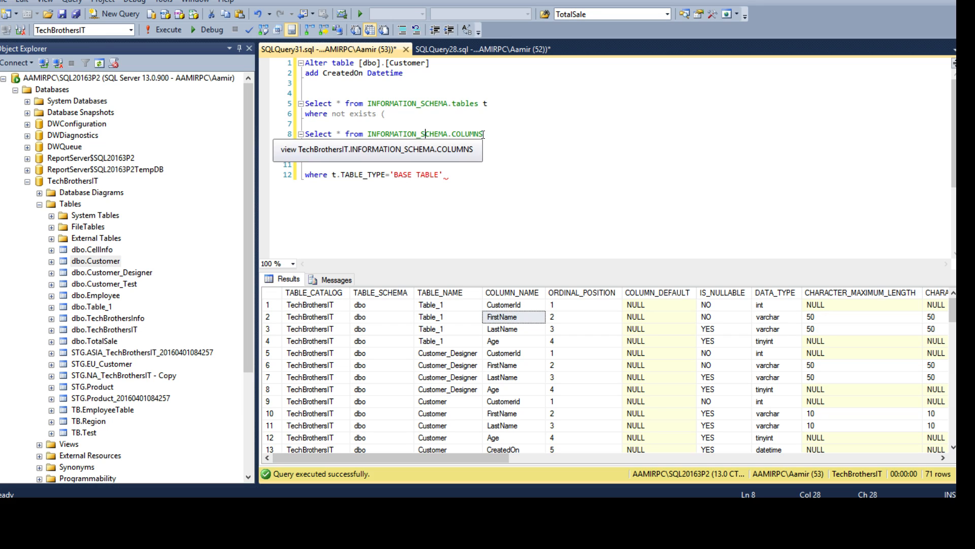
text(c)
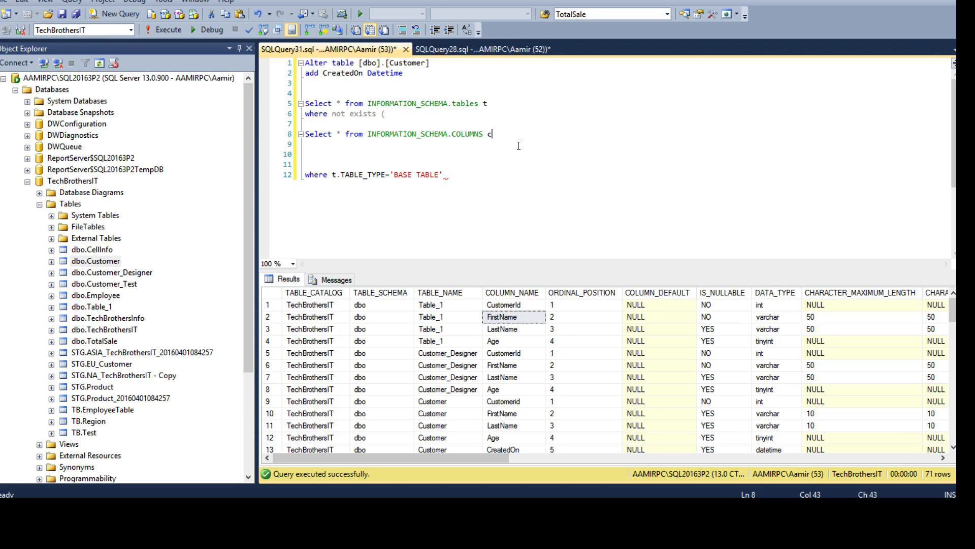
text(where c.s)
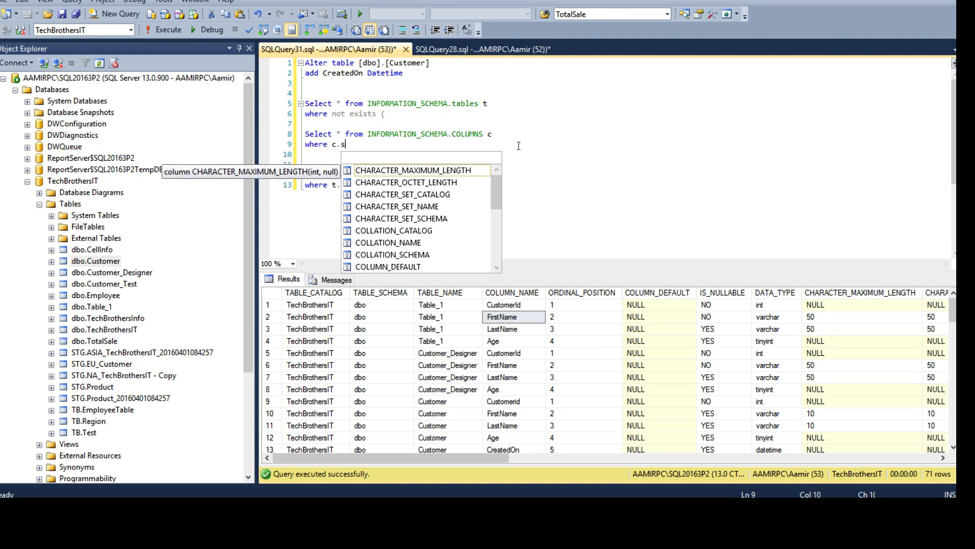
text(che)
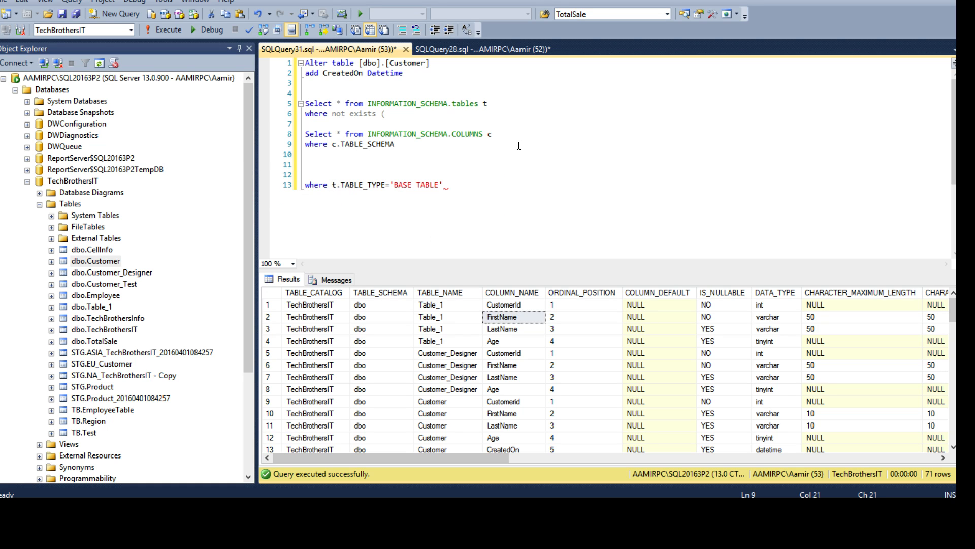
text(=t.)
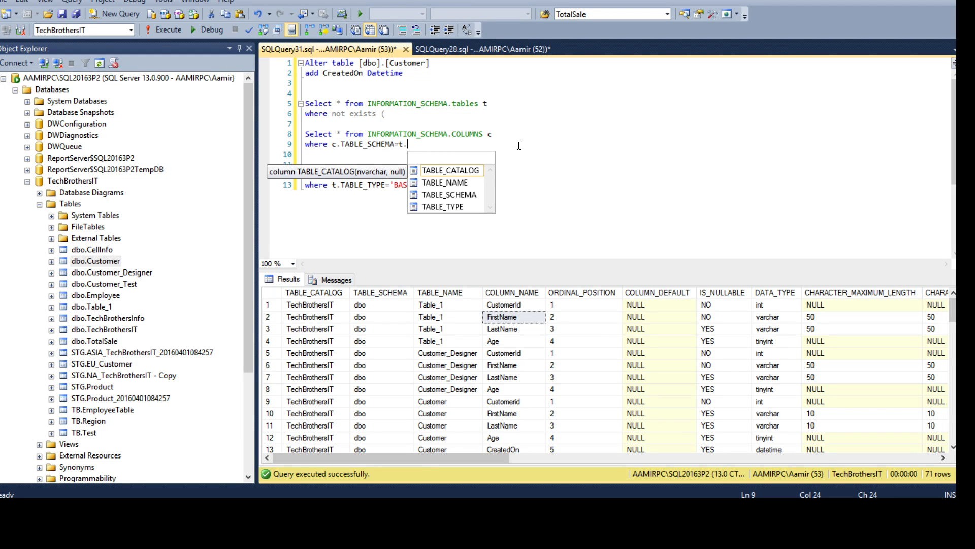
text(TABLE_SCHEMA)
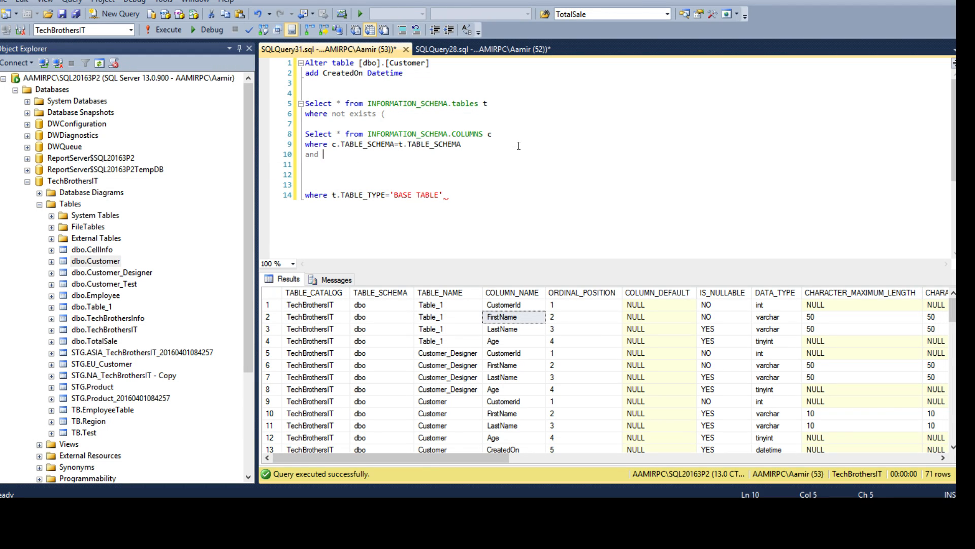
Complete the subquery with c.TABLE_NAME=t.TABLE_NAME and c.COLUMN_NAME='CreatedOn'.
text(c.tb)
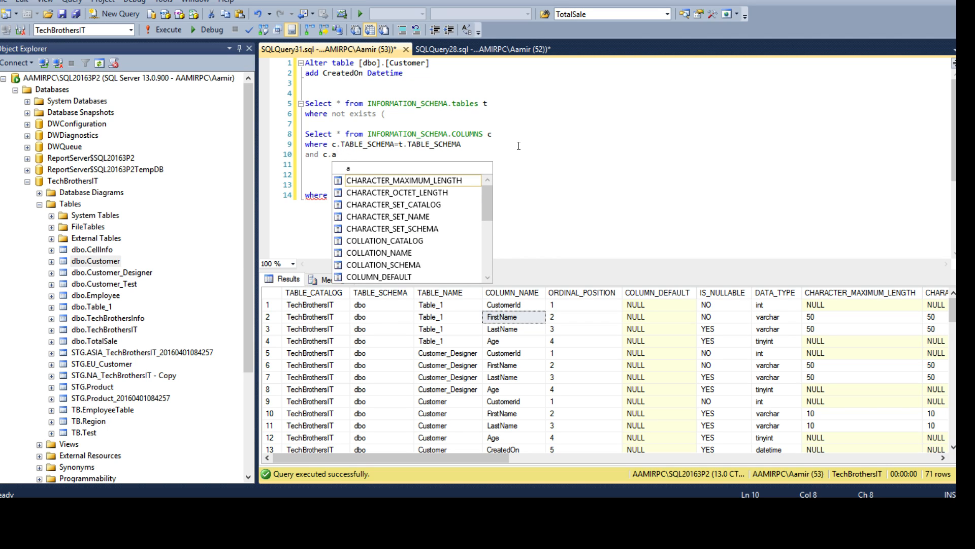
text(t)
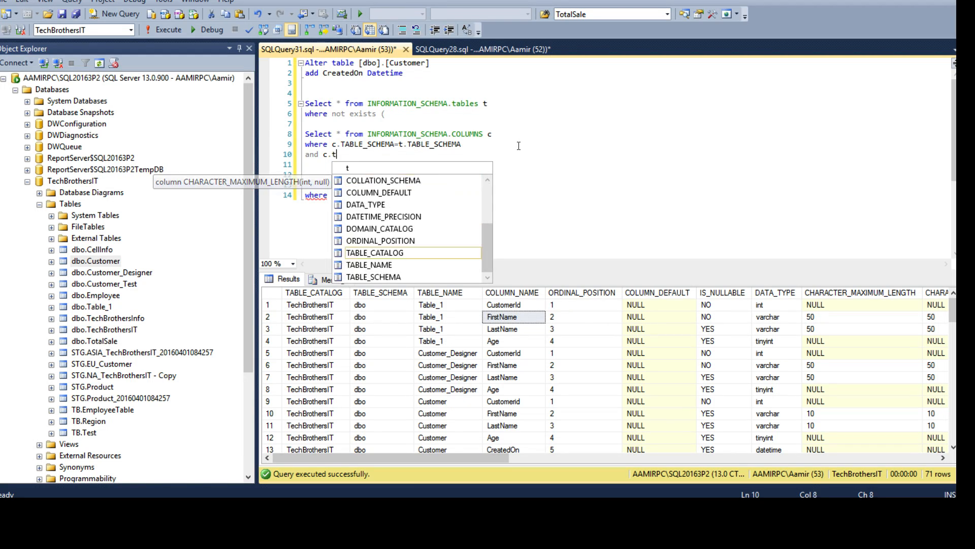
text(ABLE_NAME)
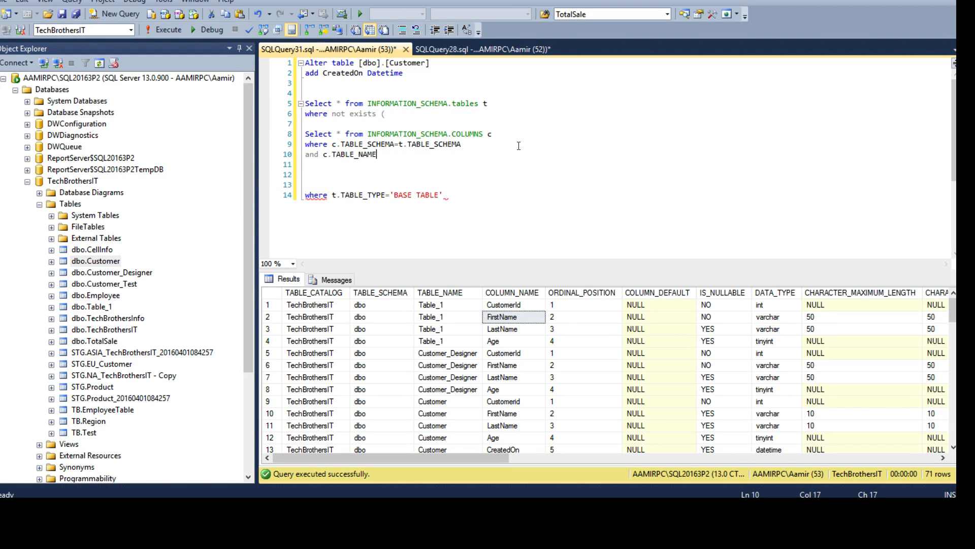
text(=t.)
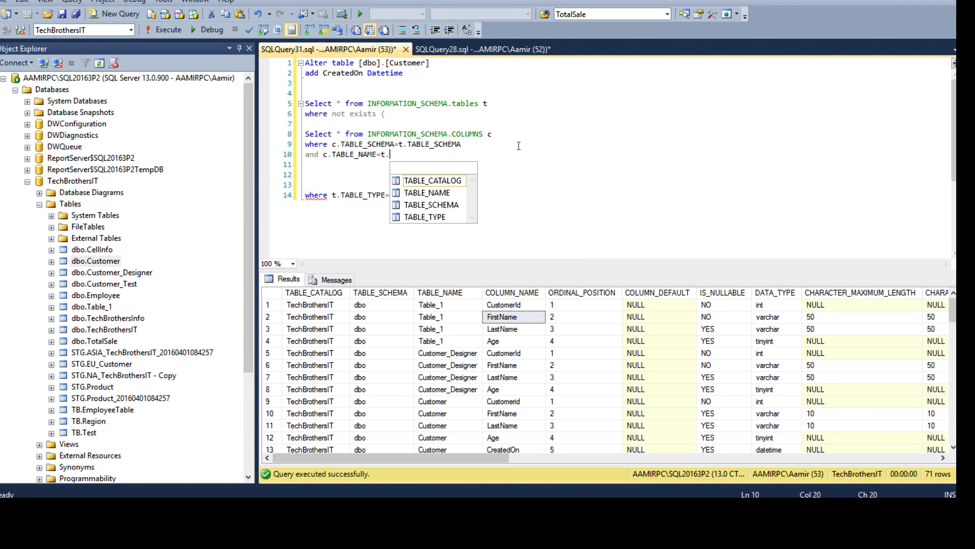
text(TABLE_NAME)
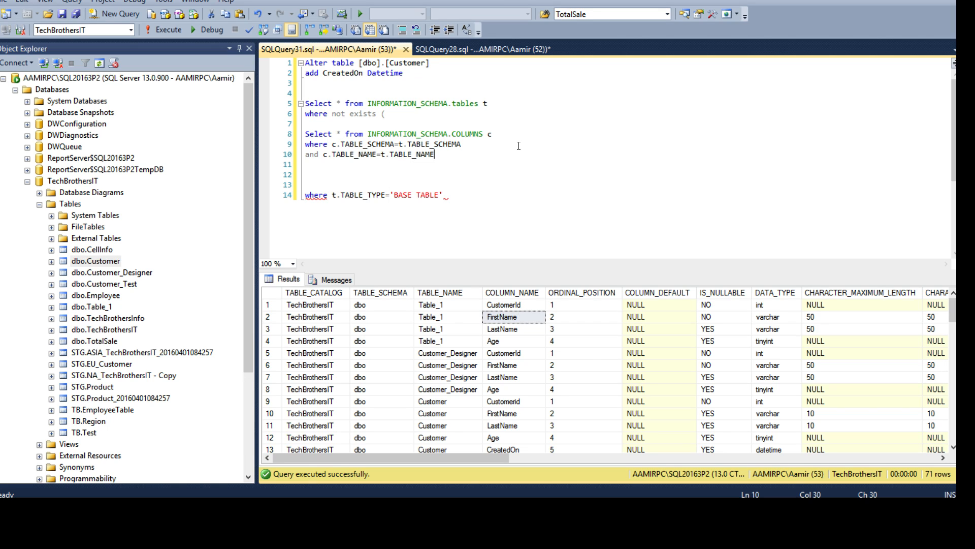
text(and)
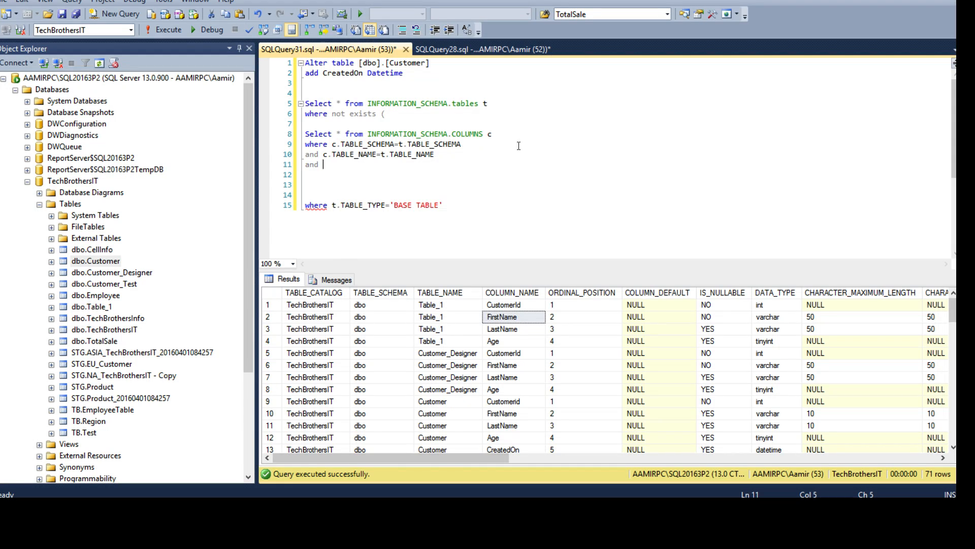
text(c.column)
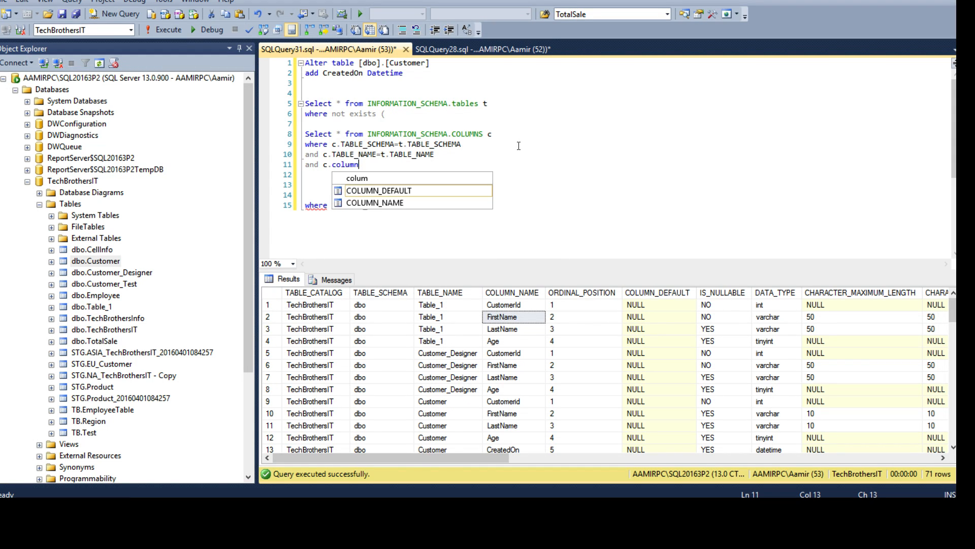
text(COLUMN_NAME=')
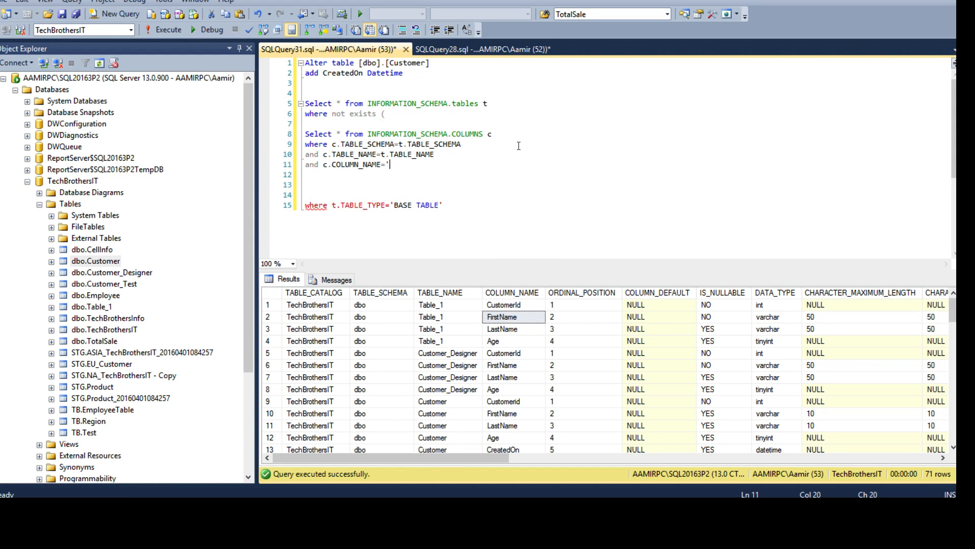
text(CreatedO)
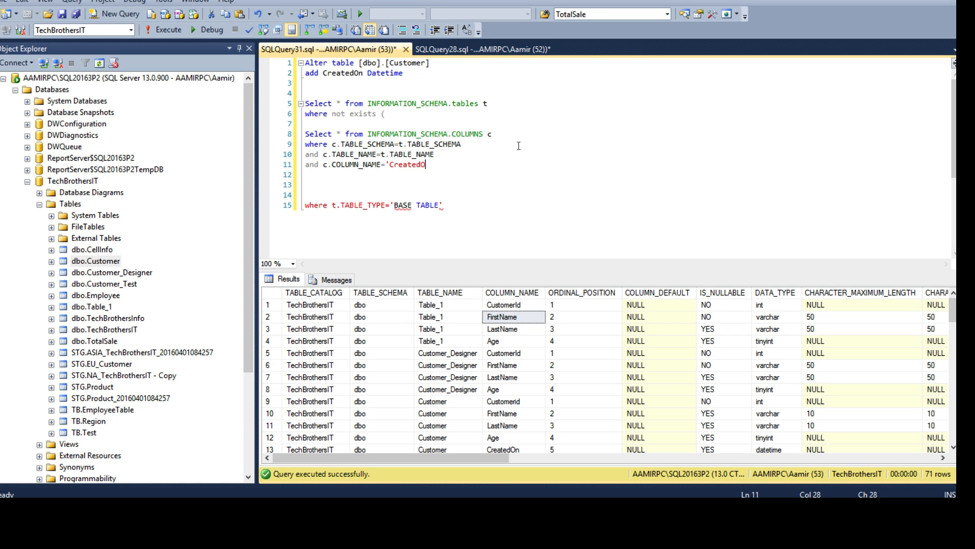
text(n'))
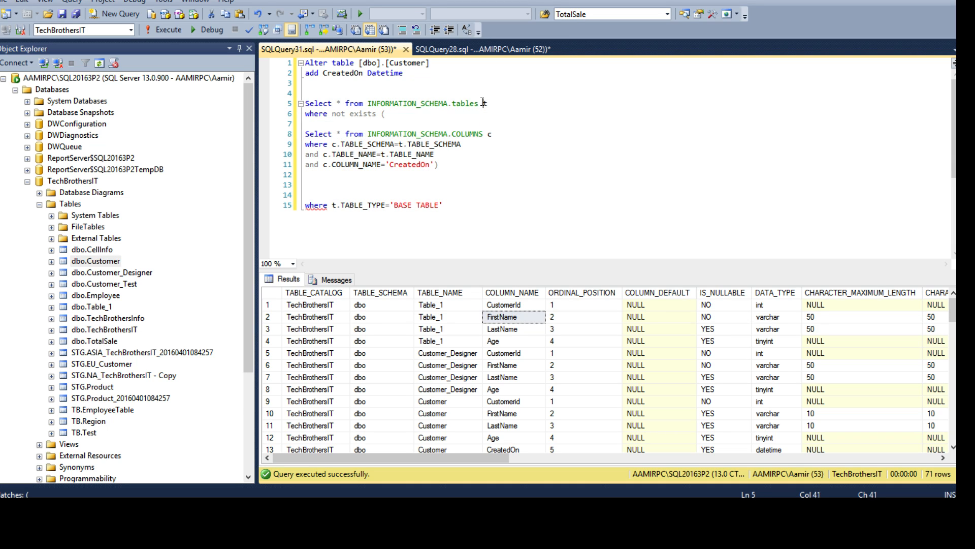
Run the EXISTS version of the query, confirming only dbo.Customer has CreatedOn.
click(168, 30)
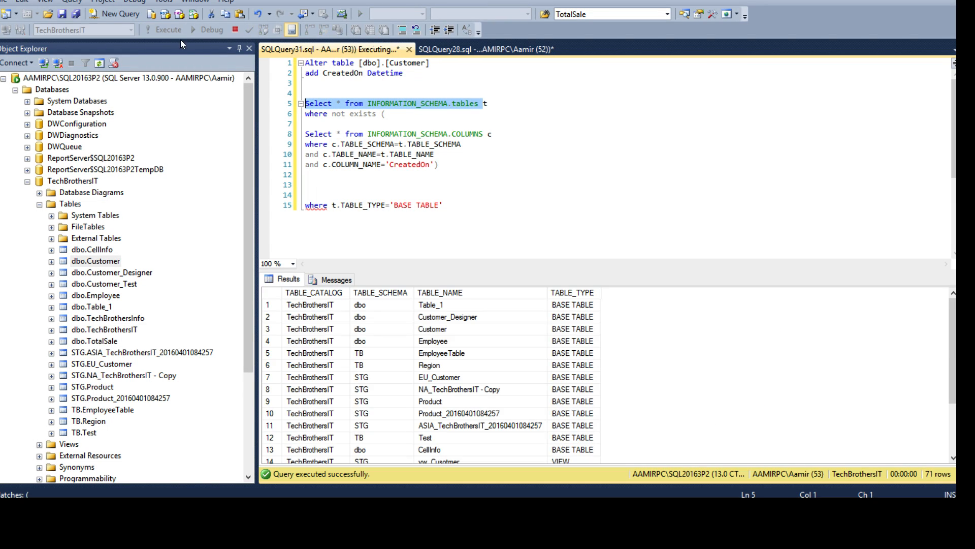
click(149, 30)
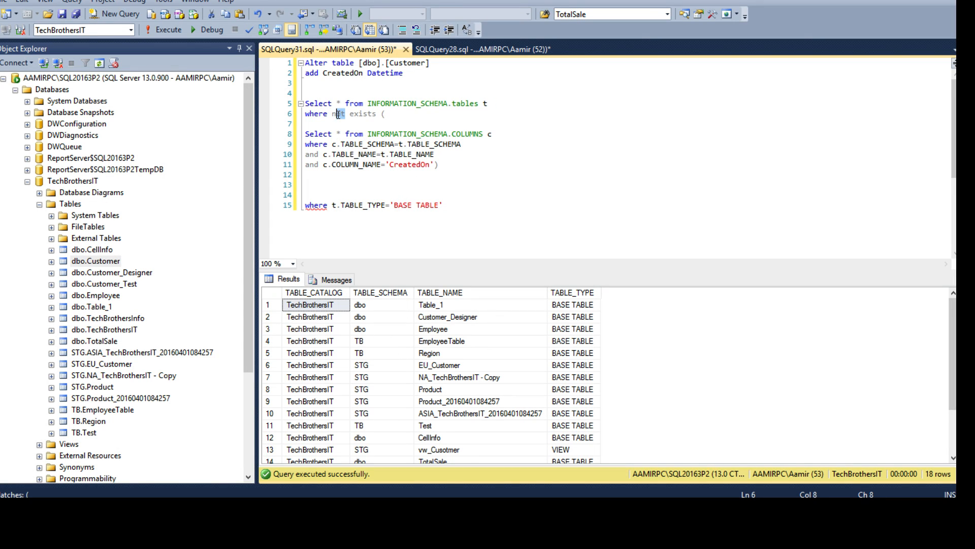
key(Backspace)
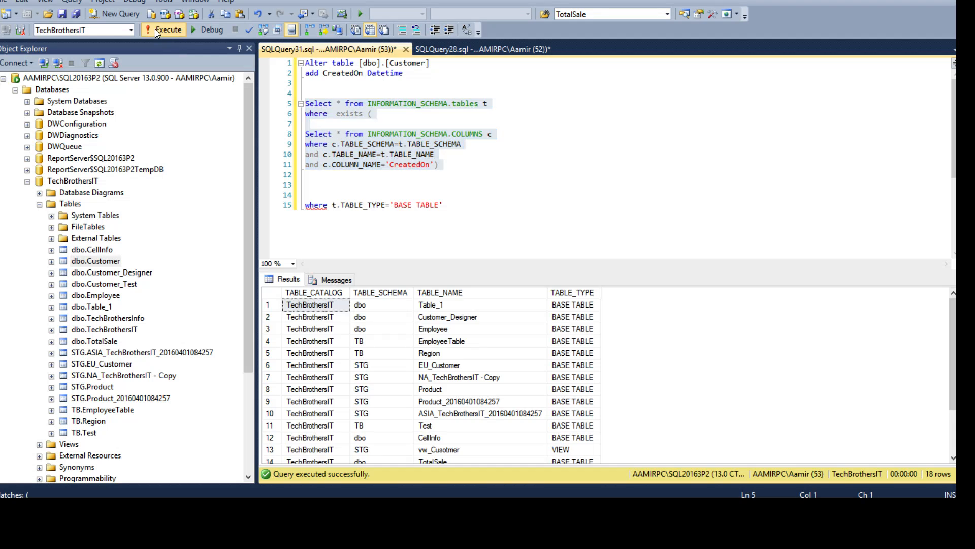
click(168, 29)
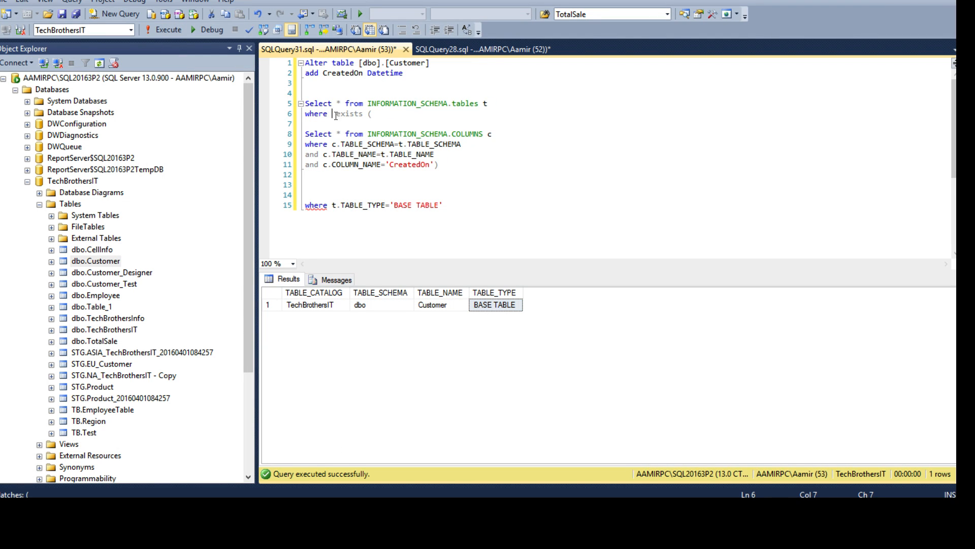
Restore NOT EXISTS so the query lists the 18 tables lacking CreatedOn.
text(not)
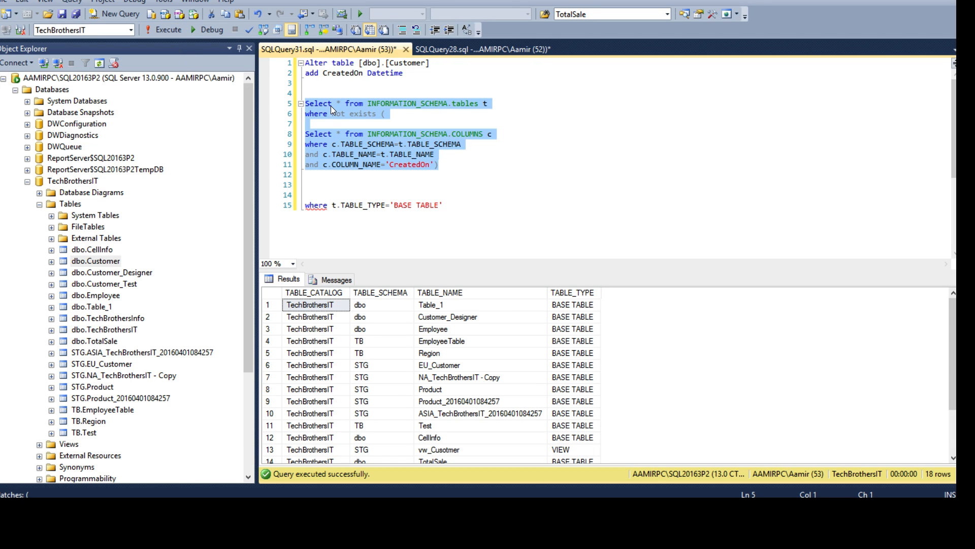
click(345, 63)
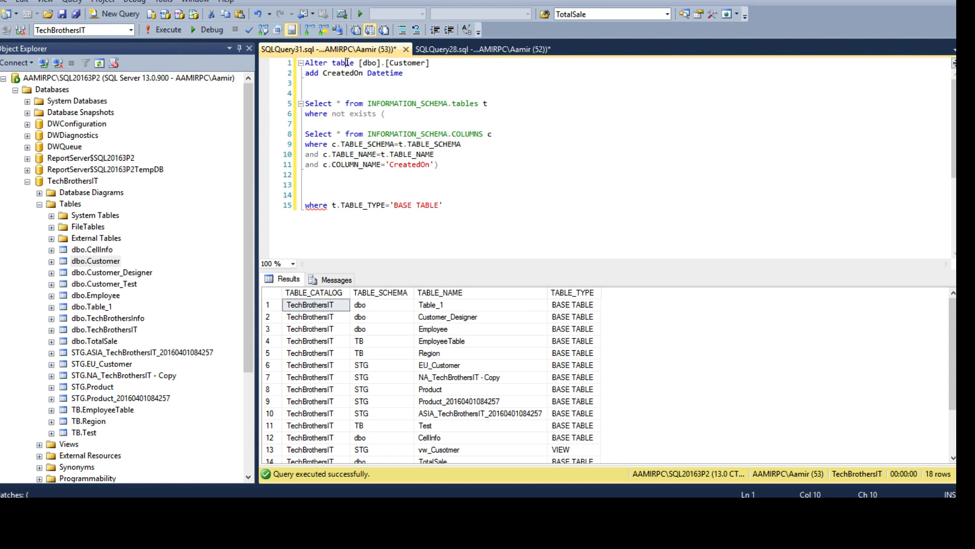
Add a leading 'MYTest' as Query literal column and run the query.
click(344, 103)
text(',)
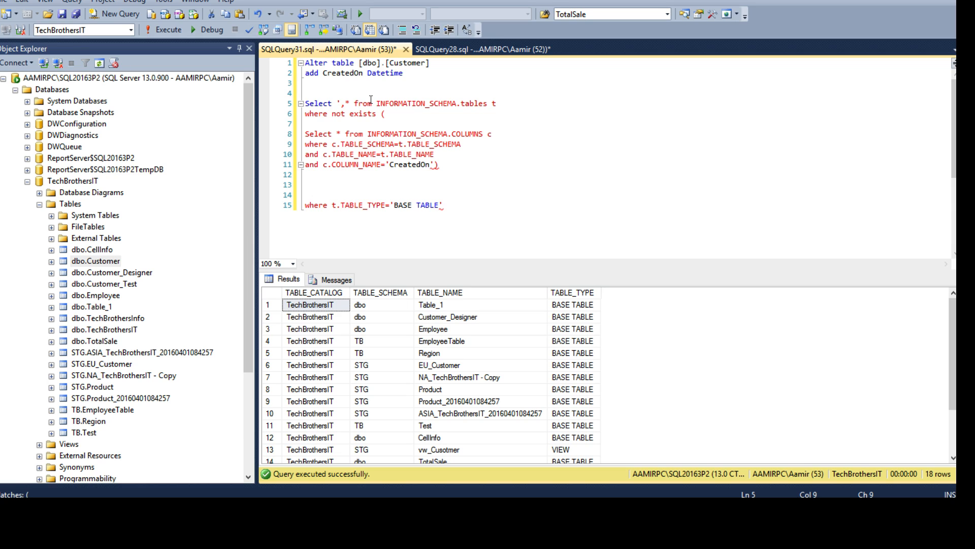
text(MYTest)
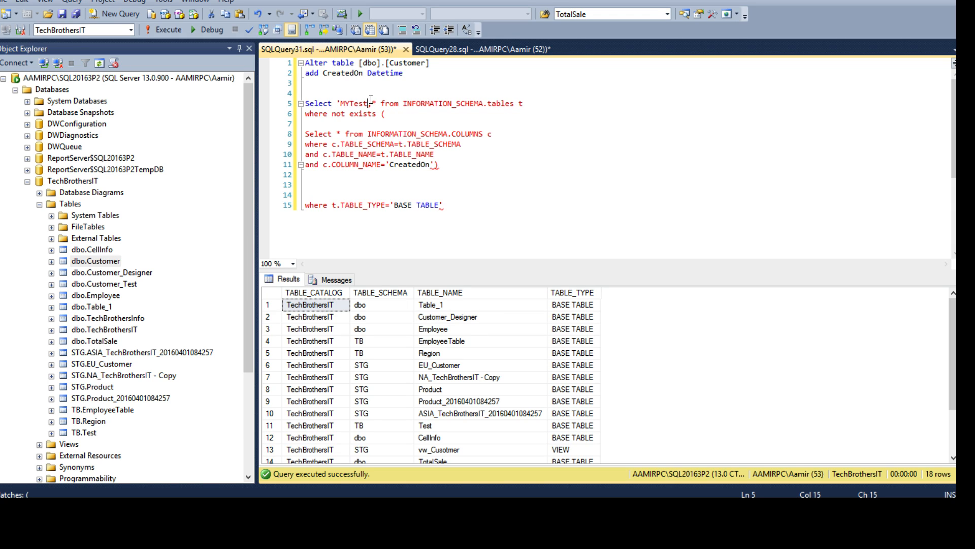
text(a,)
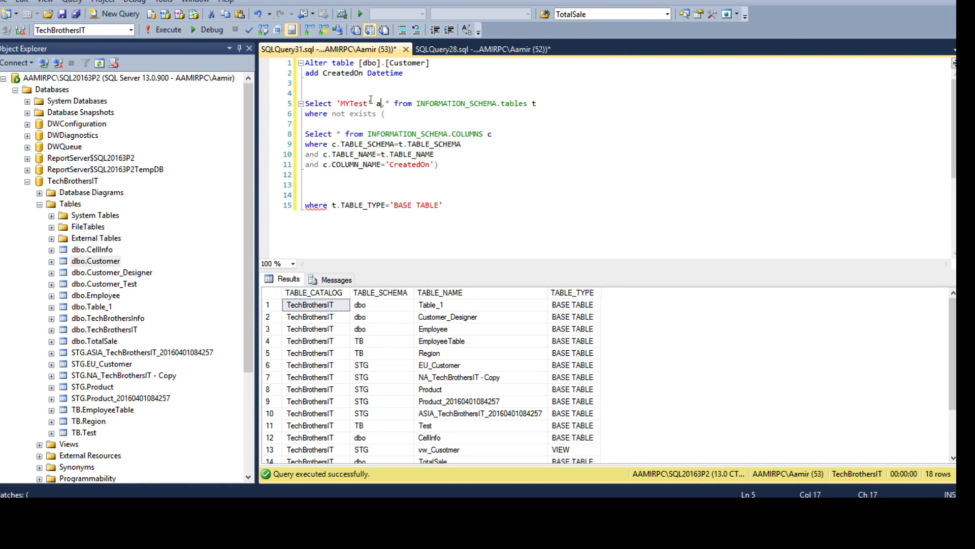
text(as Query)
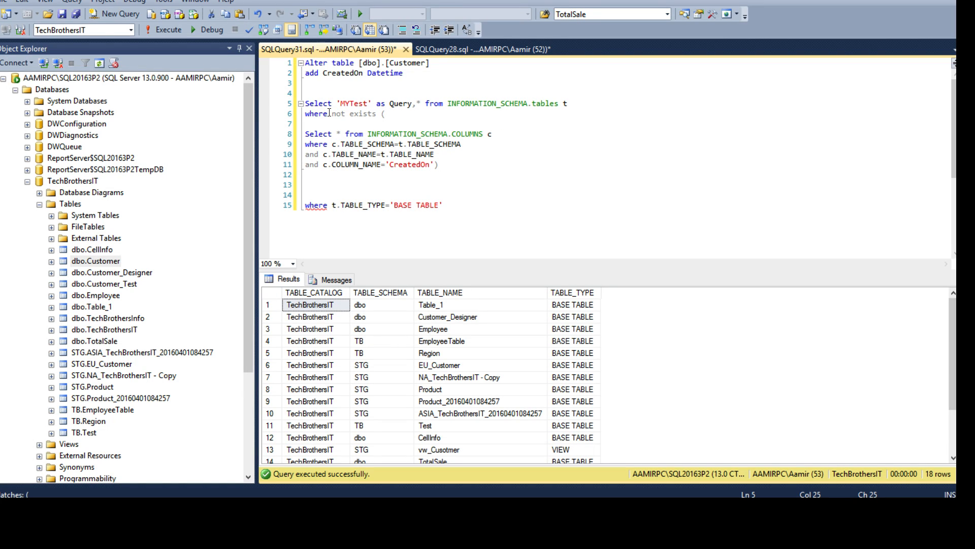
double_click(353, 103)
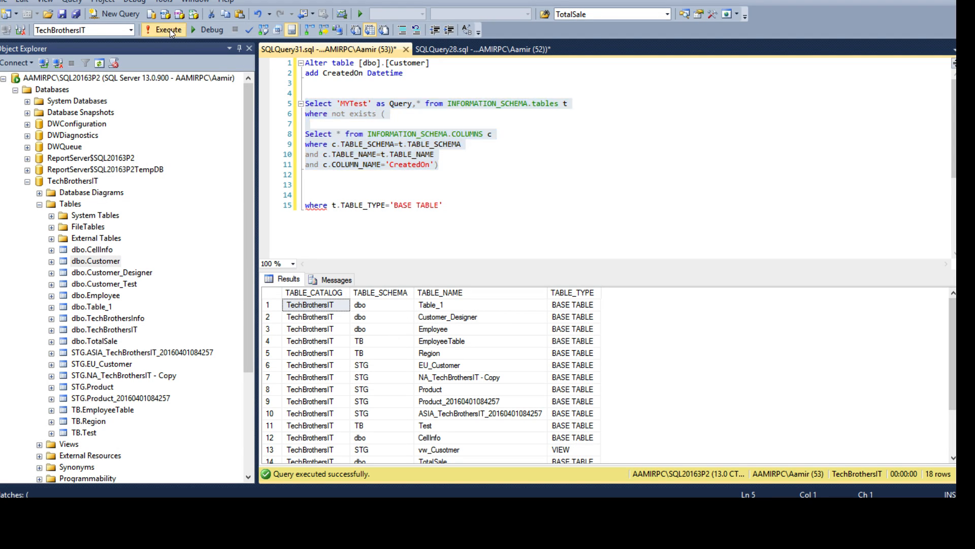
click(168, 30)
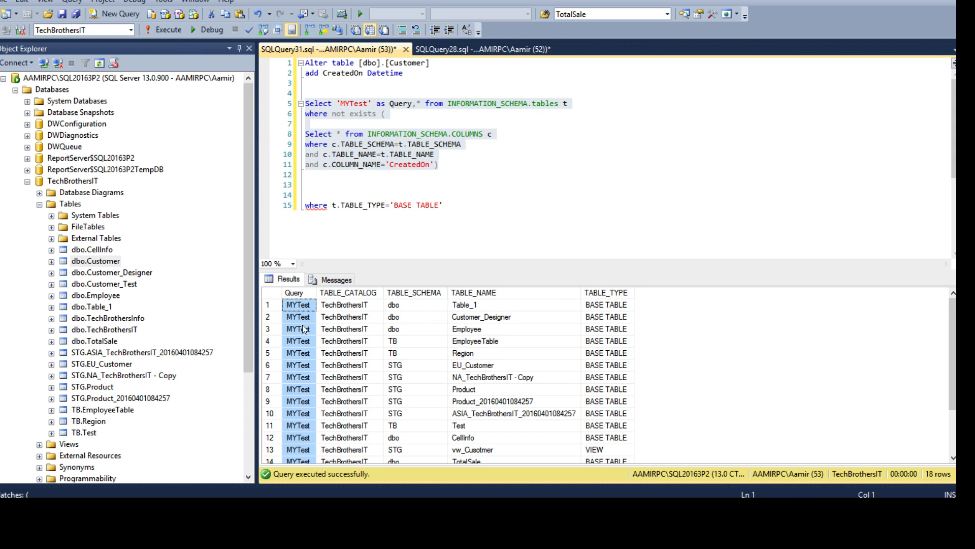
Replace the MYTest literal with 'Alter table'.
click(299, 389)
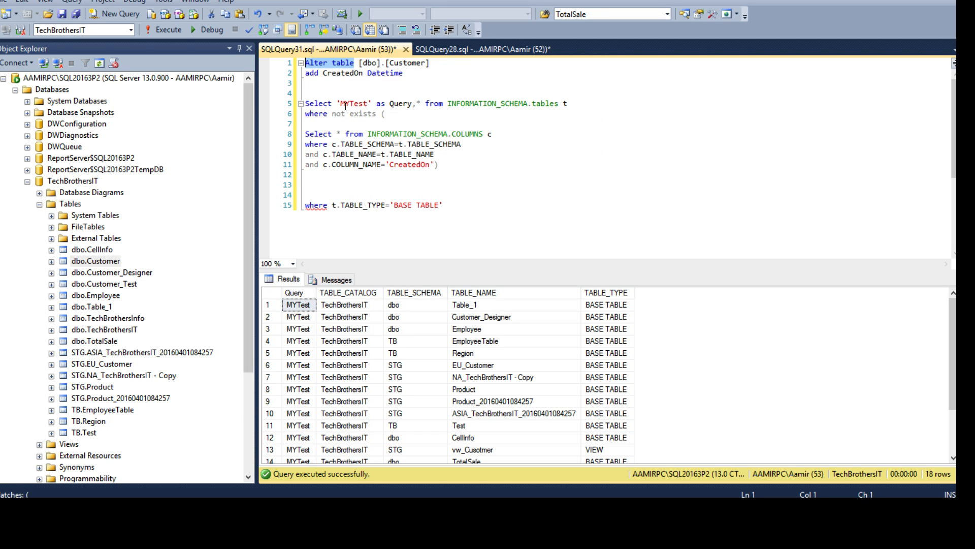
text(Alter table)
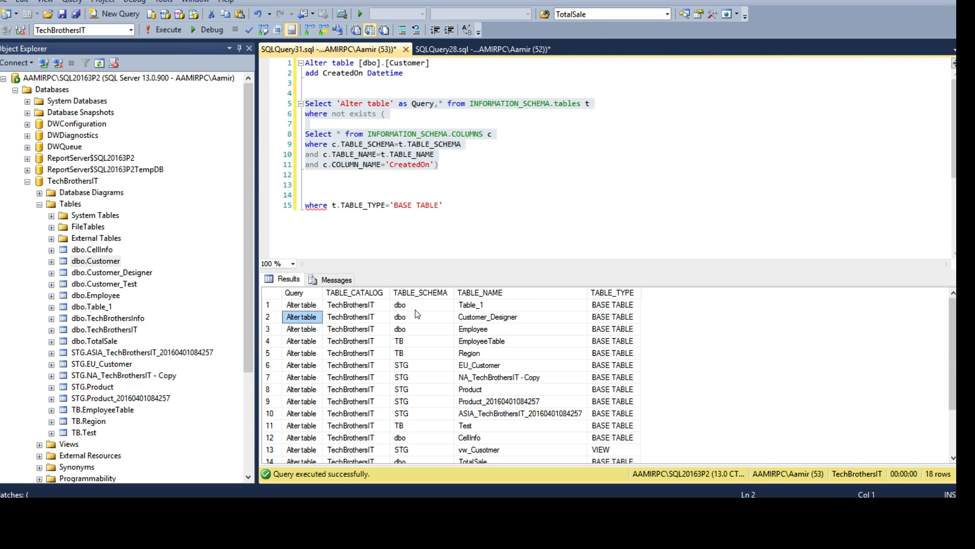
Extend the literal to 'Alter table ['+t.TABLE_SCHEMA+'].['+t.TABLE_NAME+']'.
click(421, 305)
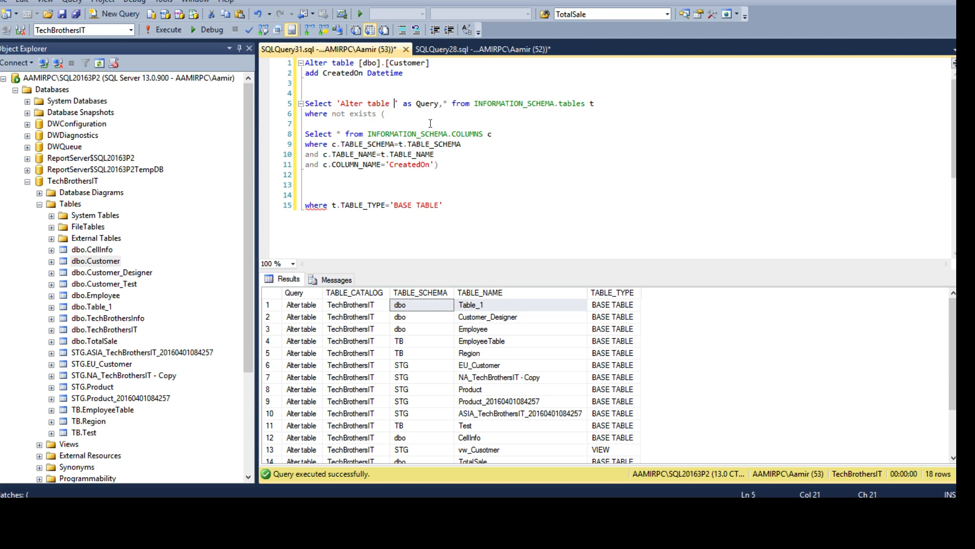
text([)
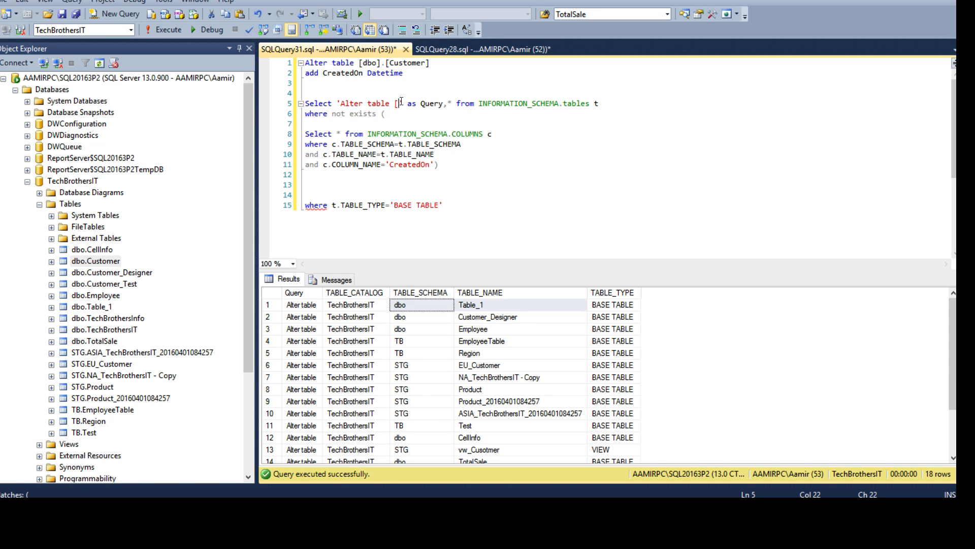
text(+)
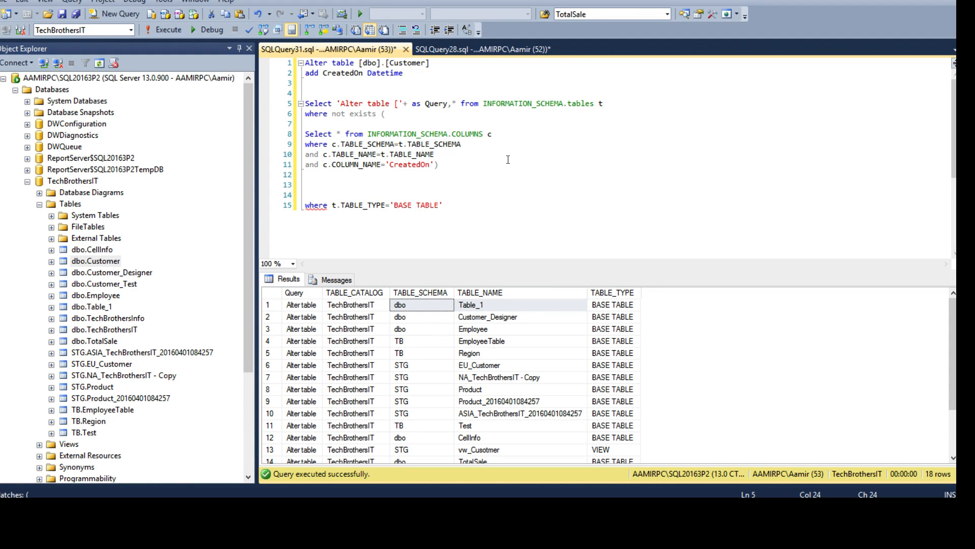
text(t.Sche)
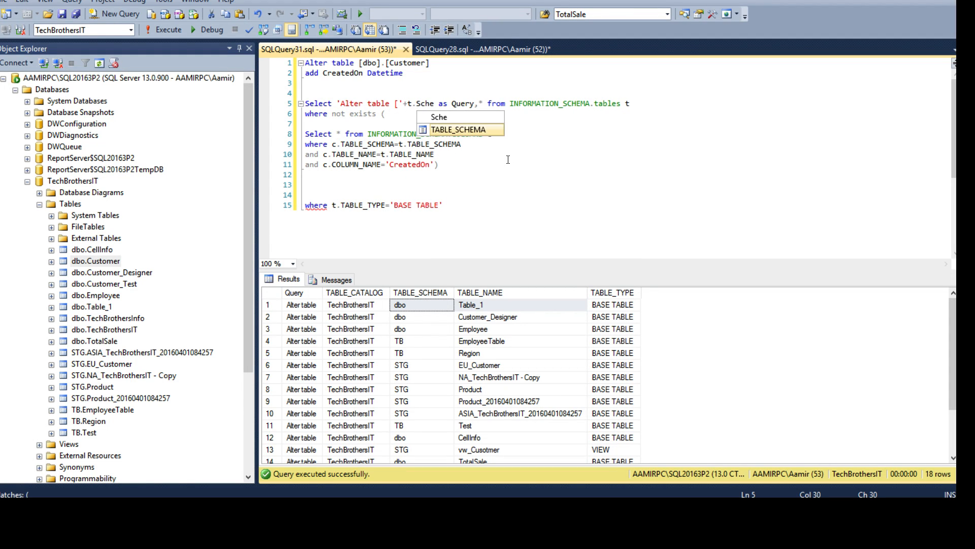
key(Tab)
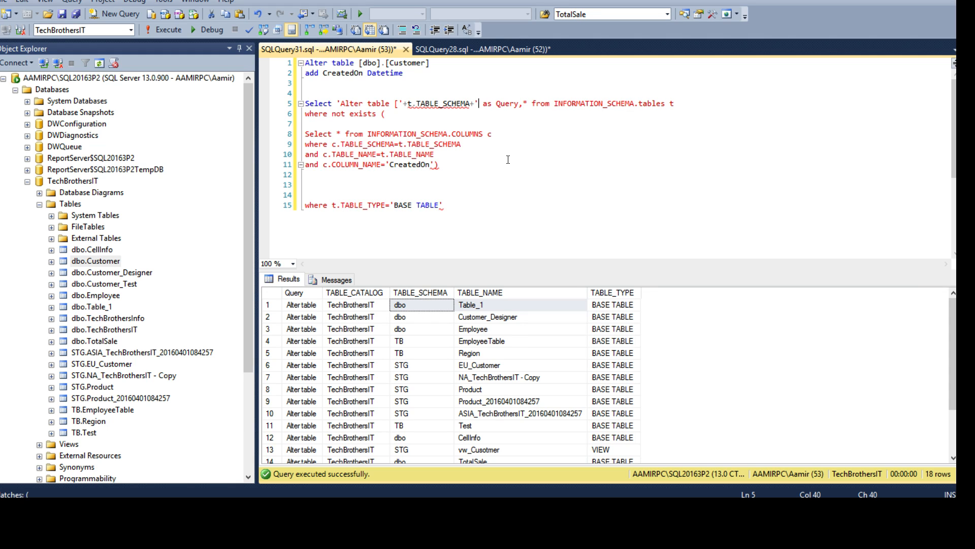
text(].)
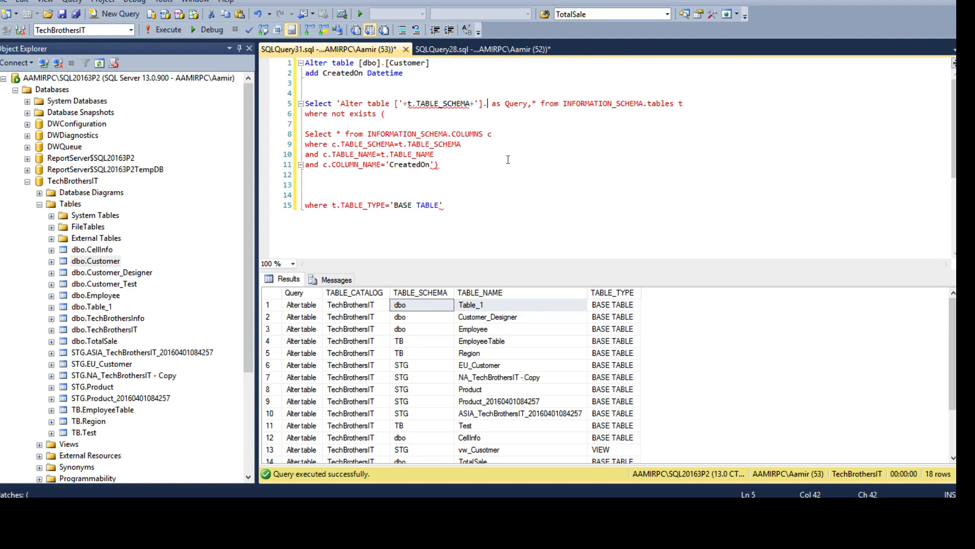
text([')
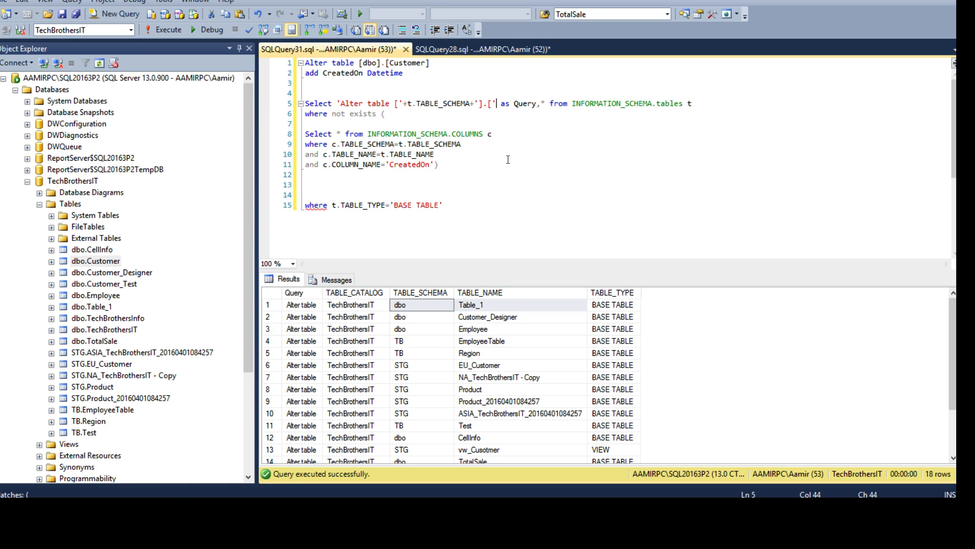
text(+)
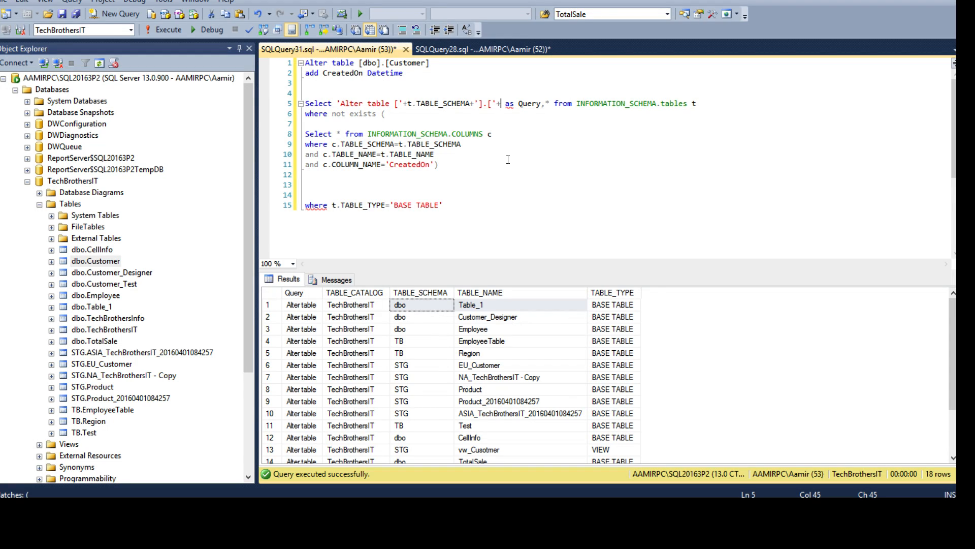
text(Ta)
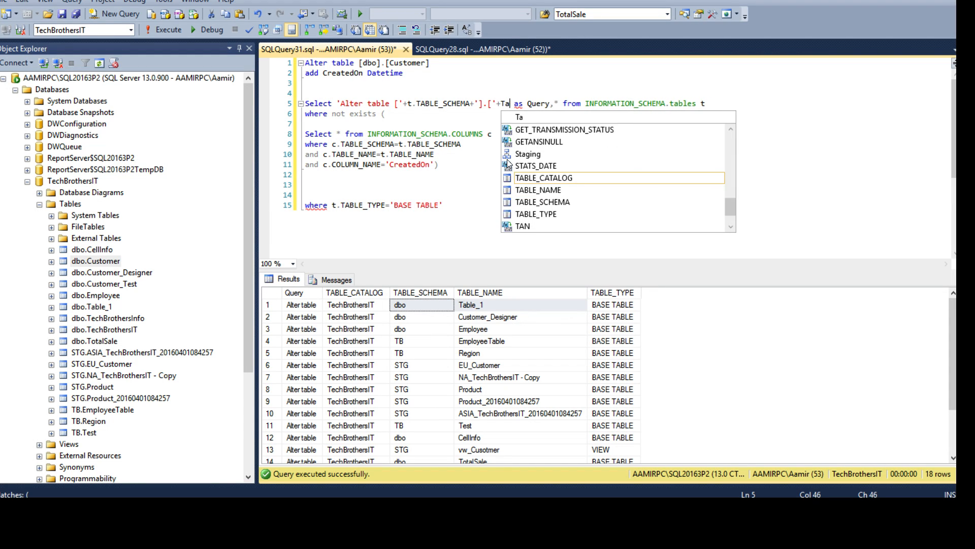
text(.TABLE_NAME)
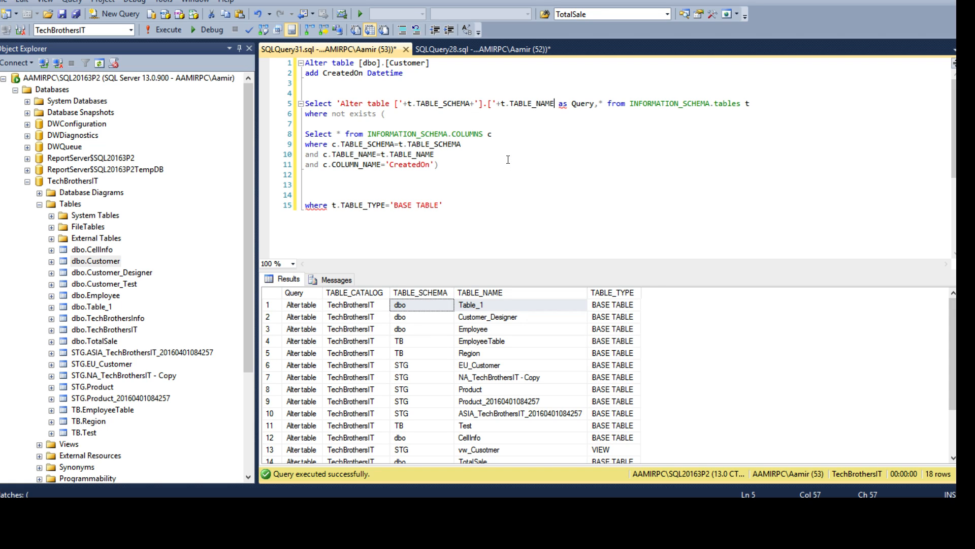
Append ' ADD CreatedOn Datetime' to complete the generated ALTER statement.
text(+'] ADD)
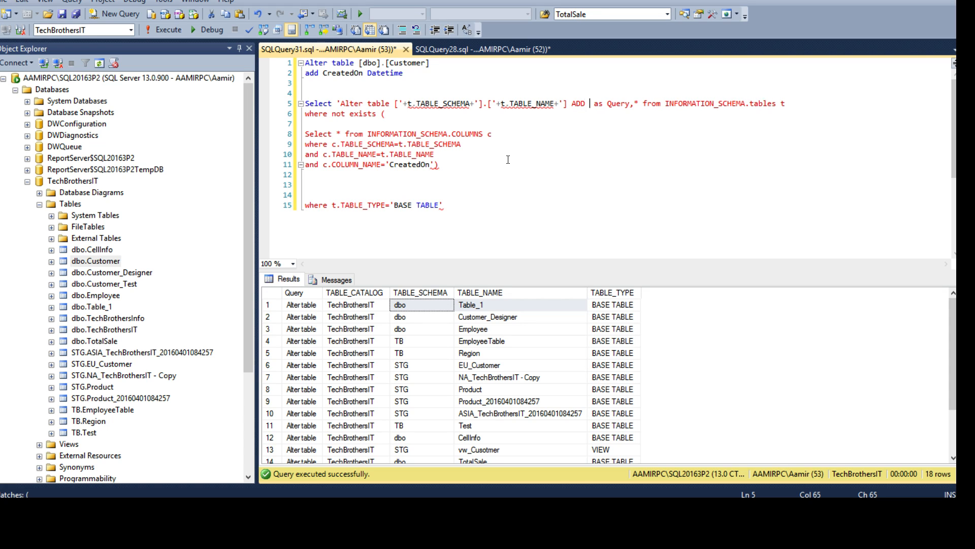
text(C)
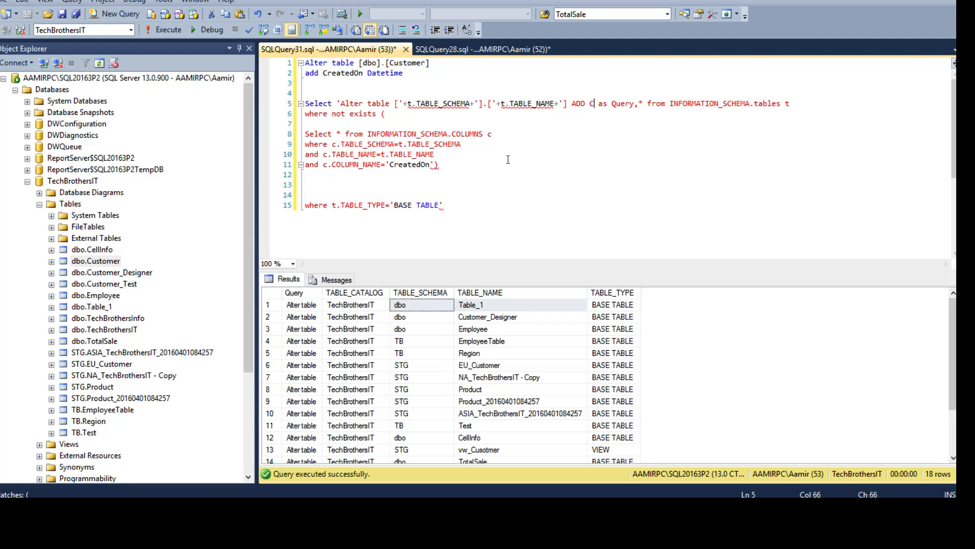
text(reatedOn Dateti)
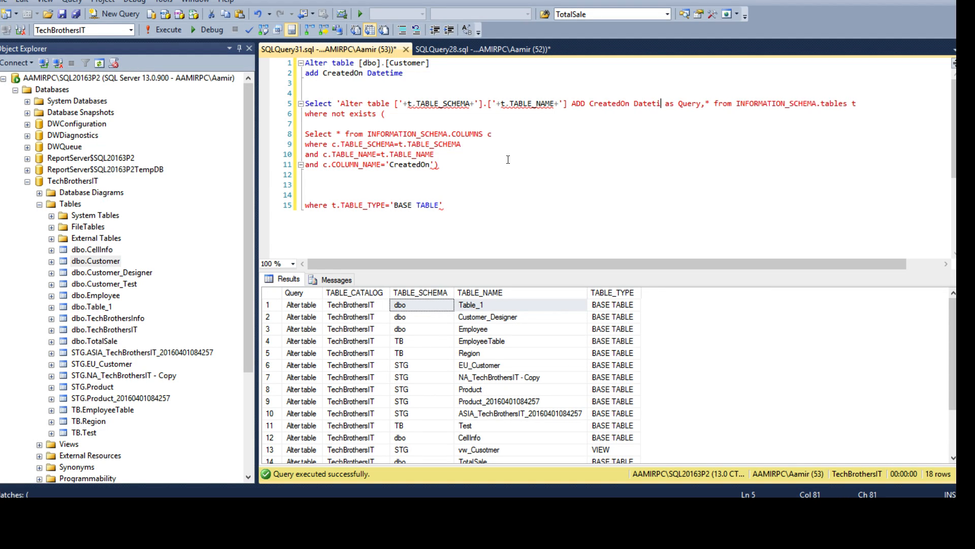
text(me')
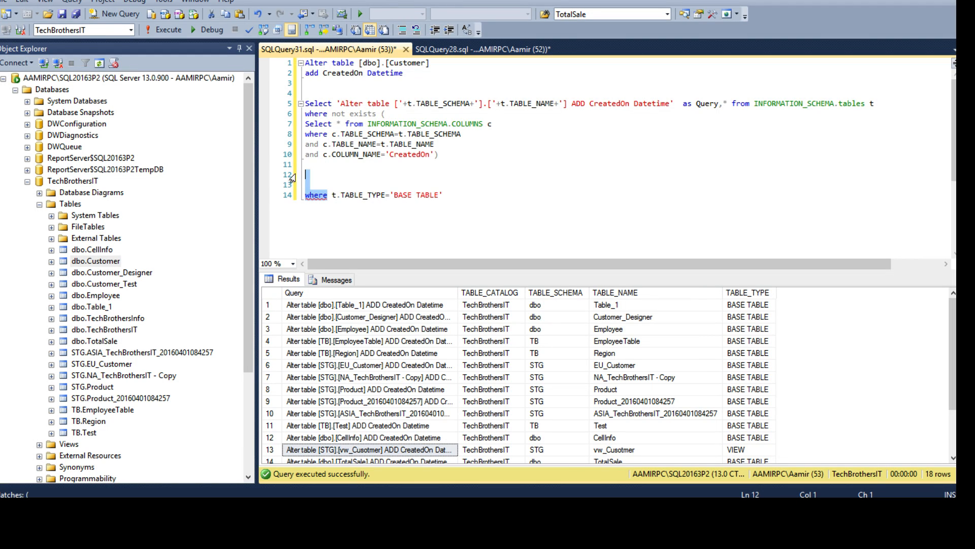
Tidy the generator query lines producing the ALTER TABLE ADD CreatedOn statements.
text(an)
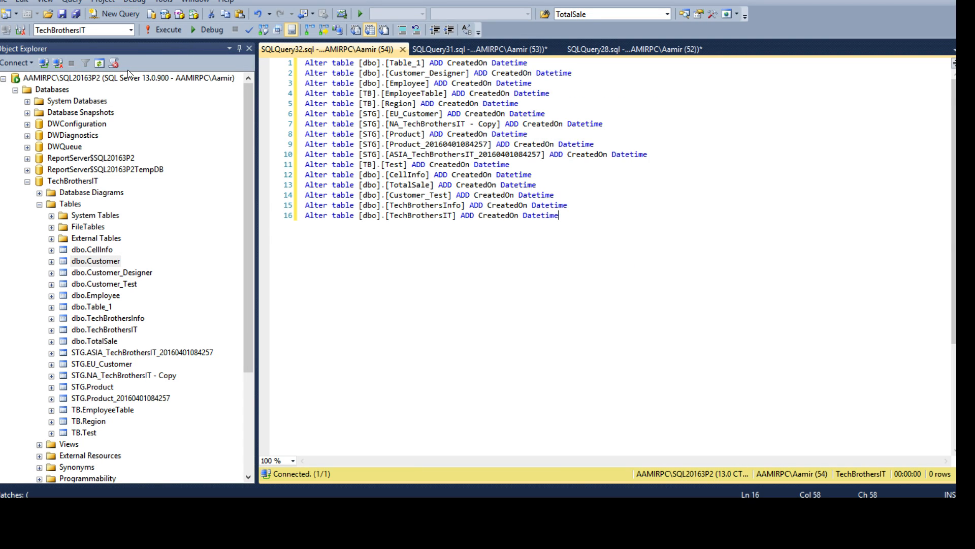
Run the 16 generated ALTER TABLE ADD CreatedOn statements and return to the generator query.
click(161, 30)
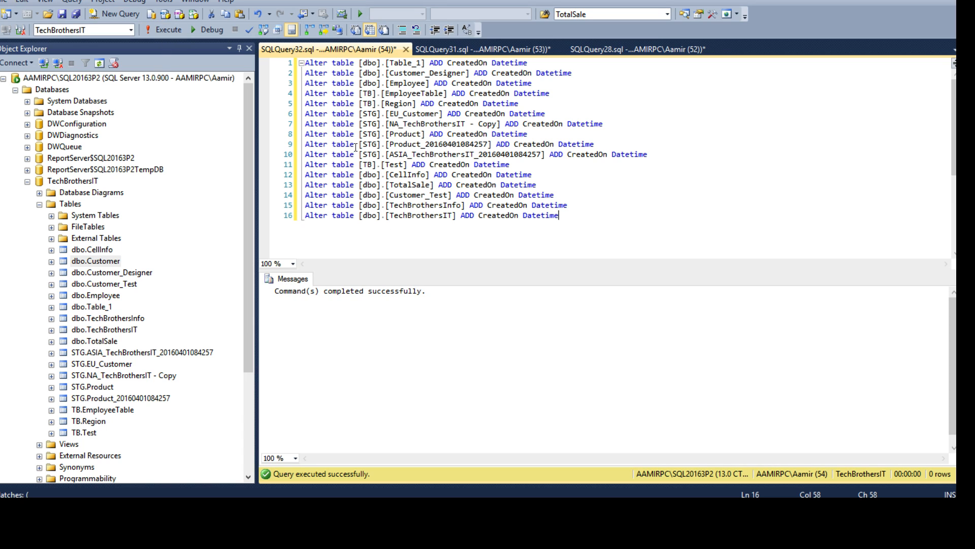
key(ctrl+a)
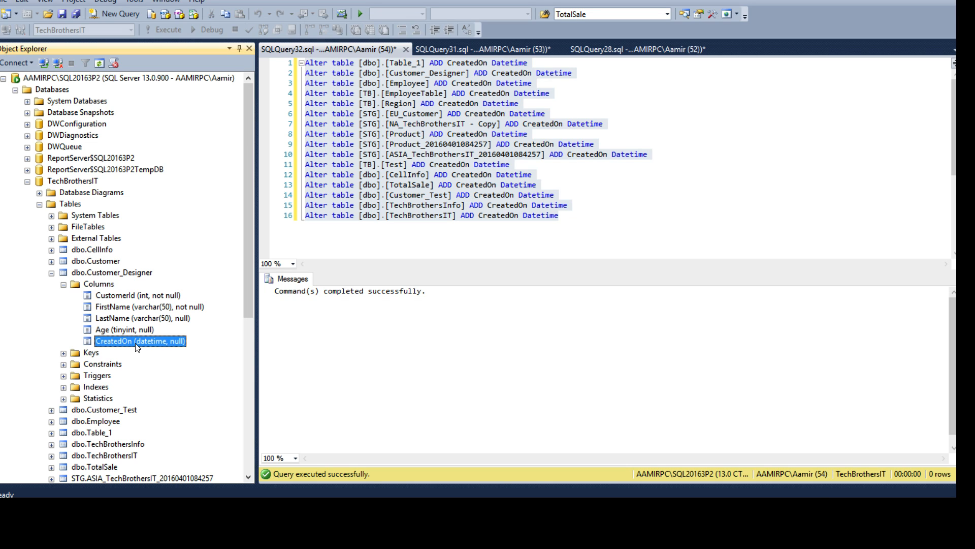
click(480, 47)
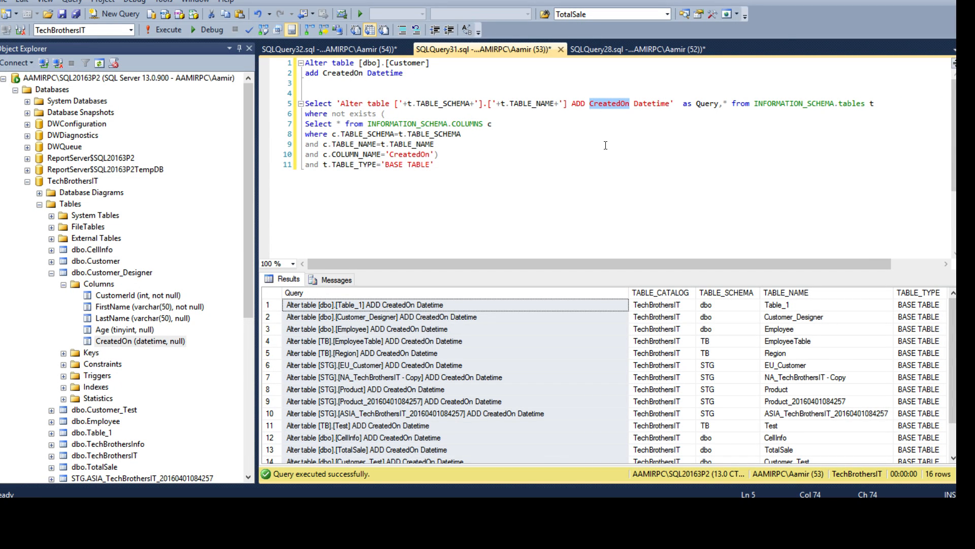
Change the ADD string to UpdatedOn Datetime and the COLUMN_NAME filter to 'UpdateOn'.
text(Update)
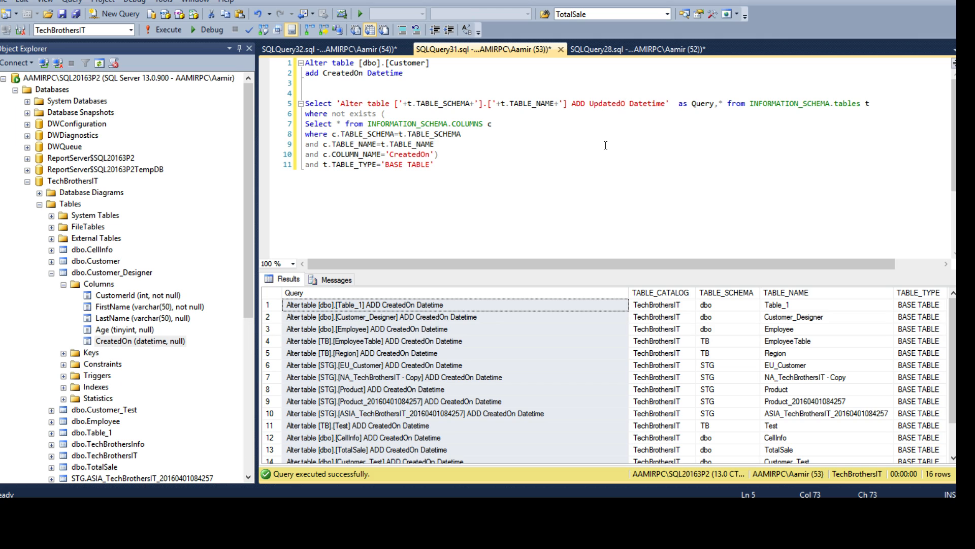
drag(303, 104, 433, 165)
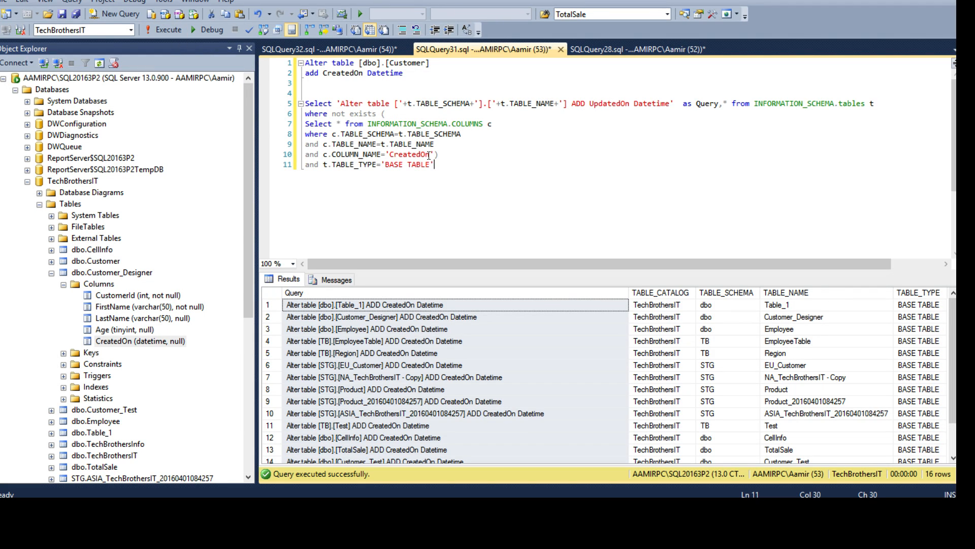
double_click(409, 154)
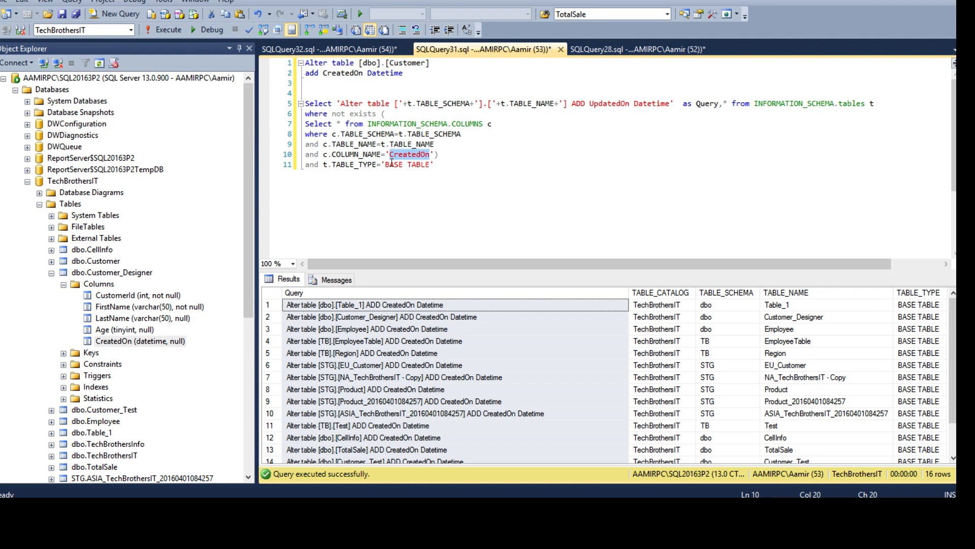
text(UpdateOn)
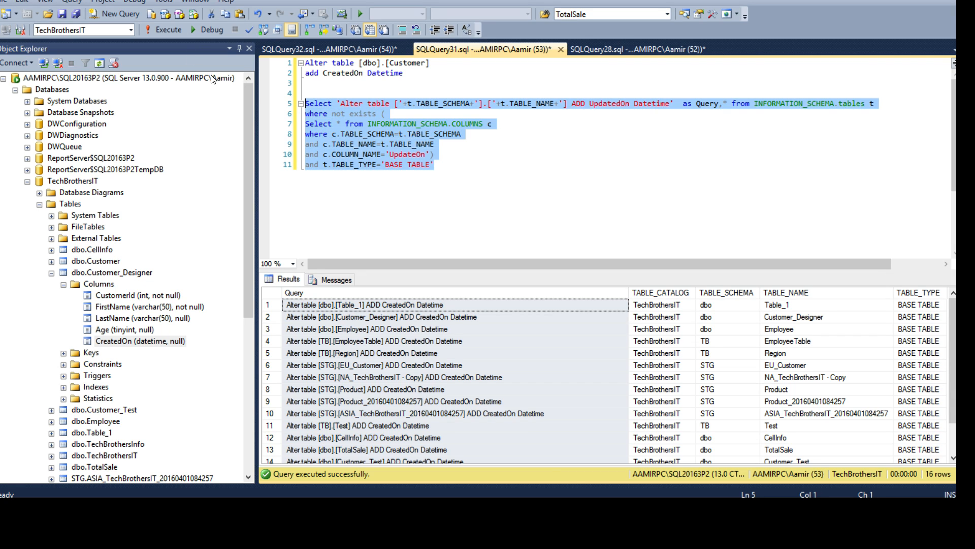
Copy the 17 generated ADD UpdatedOn statements into the other query tab and run them.
right_click(372, 305)
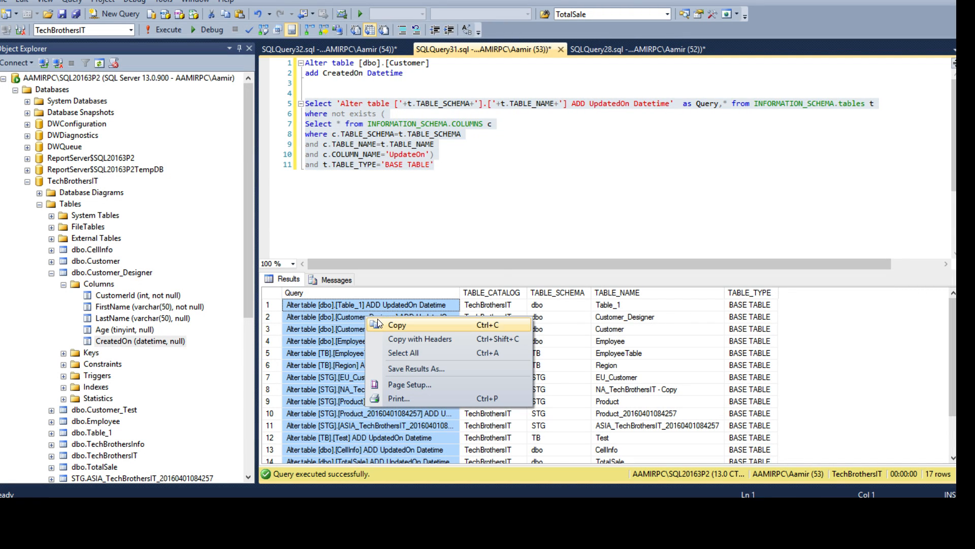
click(317, 48)
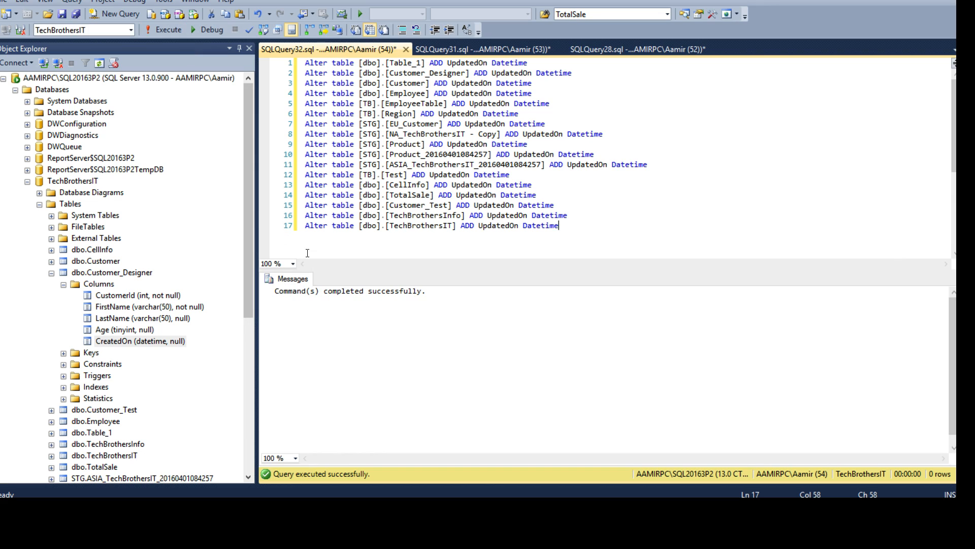
click(97, 283)
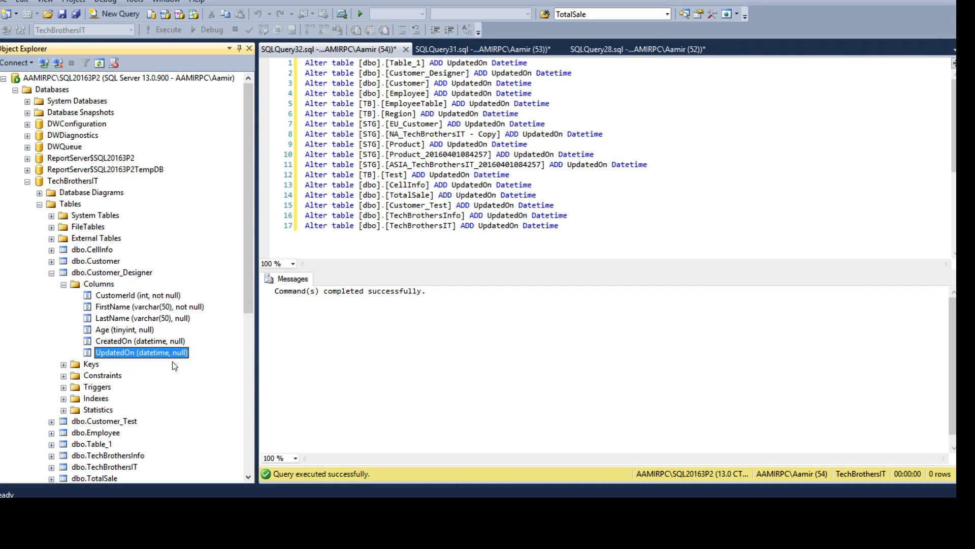
Edit the generator to build ADD CreatedBY VARCHAR(50) with a 'CreatedBy' COLUMN_NAME filter.
click(477, 49)
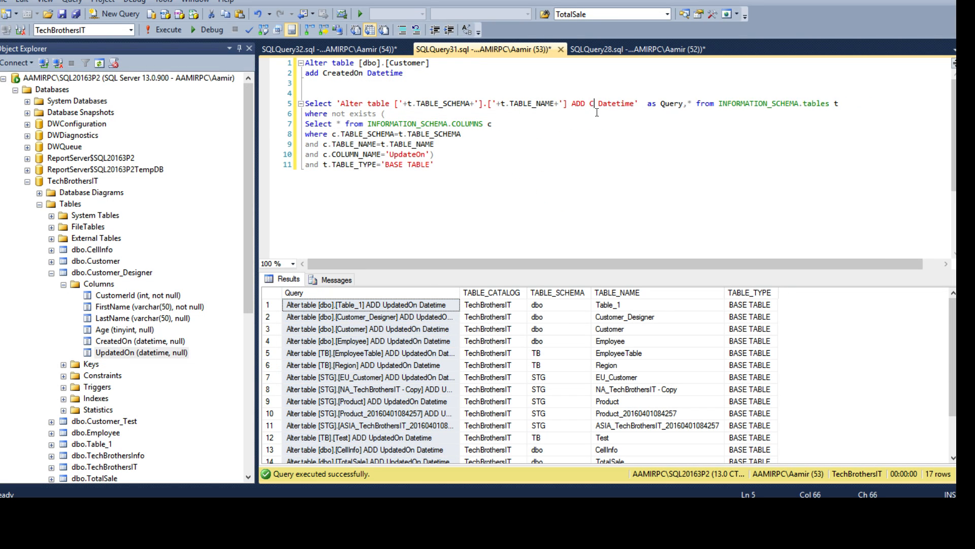
text(reatedBY)
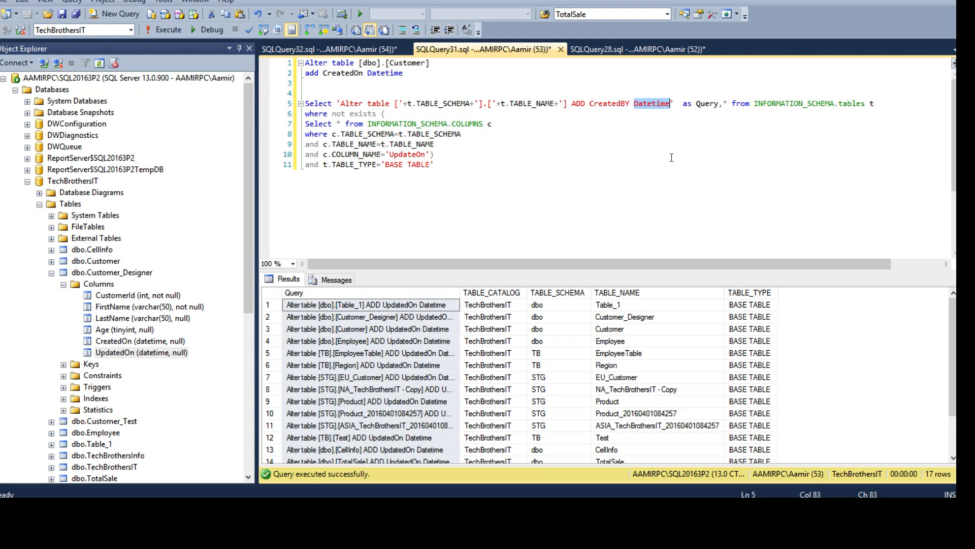
text(VARCHAR)
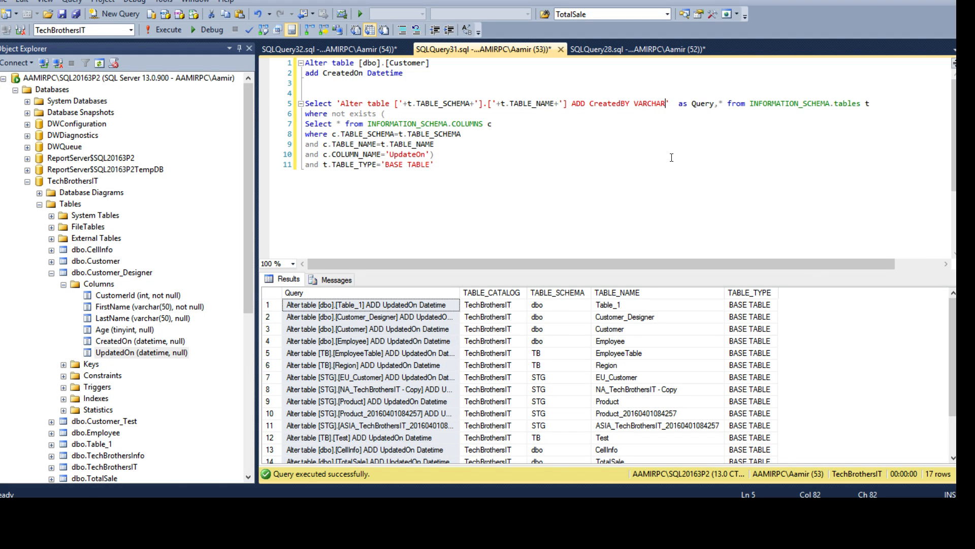
text((50))
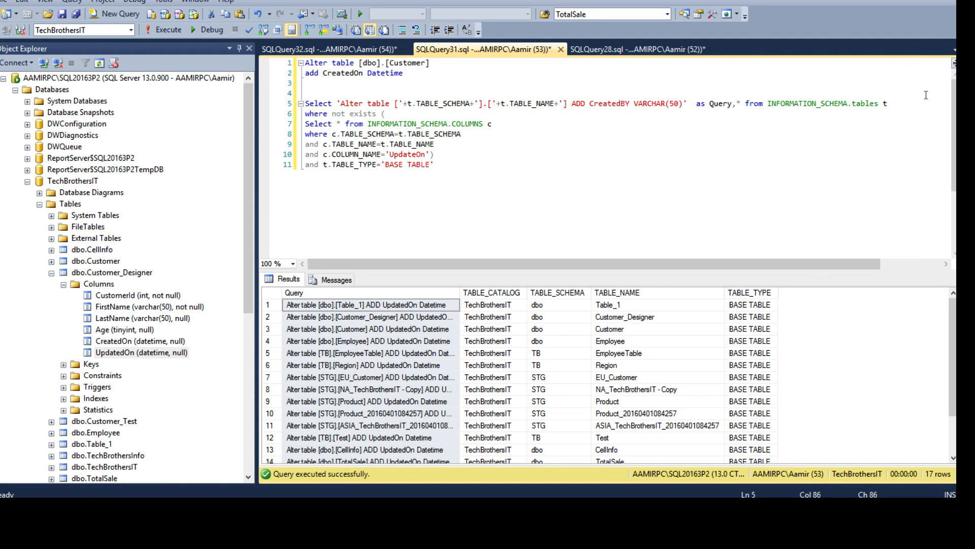
text(C)
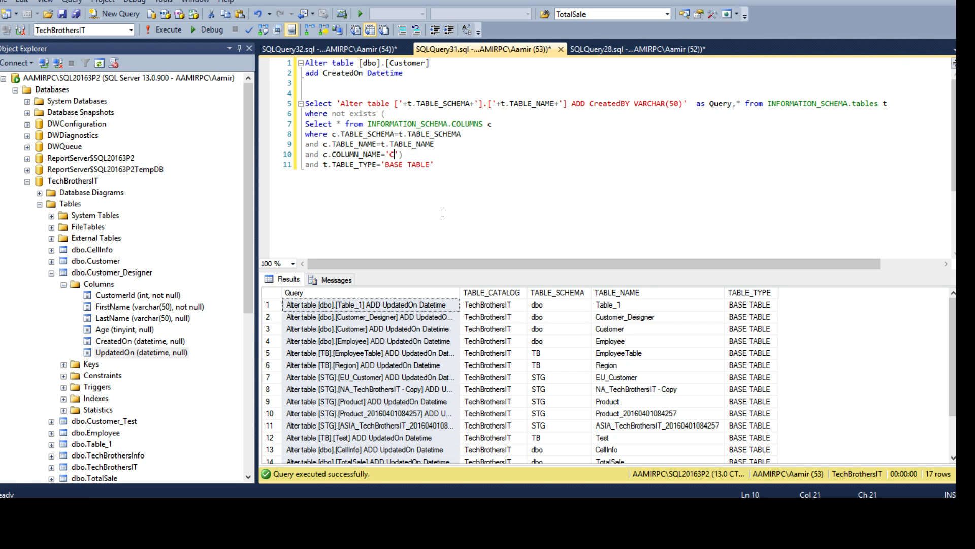
text(reatedBy)
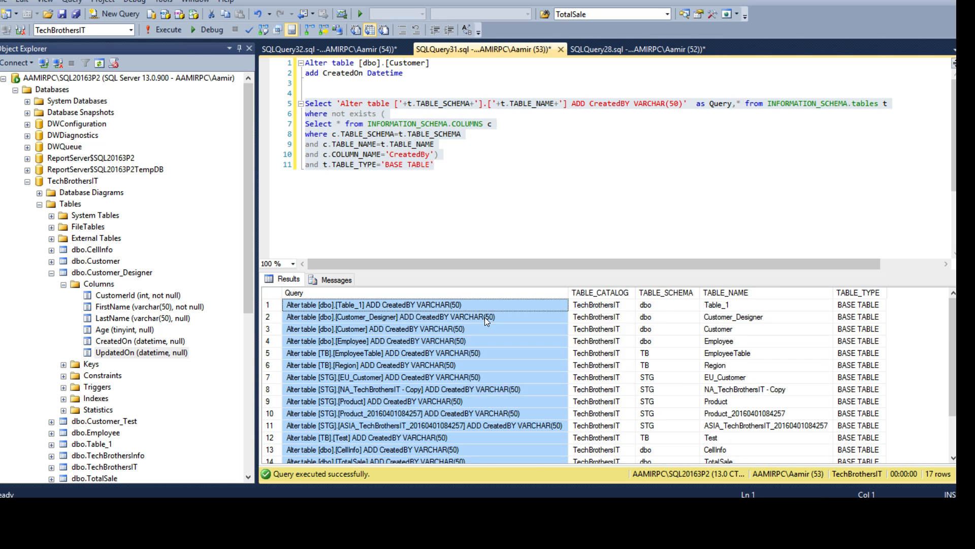
Run the 17 pasted ADD CreatedBY VARCHAR(50) statements in SQLQuery32 successfully.
click(311, 63)
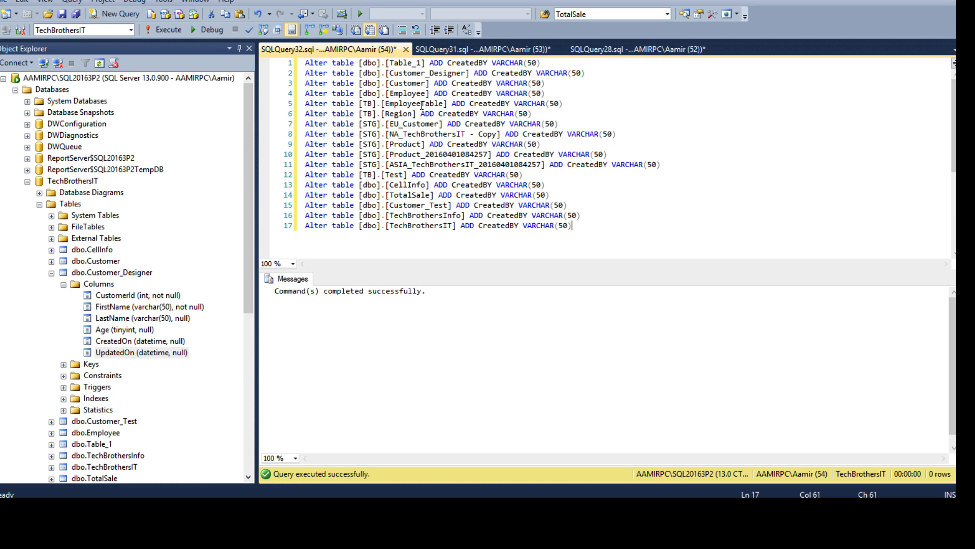
click(489, 50)
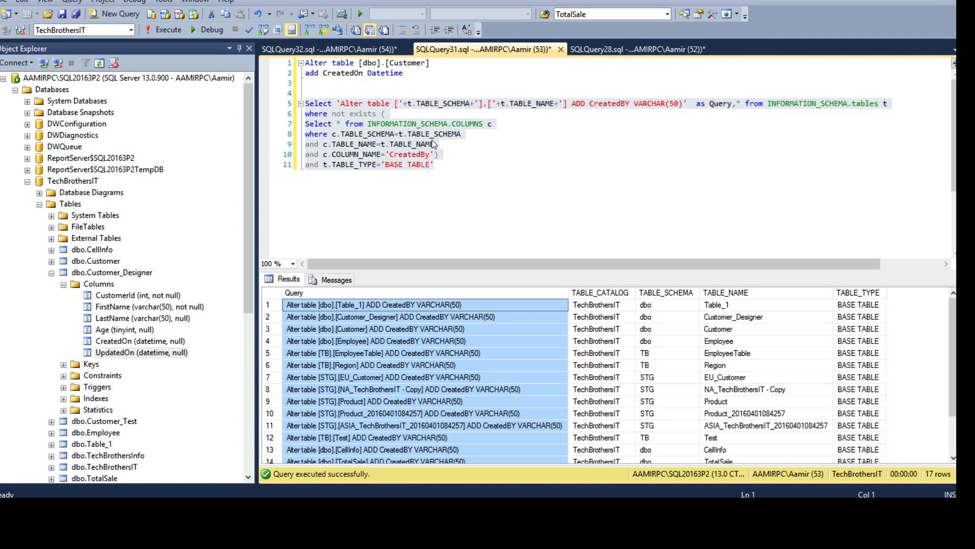
mouse_move(430, 145)
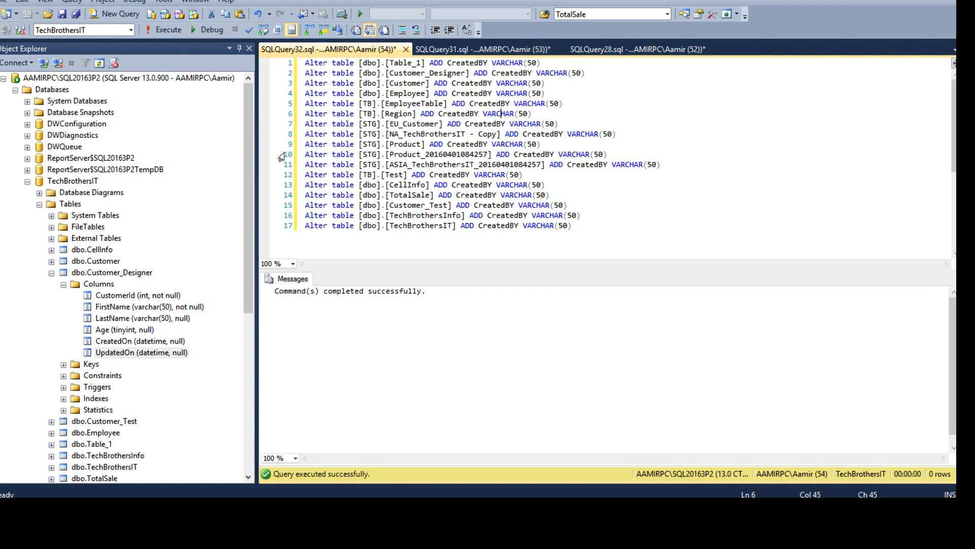
click(99, 283)
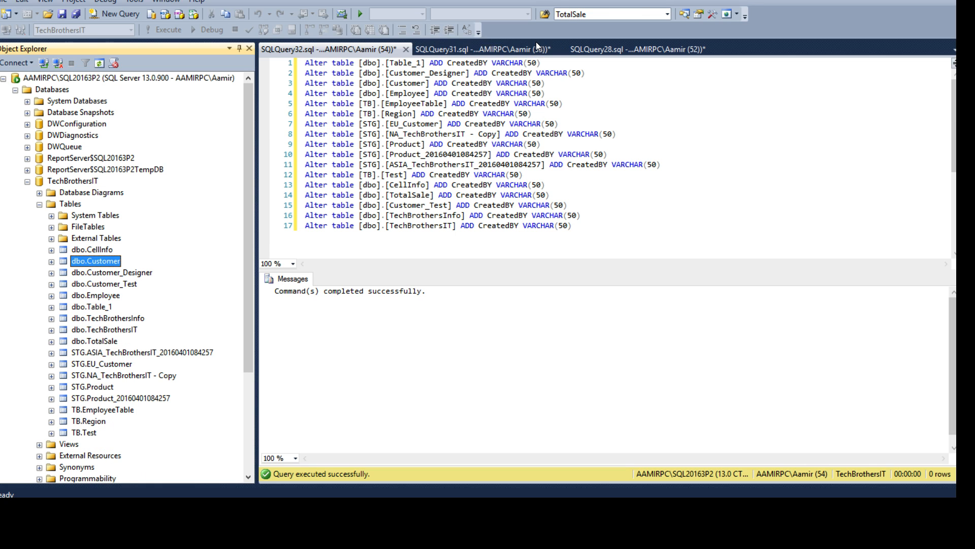
Copy the generator below, switching to EXISTS and drop column CreatedBy, and generate 17 statements.
click(473, 48)
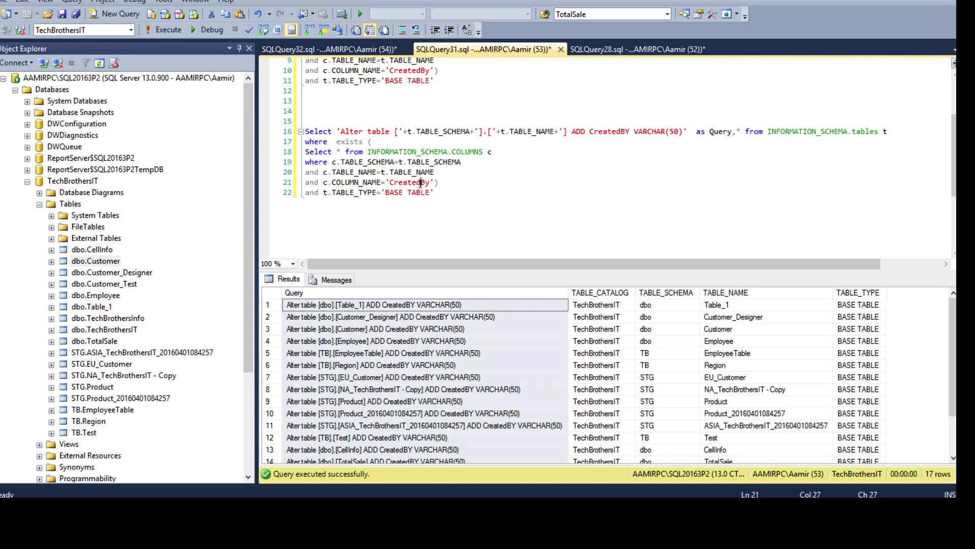
double_click(409, 182)
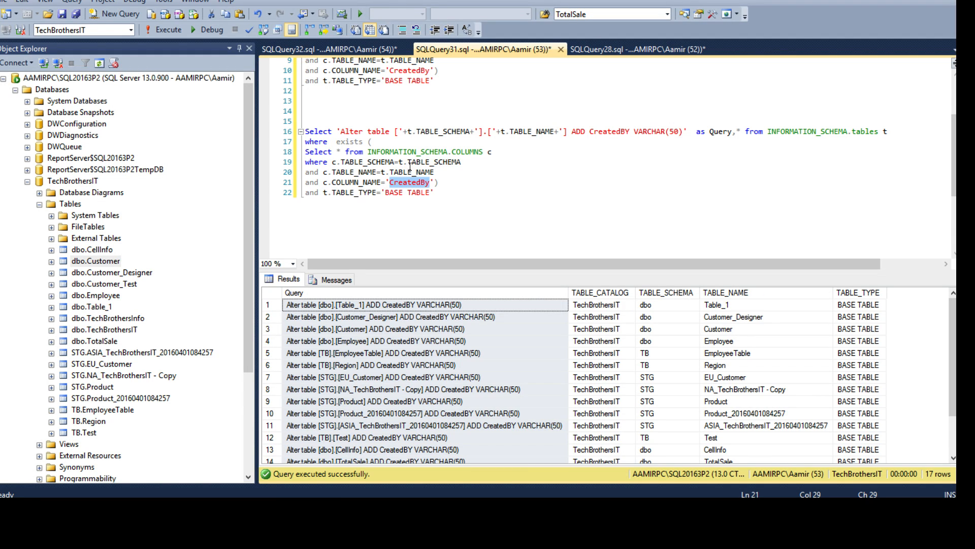
click(456, 131)
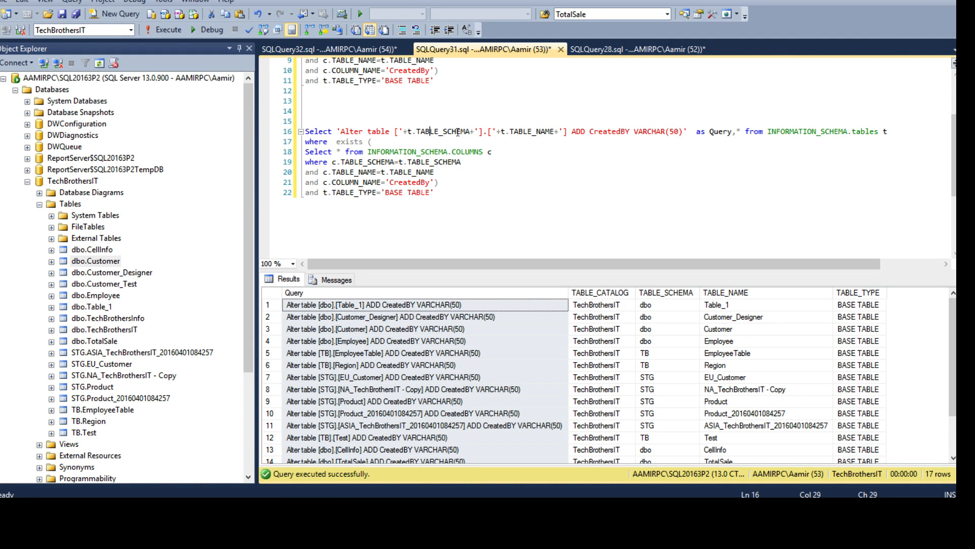
double_click(576, 131)
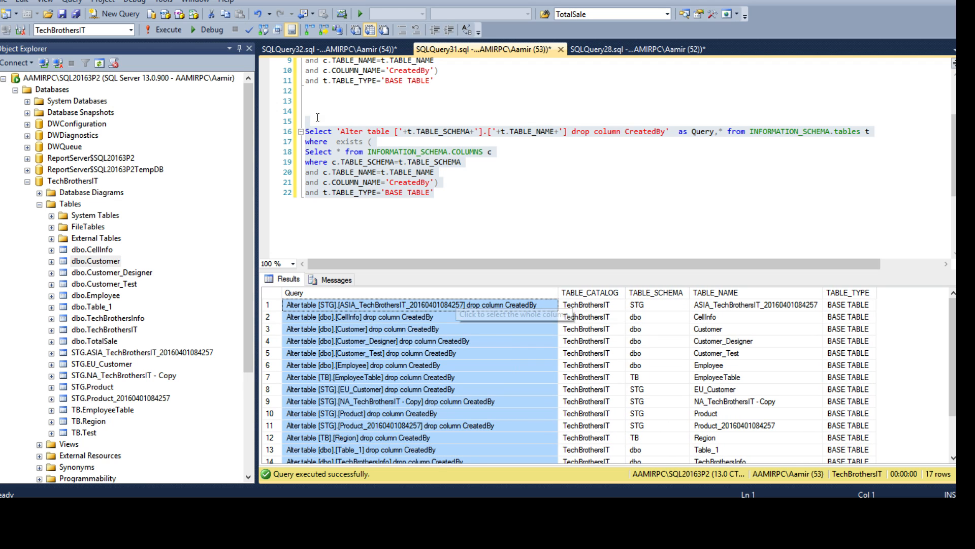
Run the 17 drop column CreatedBy statements and inspect dbo.CellInfo in Object Explorer.
click(315, 51)
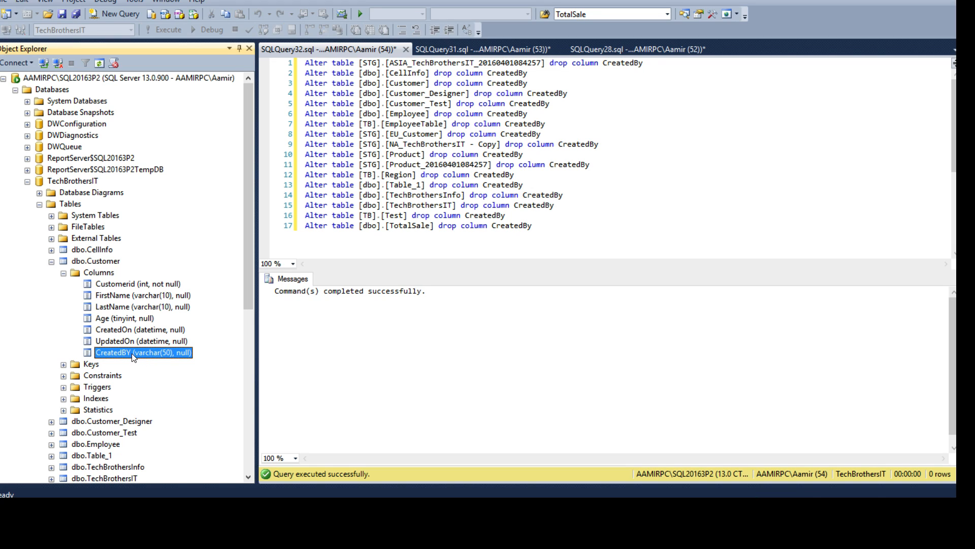
mouse_move(94, 304)
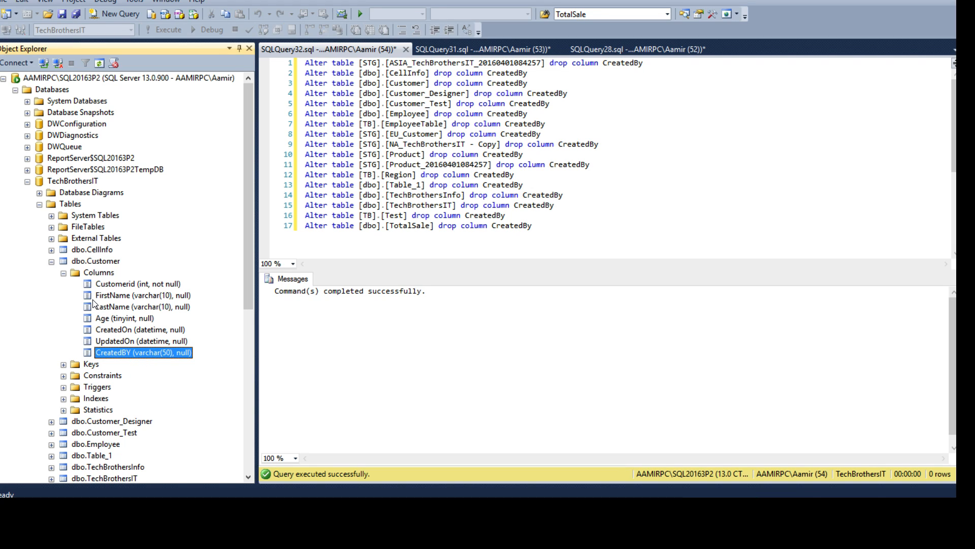
click(96, 272)
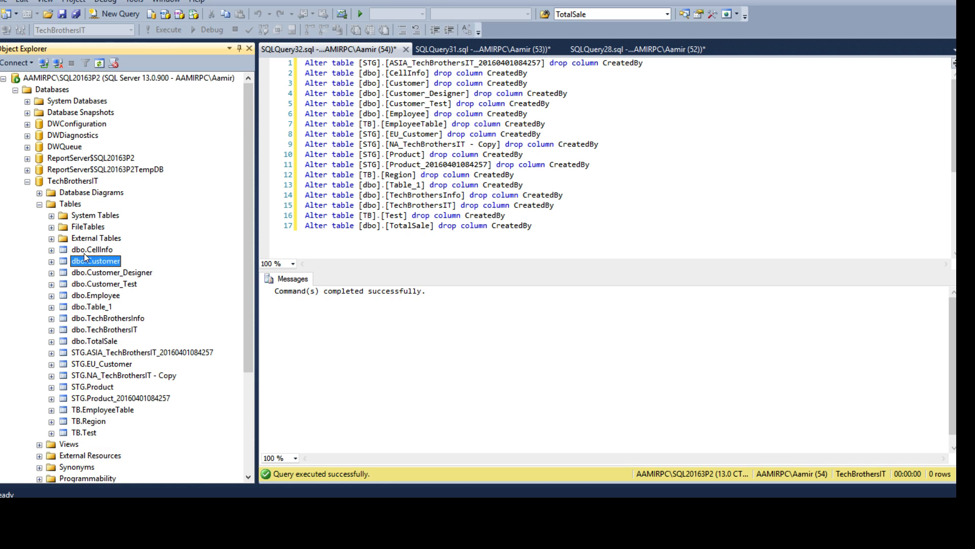
click(52, 250)
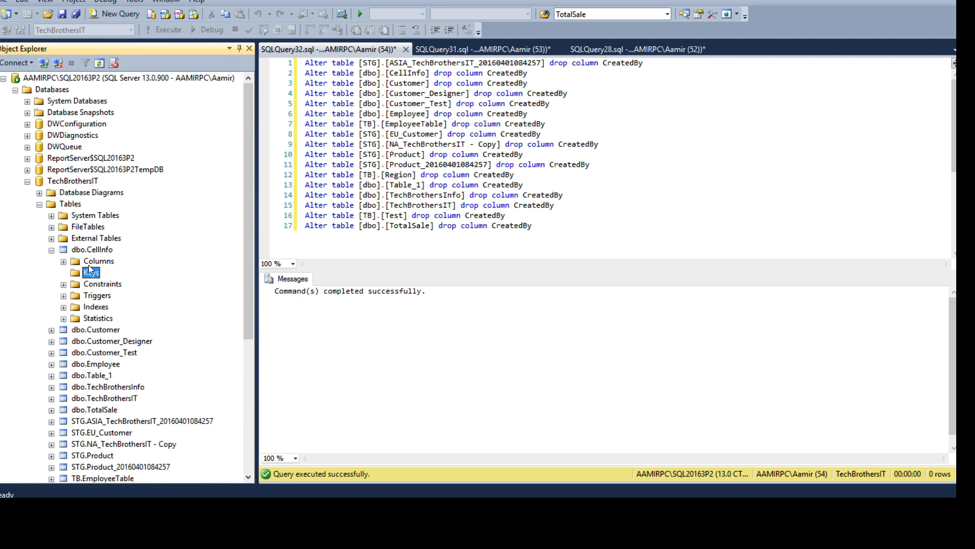
click(63, 262)
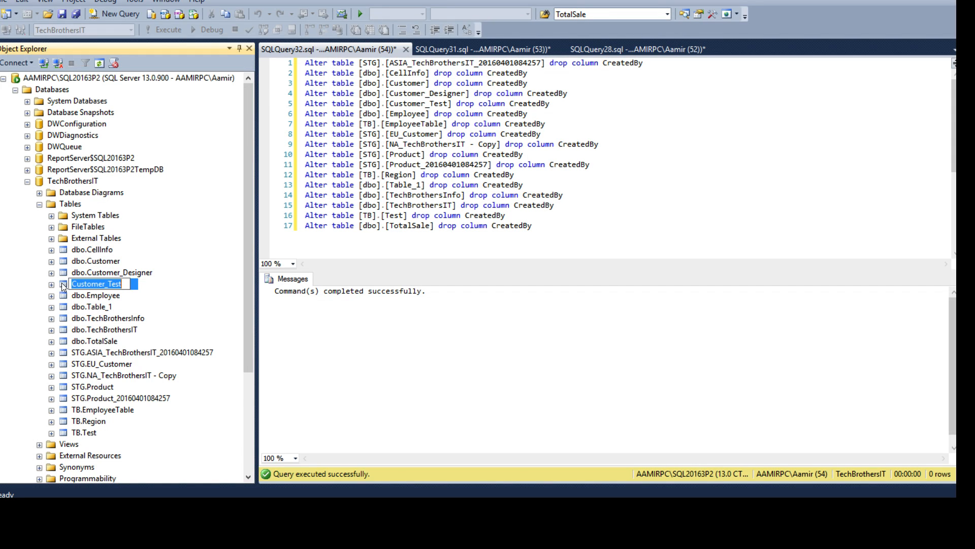
Confirm dbo.Customer_Test no longer lists CreatedBy, then return to the drop-column generator.
click(49, 284)
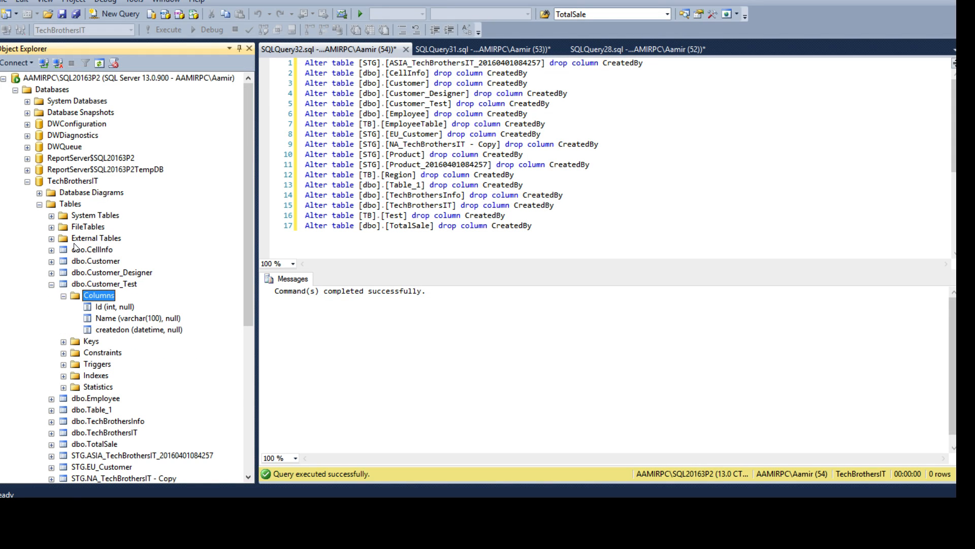
click(99, 63)
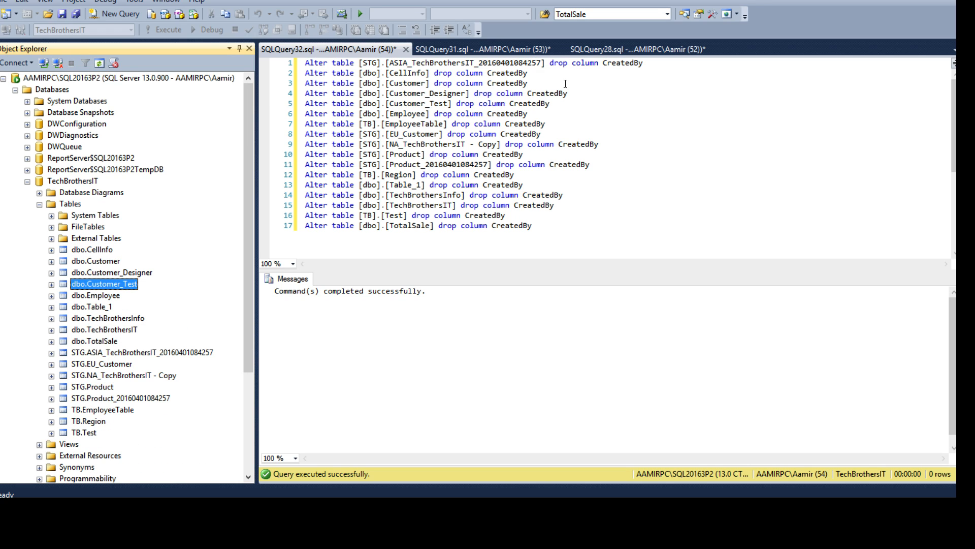
click(470, 49)
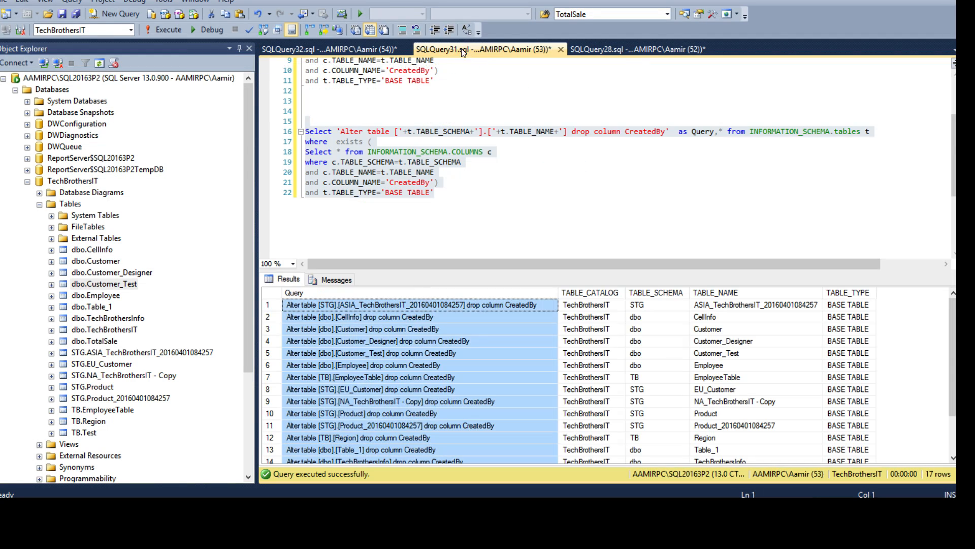
Point out STG and dbo schema tables and position the cursor after the last filter condition.
click(434, 193)
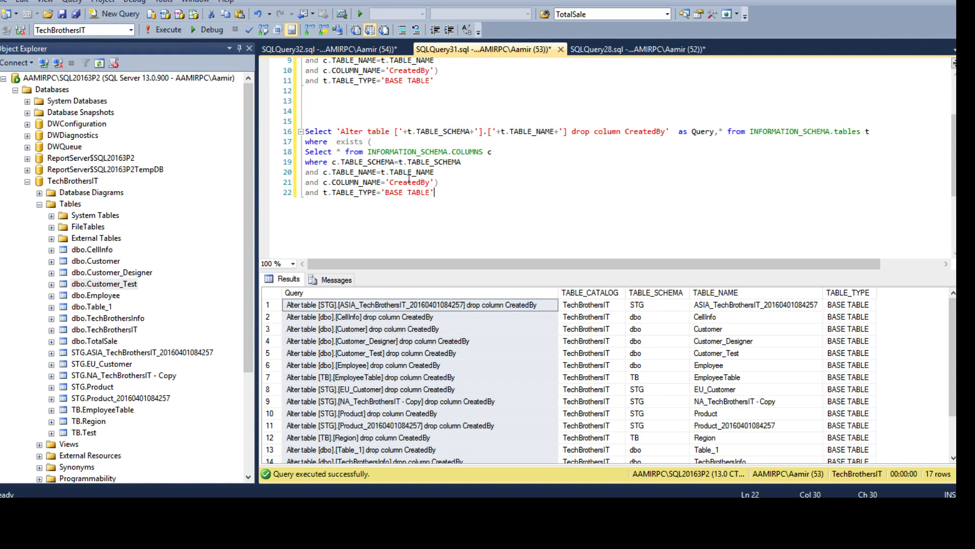
click(137, 352)
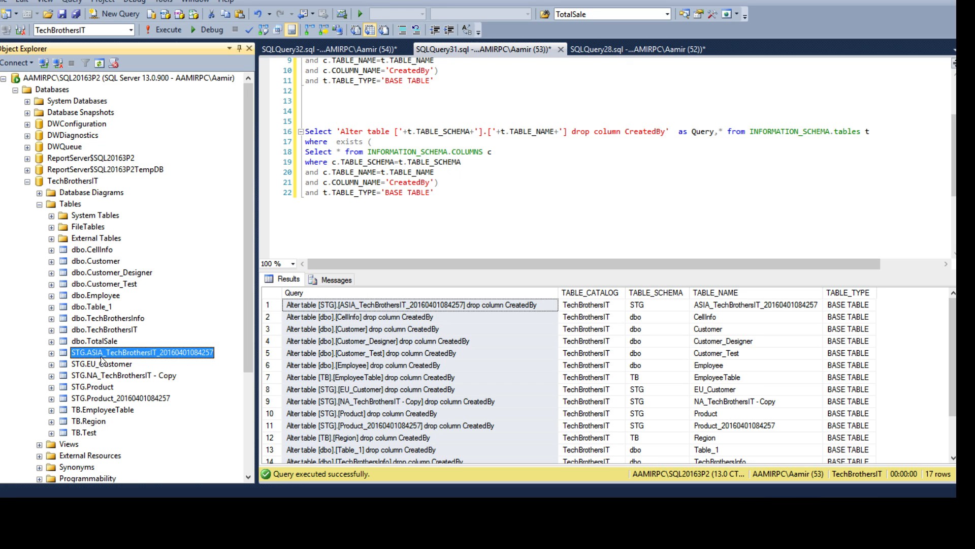
click(89, 306)
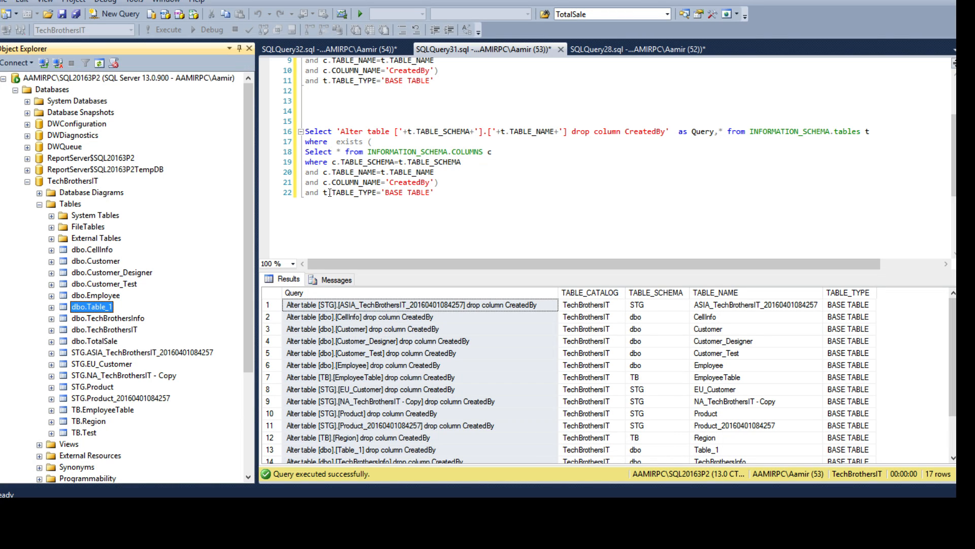
double_click(354, 193)
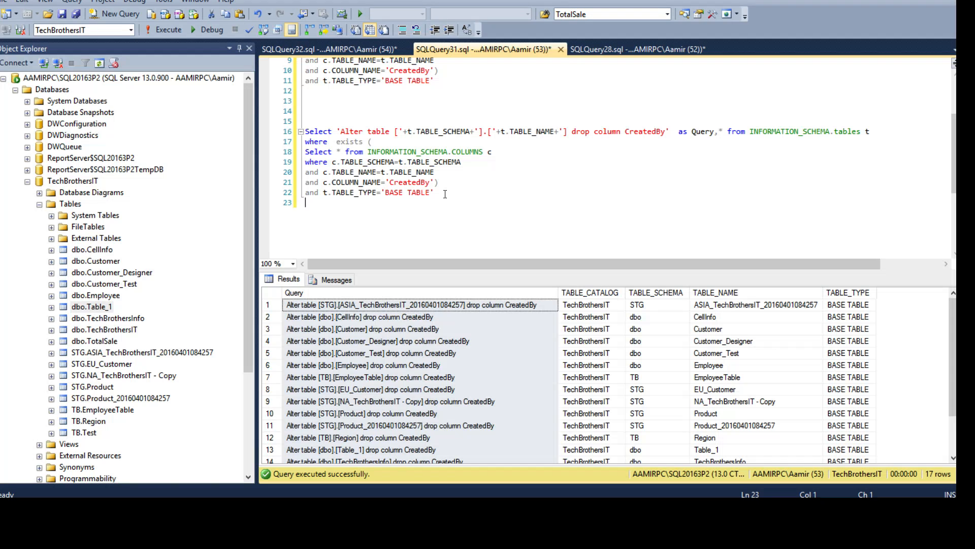
Add the condition and t.TABLE_SCHEMA='STG' and highlight both filter lines.
text(and t)
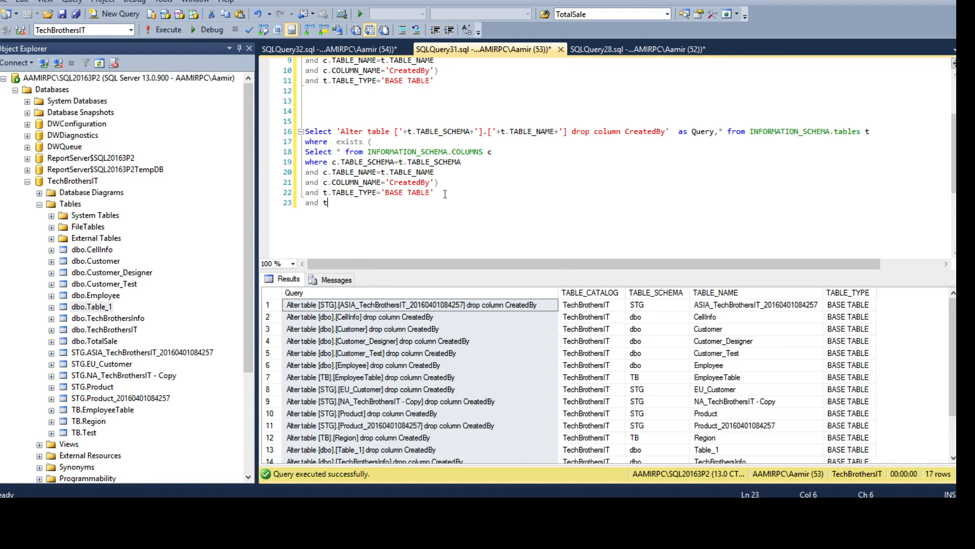
text(sch)
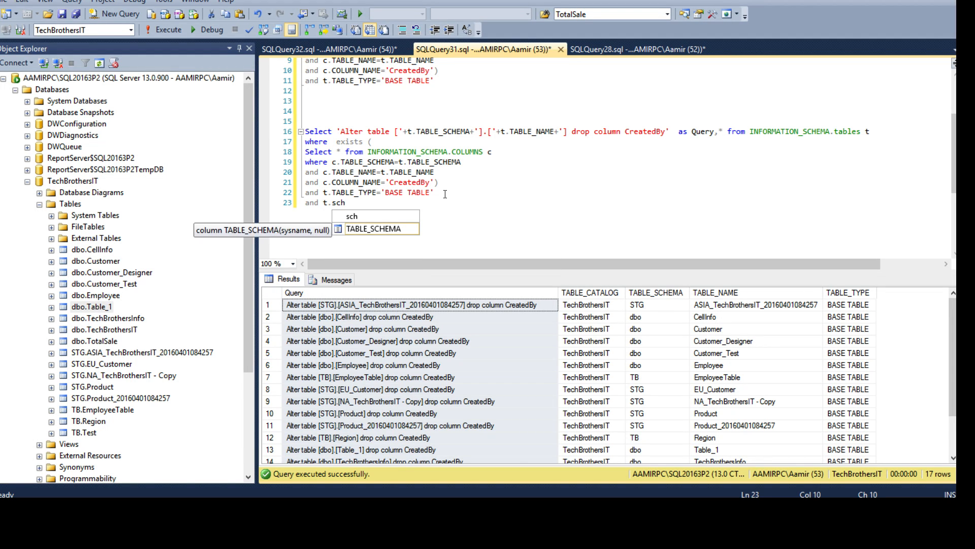
text(ABLE_SCHEMA=')
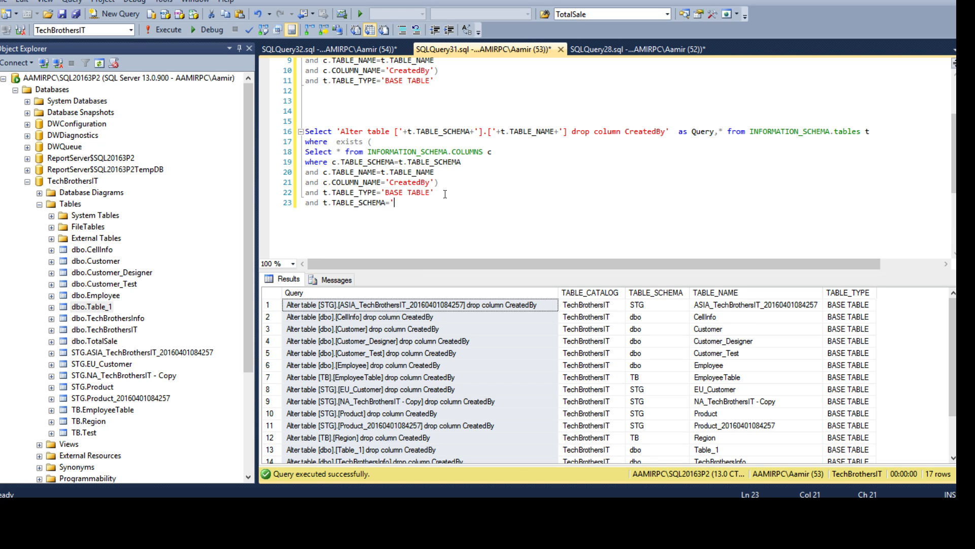
text(ST)
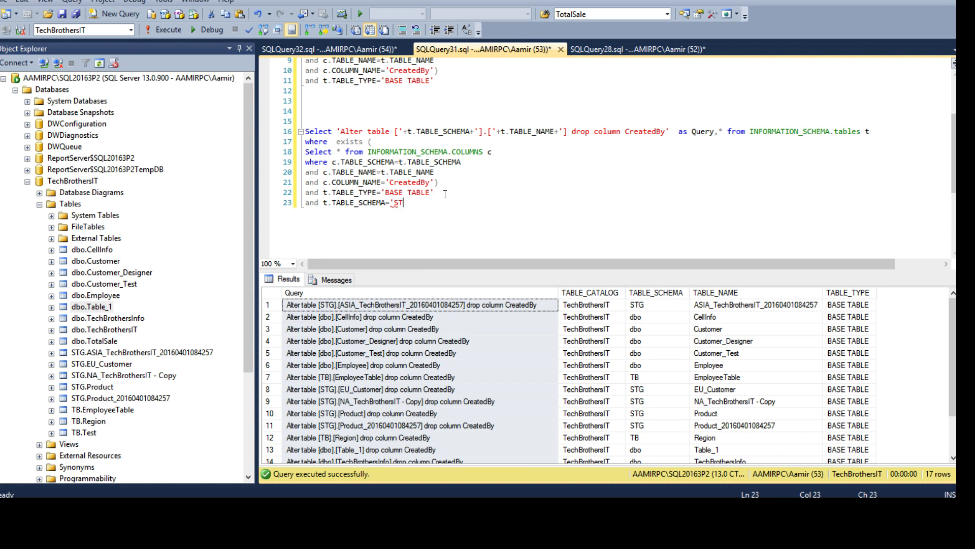
text(G)
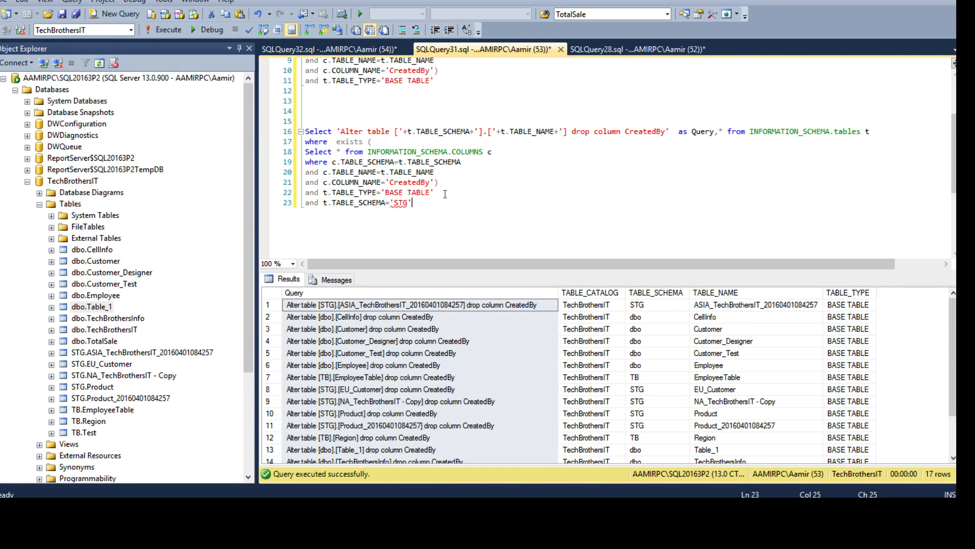
click(98, 283)
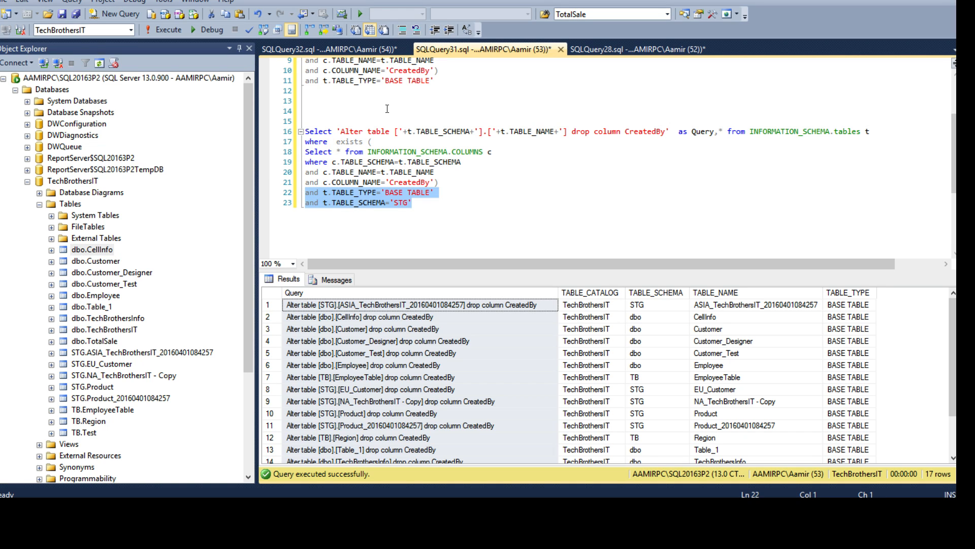
mouse_move(447, 162)
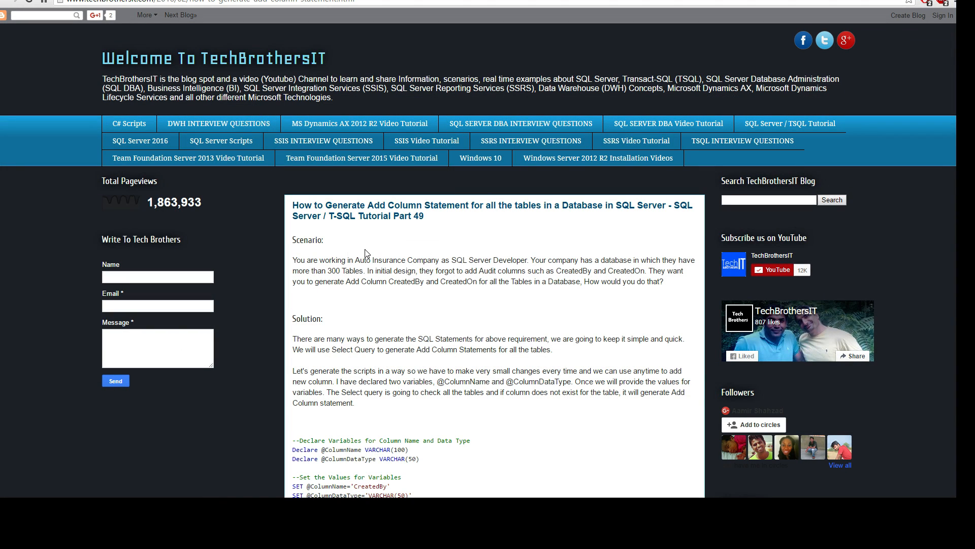
mouse_move(797, 122)
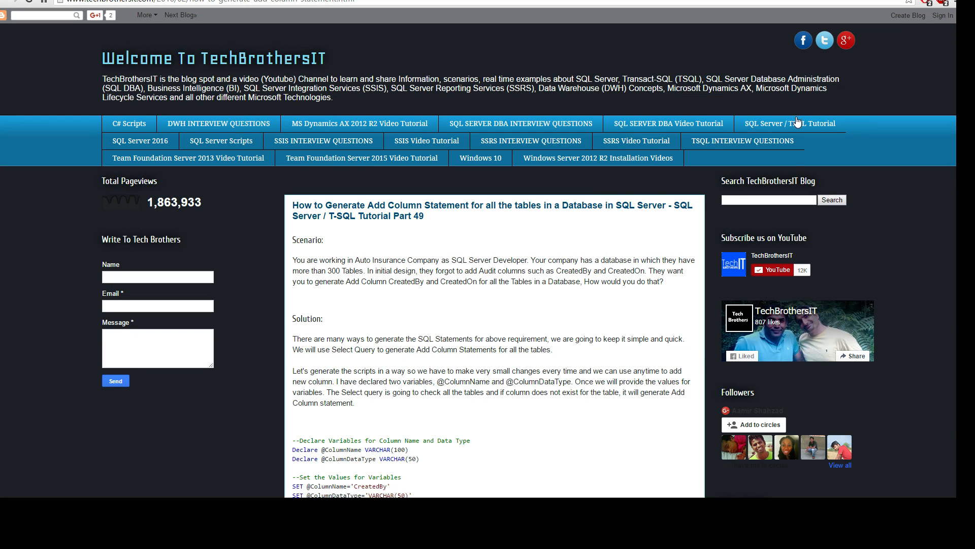
Show the SQL Server / TSQL Tutorial contents scrolled to Chapter 5: Tables / Columns.
click(790, 123)
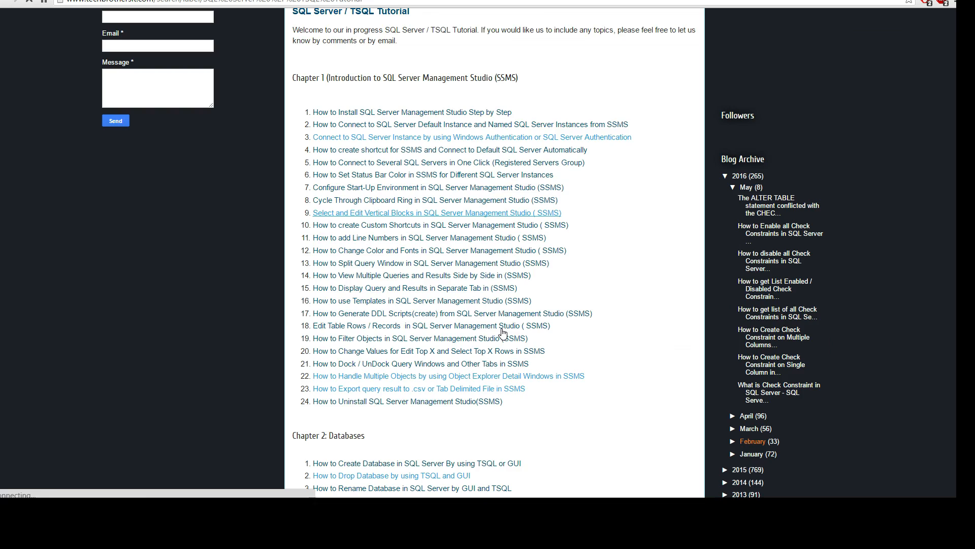
scroll(down, 3)
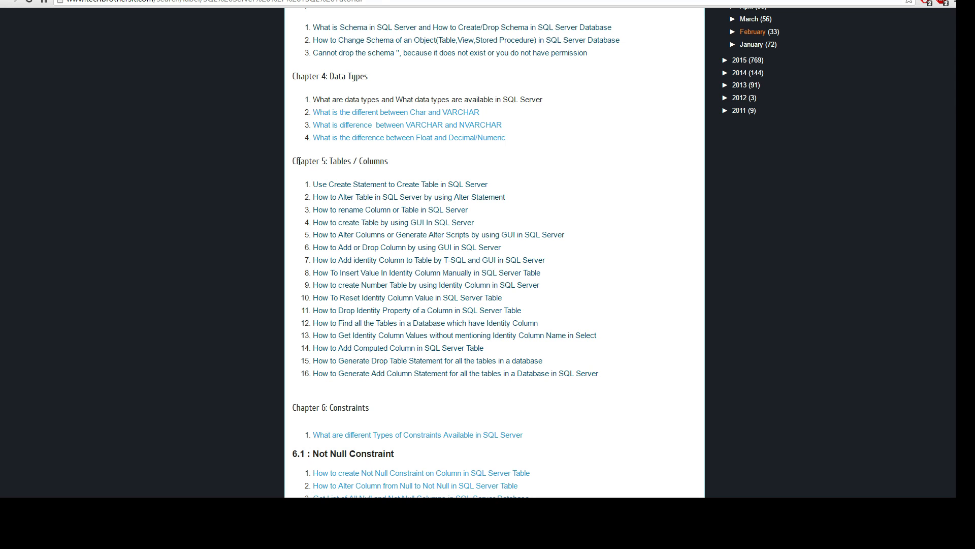
mouse_move(347, 388)
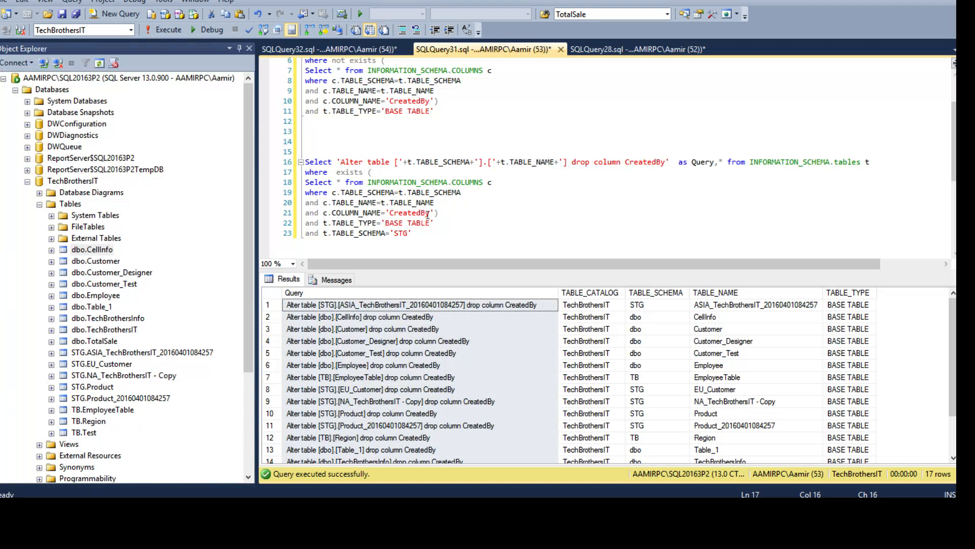
double_click(408, 214)
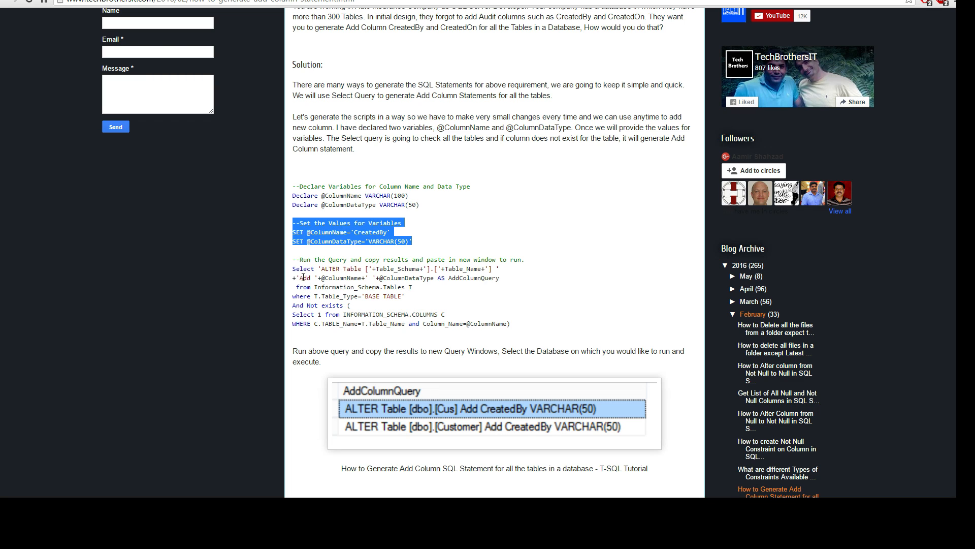
Point out the Add keyword in the article's ALTER Table generator script.
double_click(305, 277)
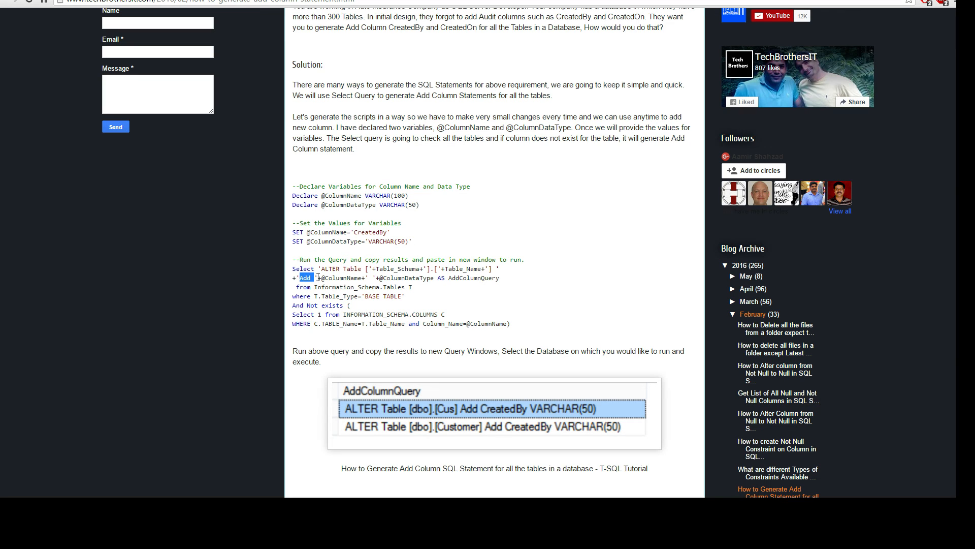